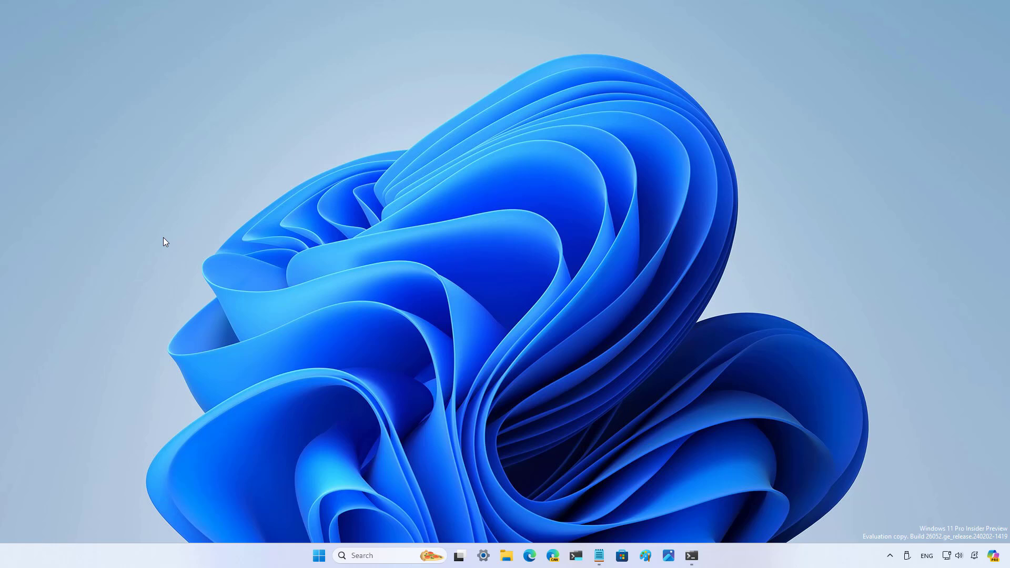
mouse_move(196, 138)
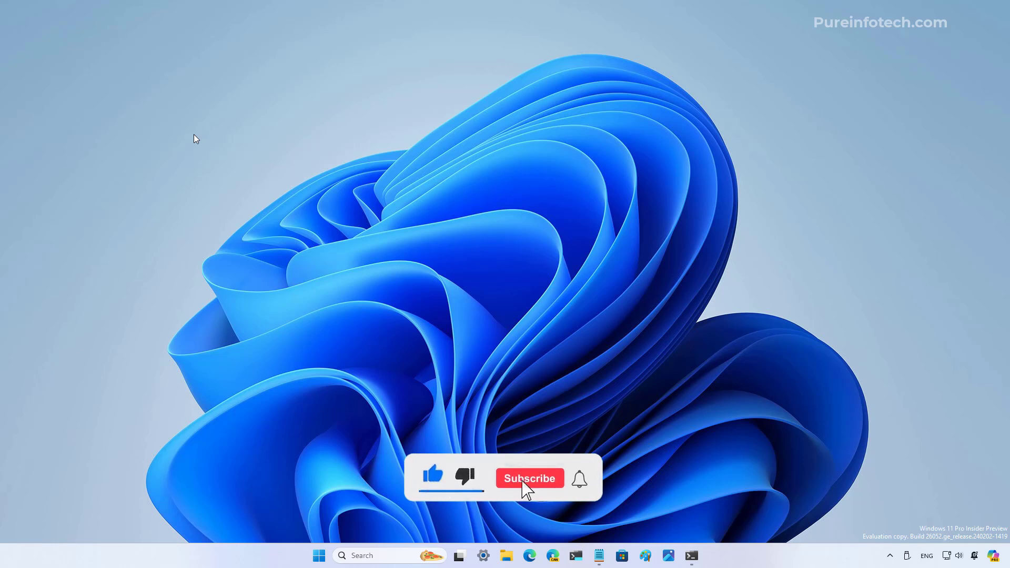
Launch Windows Terminal from the taskbar and open a PowerShell tab at the C:\ root
left_click(528, 478)
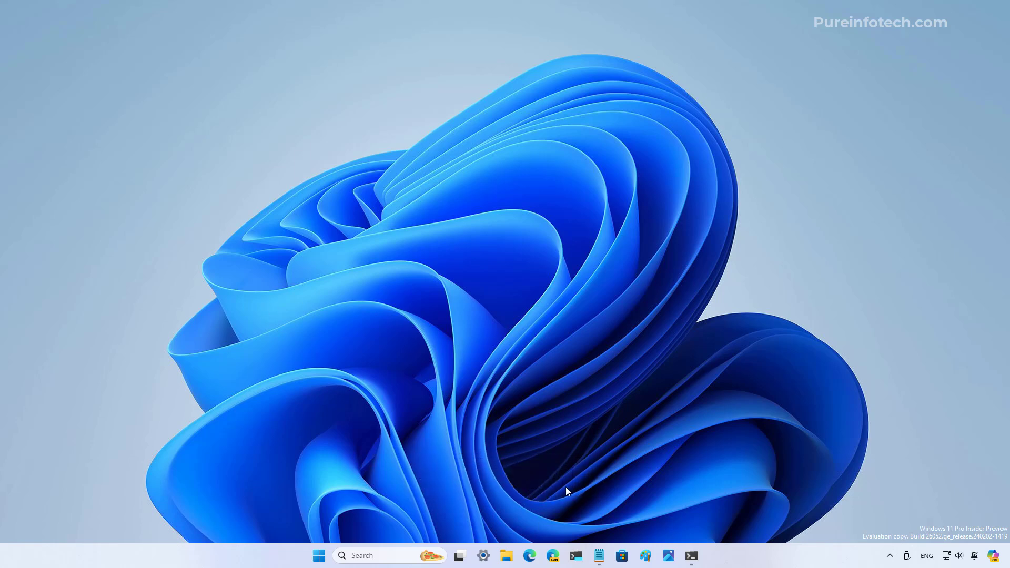
left_click(692, 556)
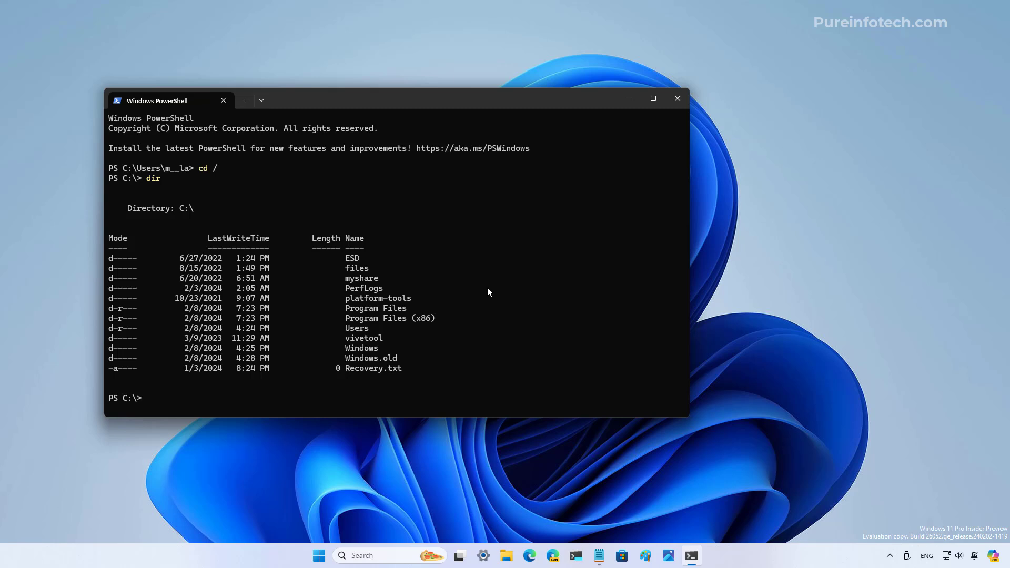
mouse_move(347, 197)
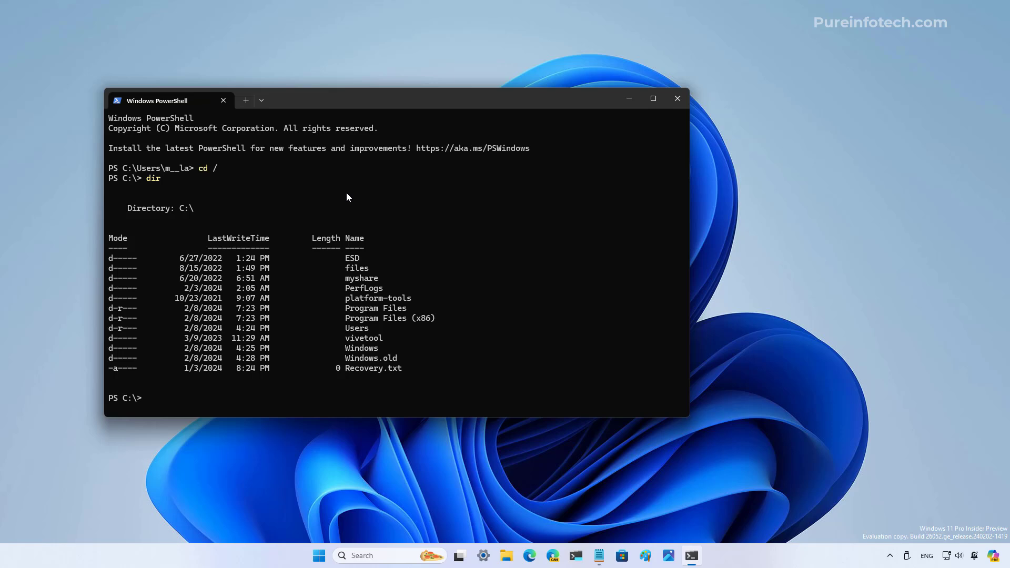
Search for Settings, open For developers, and show sudo's run-mode choices with Inline selected
left_click(318, 555)
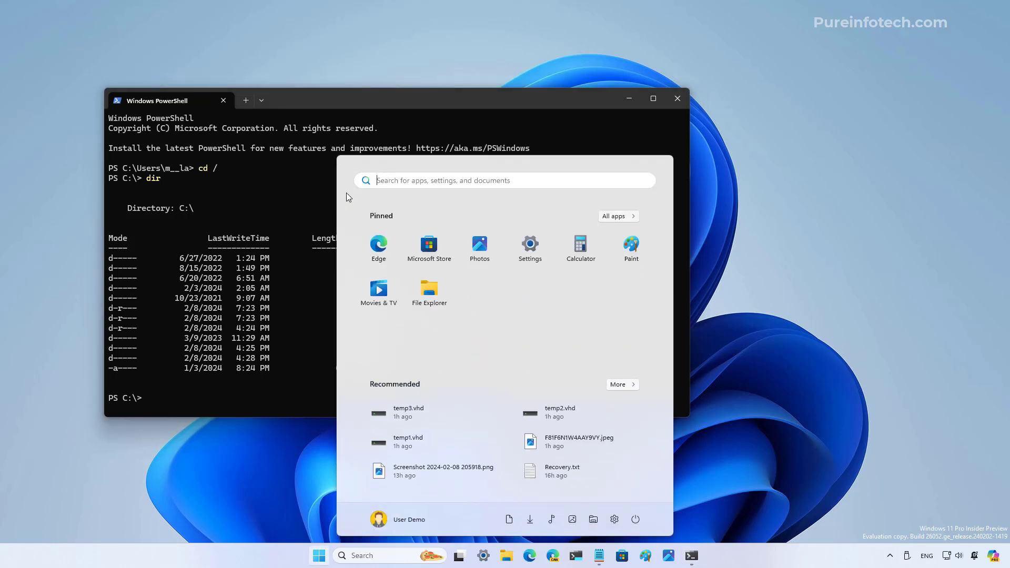
type("setting")
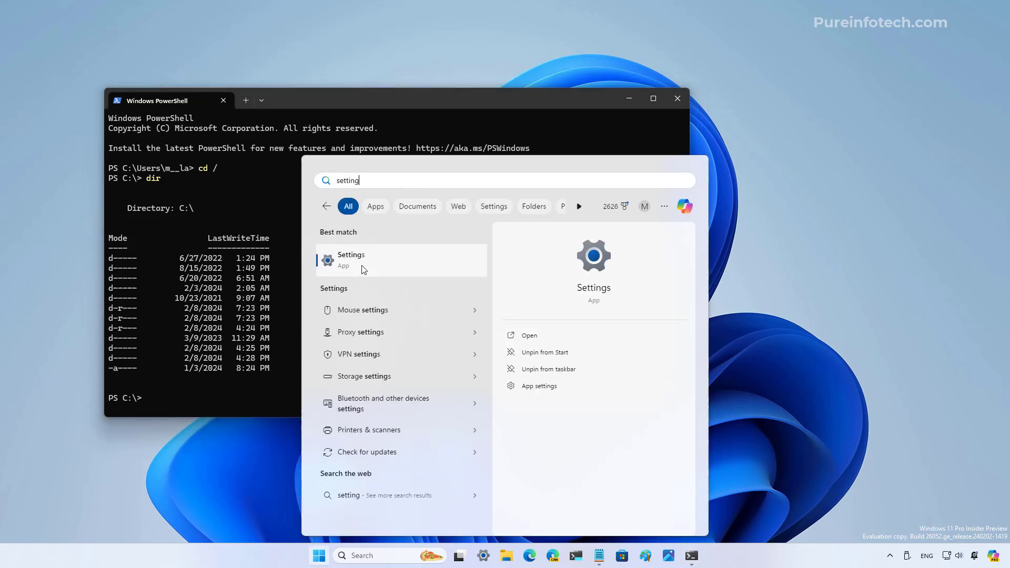
left_click(352, 259)
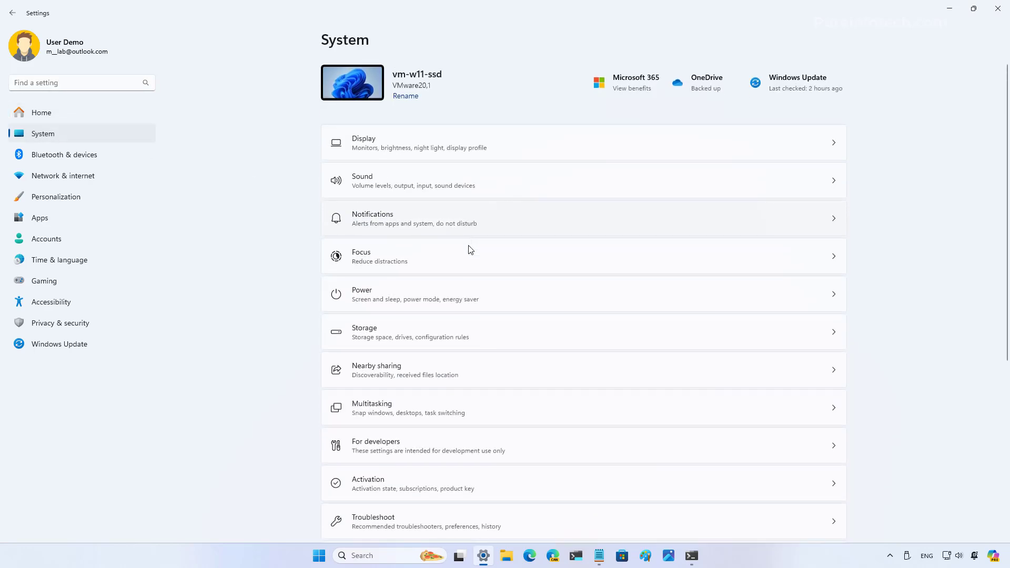
scroll("down", 3)
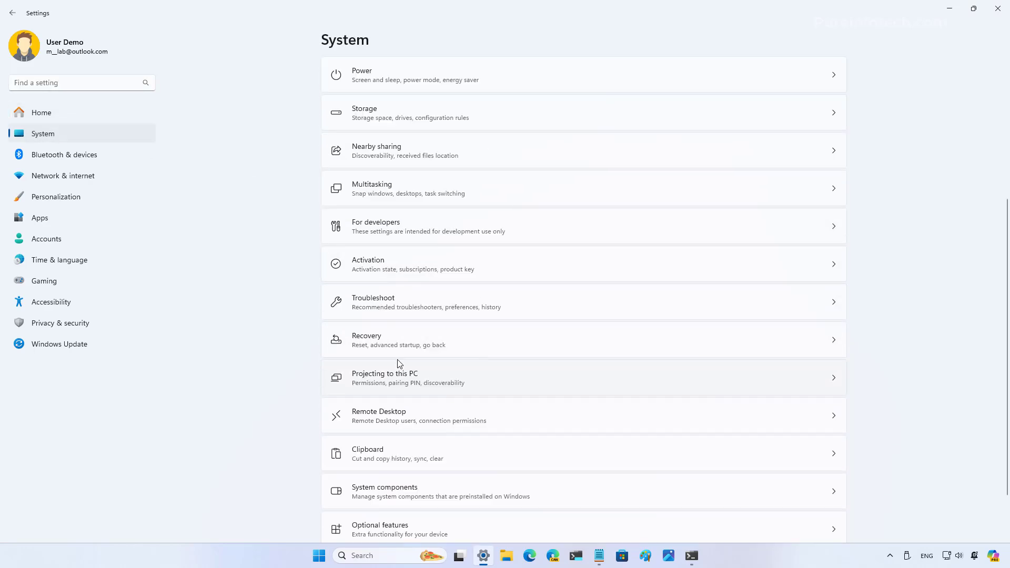
left_click(376, 226)
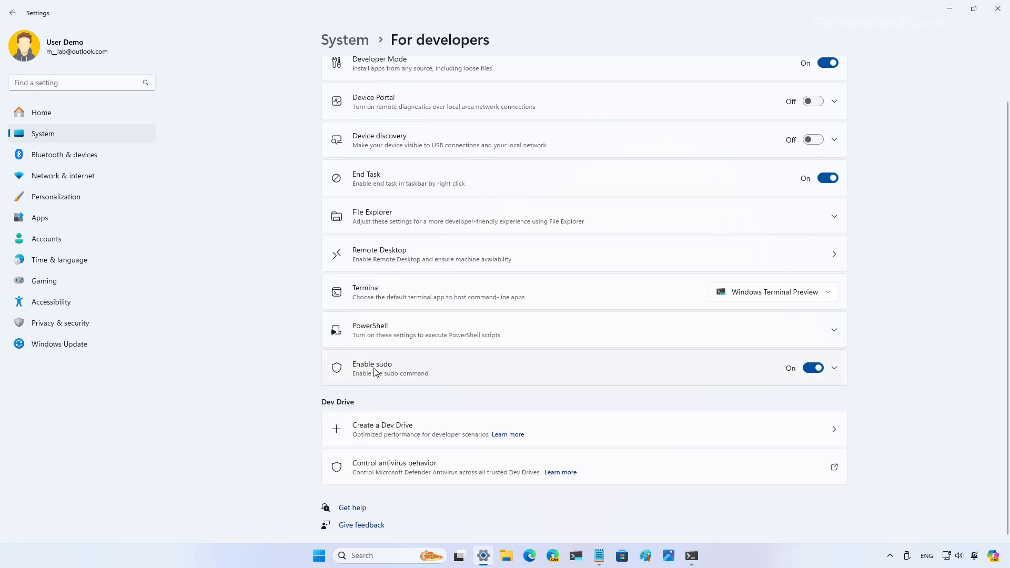
left_click(833, 368)
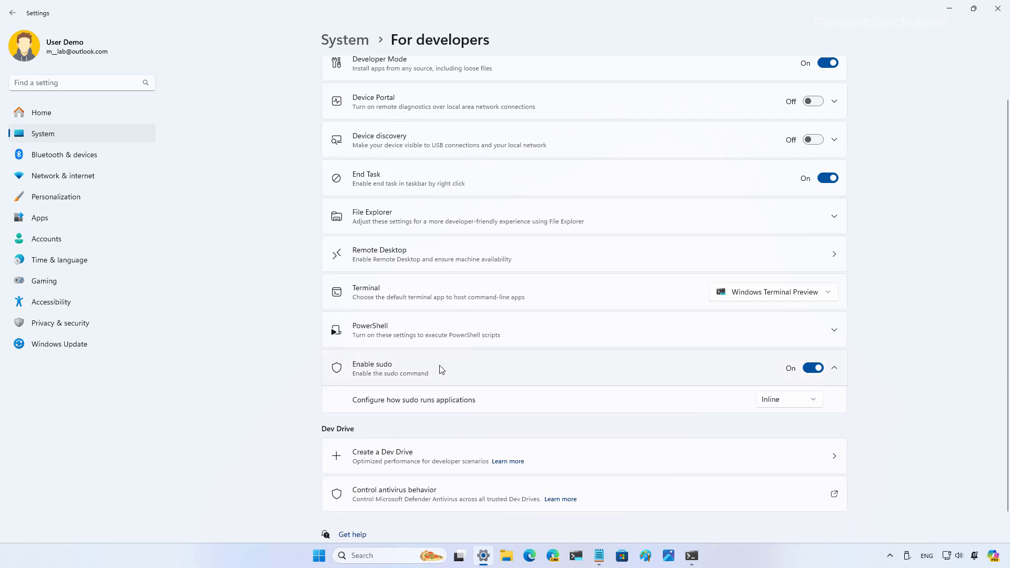
mouse_move(793, 402)
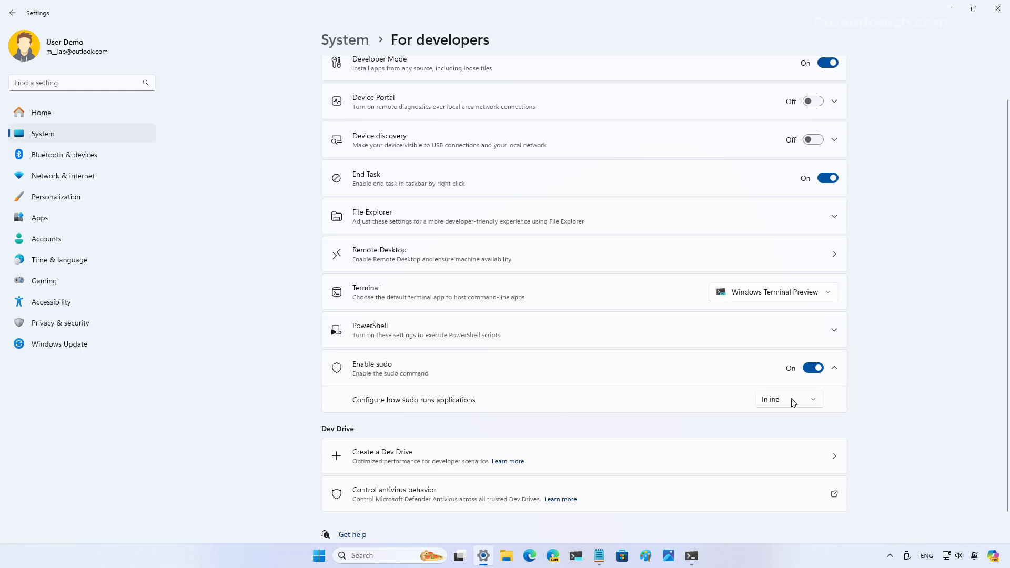
left_click(788, 399)
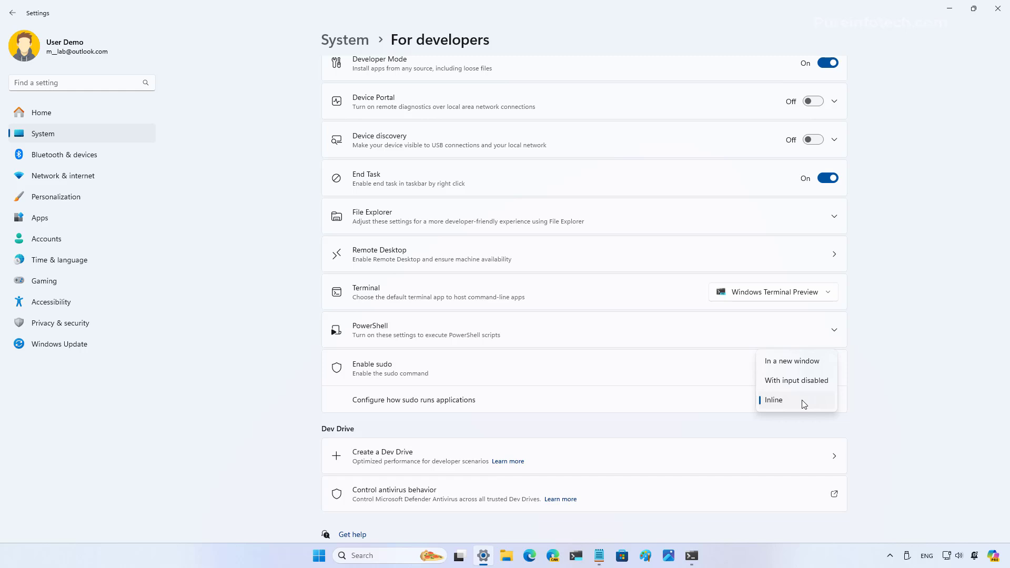
mouse_move(818, 367)
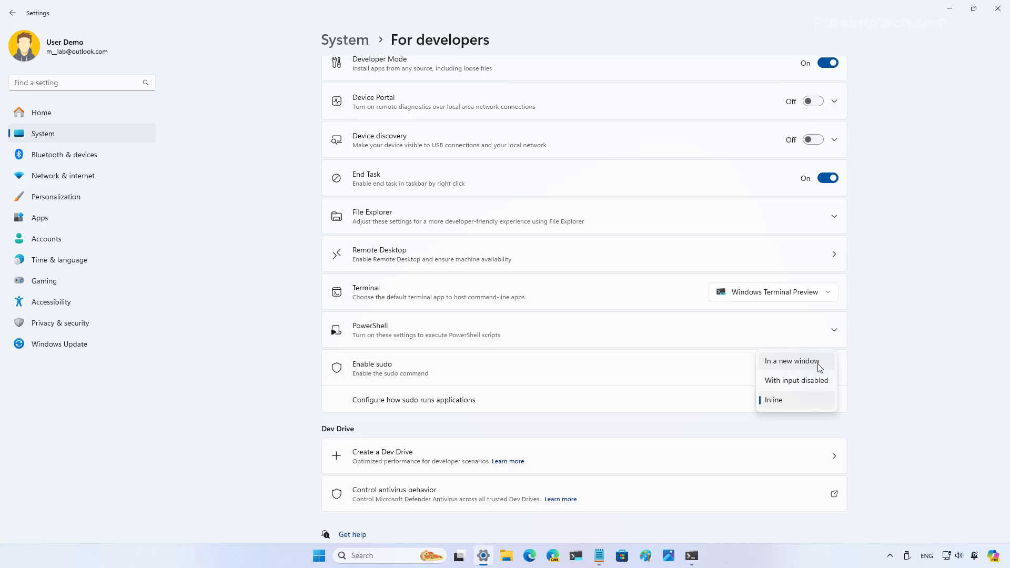
mouse_move(809, 399)
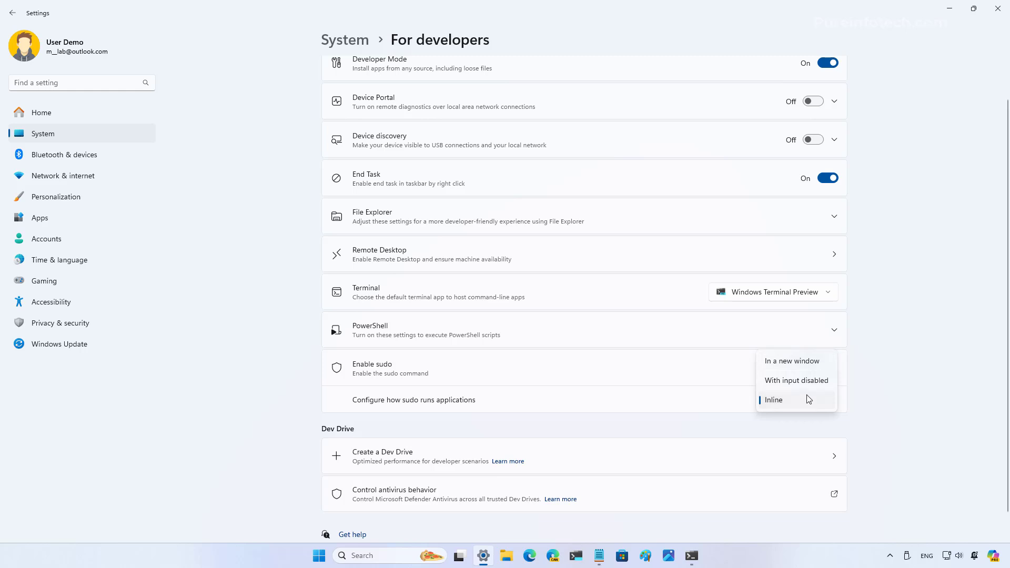
mouse_move(795, 380)
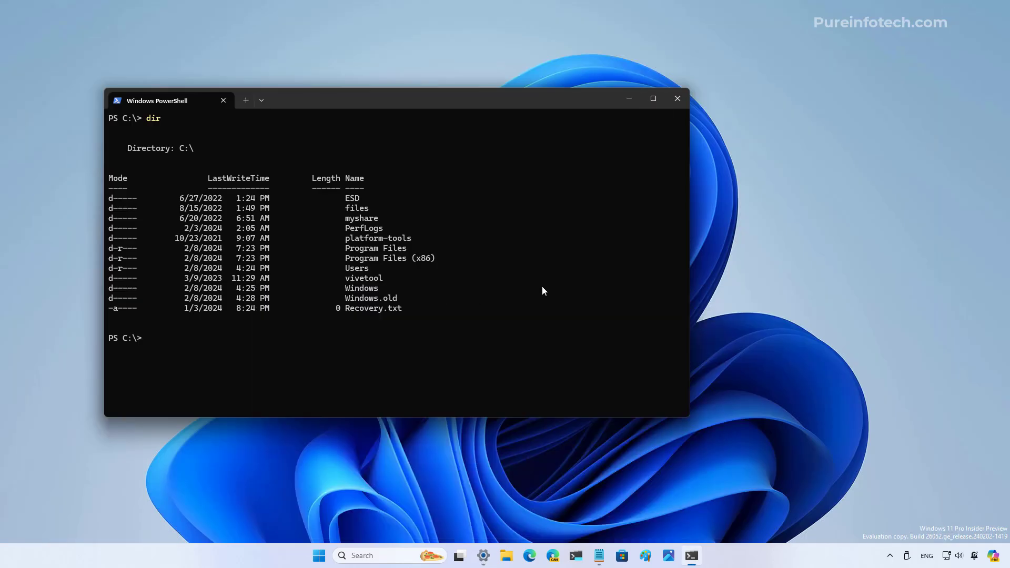
mouse_move(236, 363)
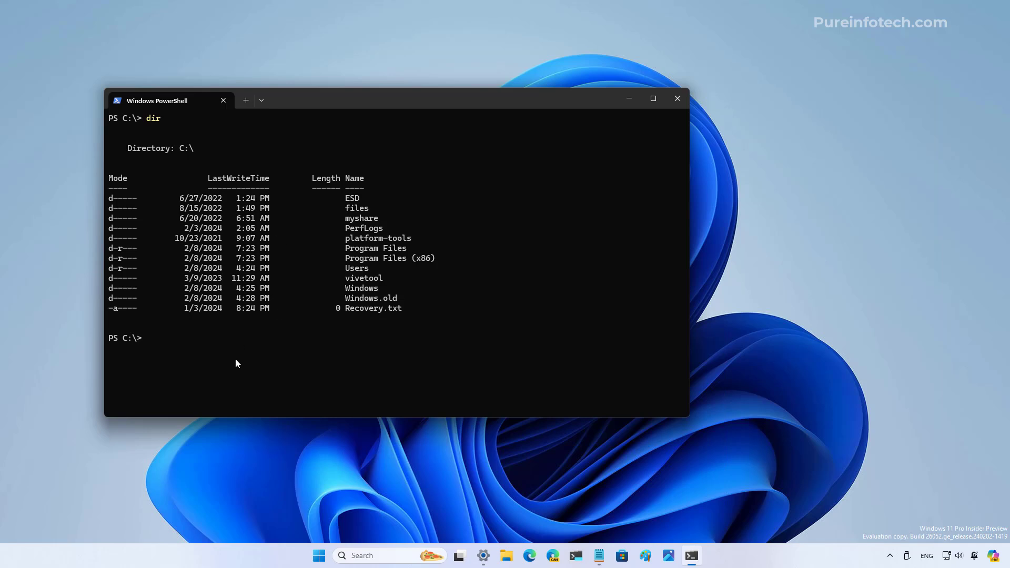
mouse_move(272, 353)
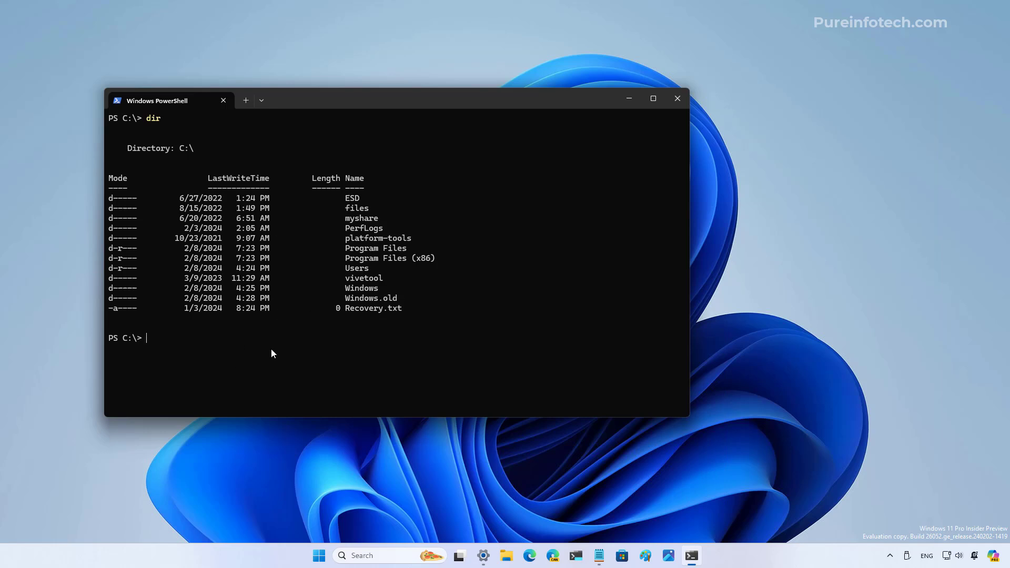
Try deleting recovery.txt with a plain del, which returns access denied
type("del")
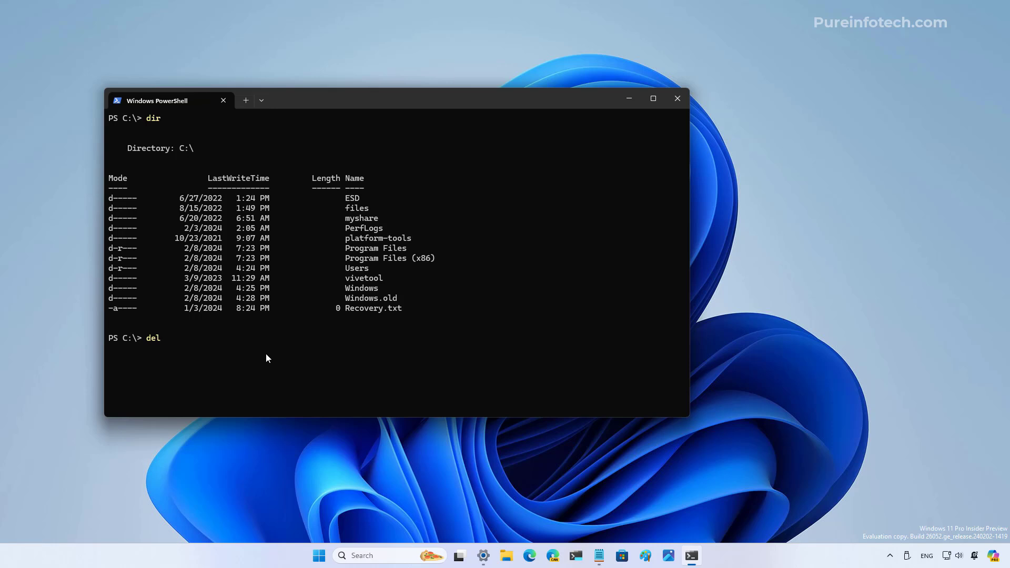
type("recovery")
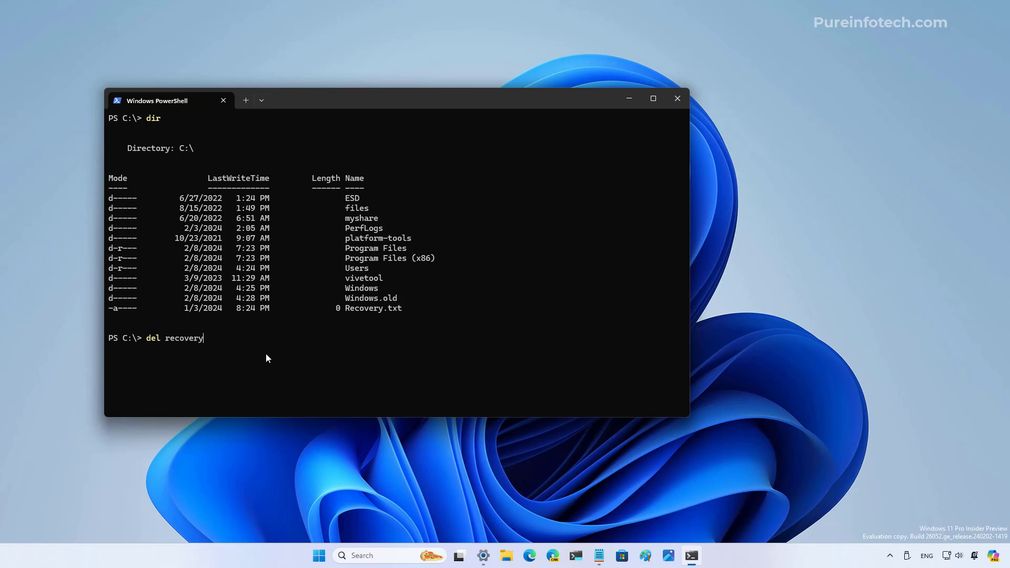
type(".te")
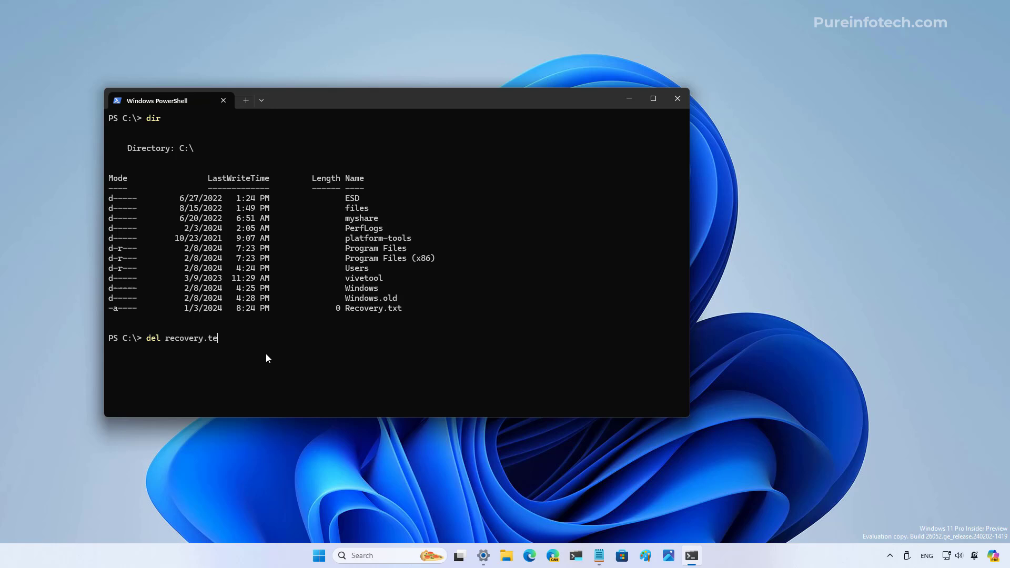
type("xt")
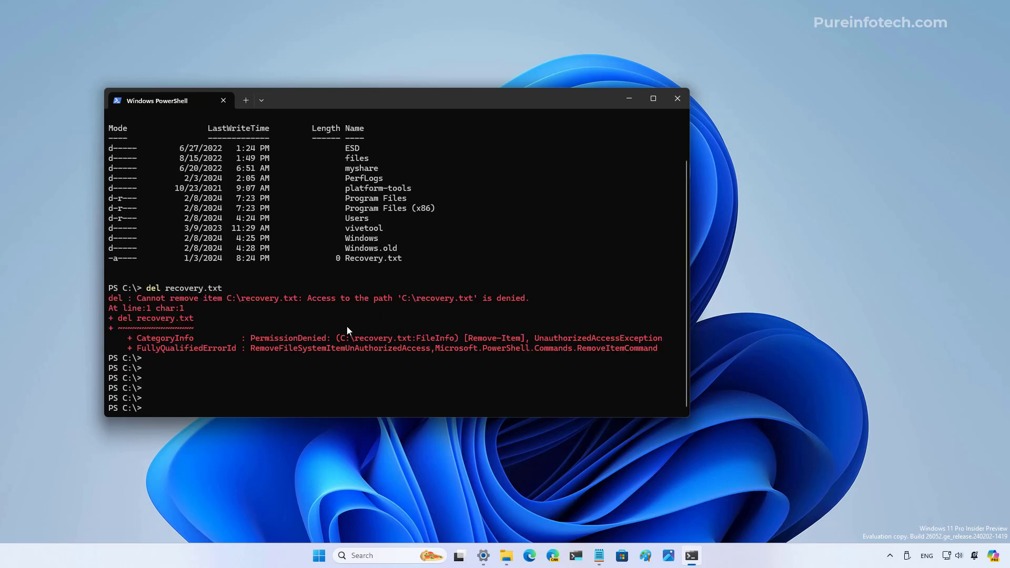
Delete recovery.txt with sudo del, then close the Terminal window
type("sudo del")
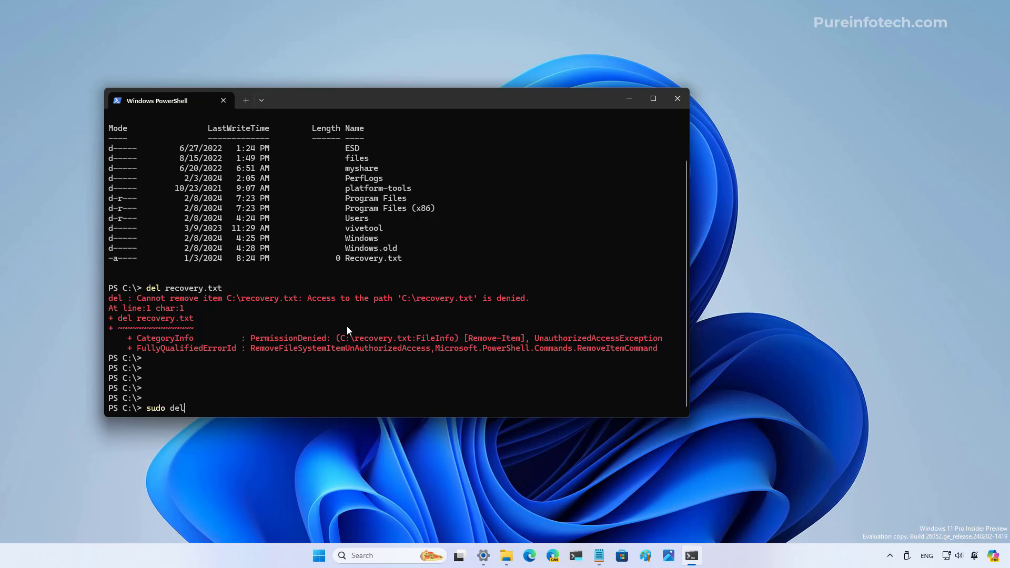
type("recovery.txt")
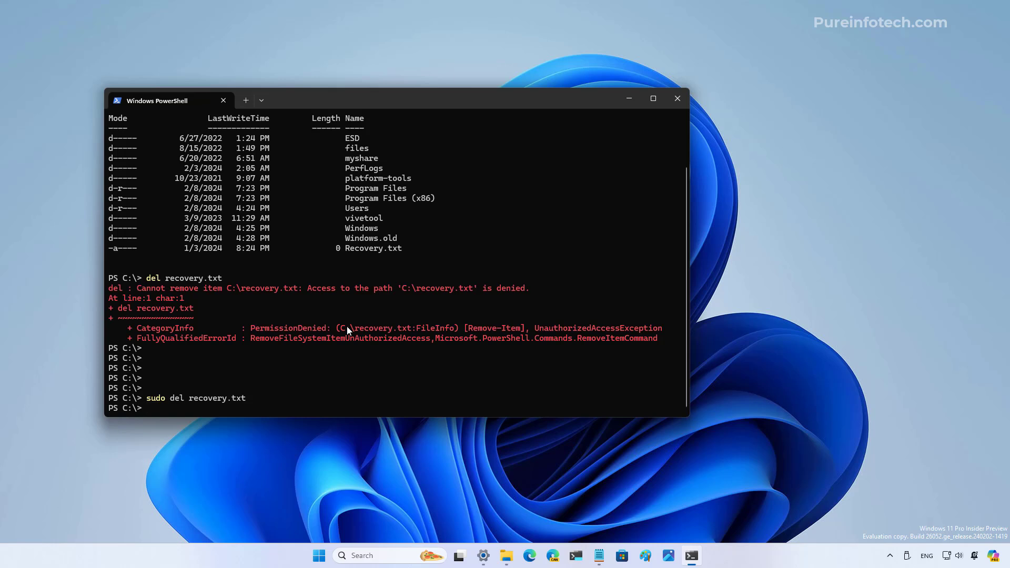
left_click(677, 99)
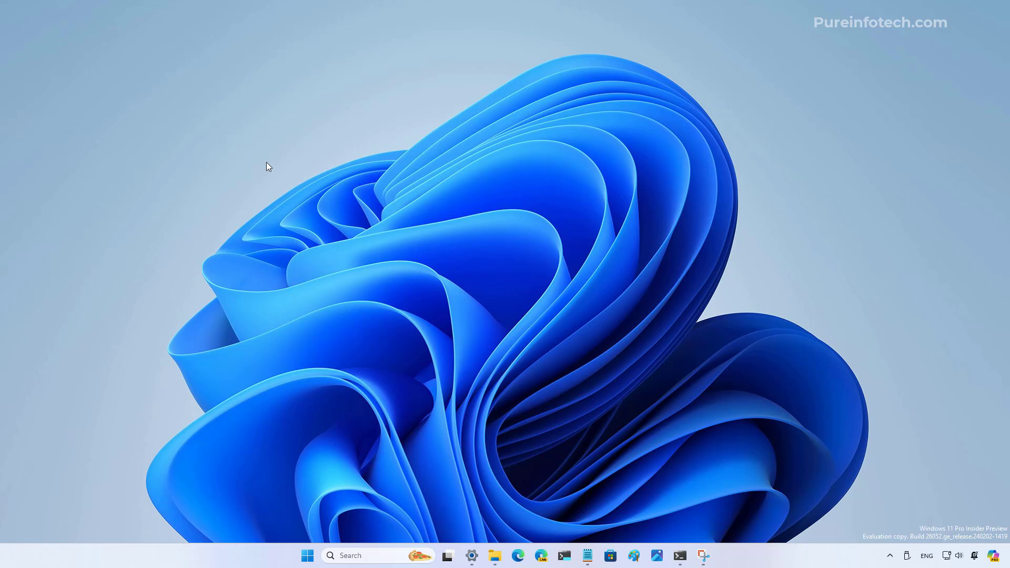
Open the Notepad note and select its 'Windows 11 Build 26052' line
left_click(588, 556)
type("Windows 11 Build 26052")
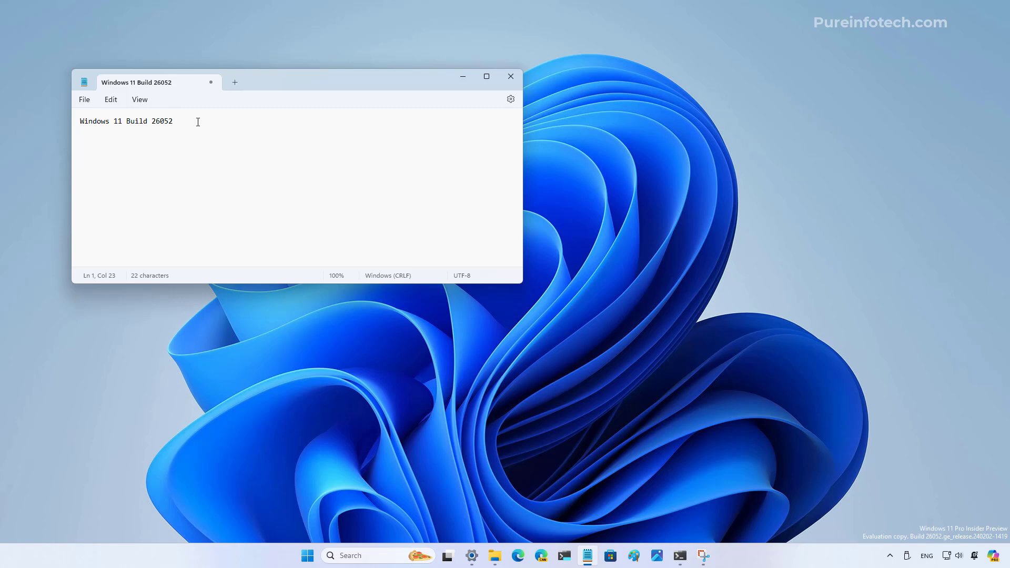
triple_click(126, 121)
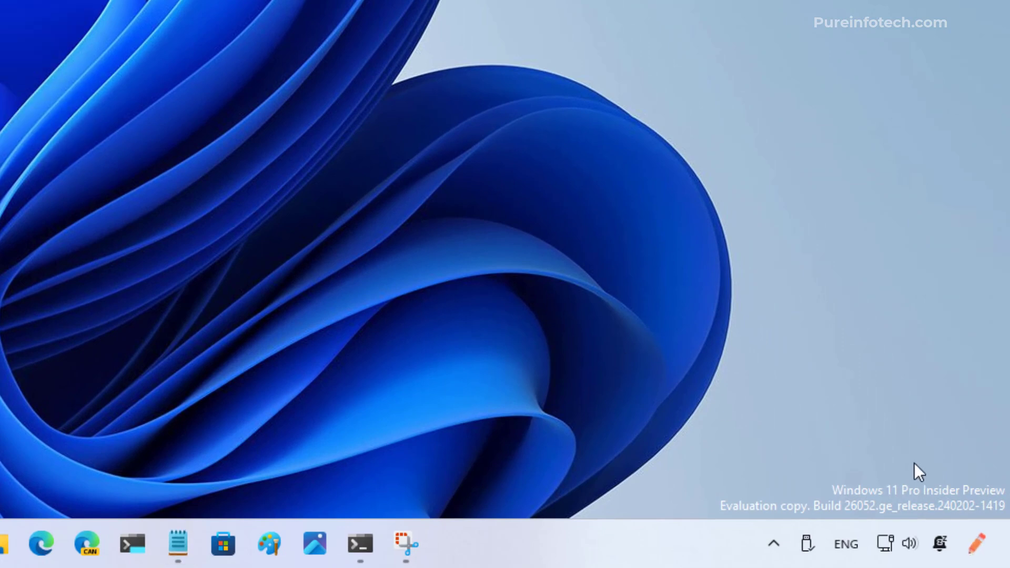
left_click(962, 543)
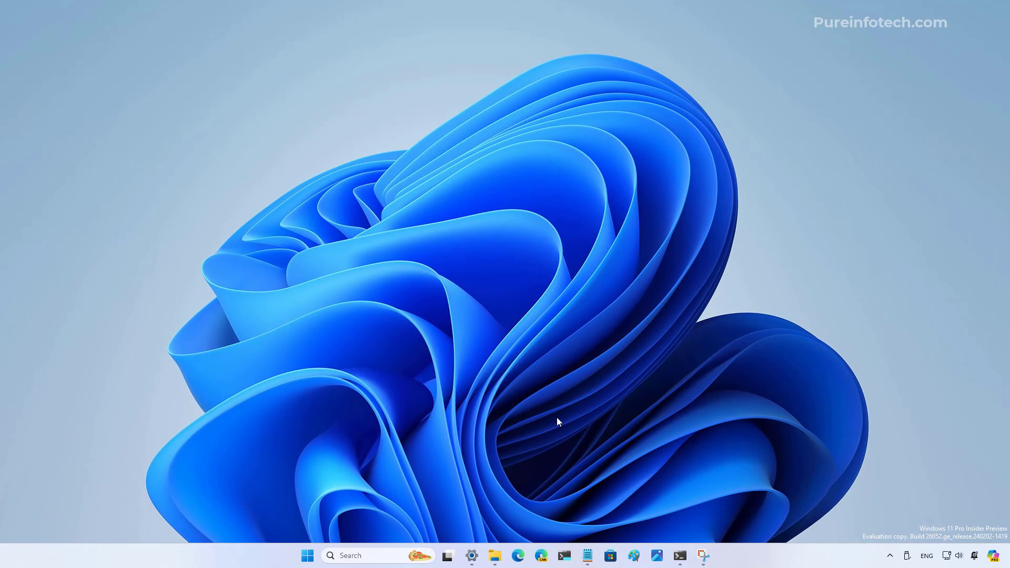
left_click(703, 556)
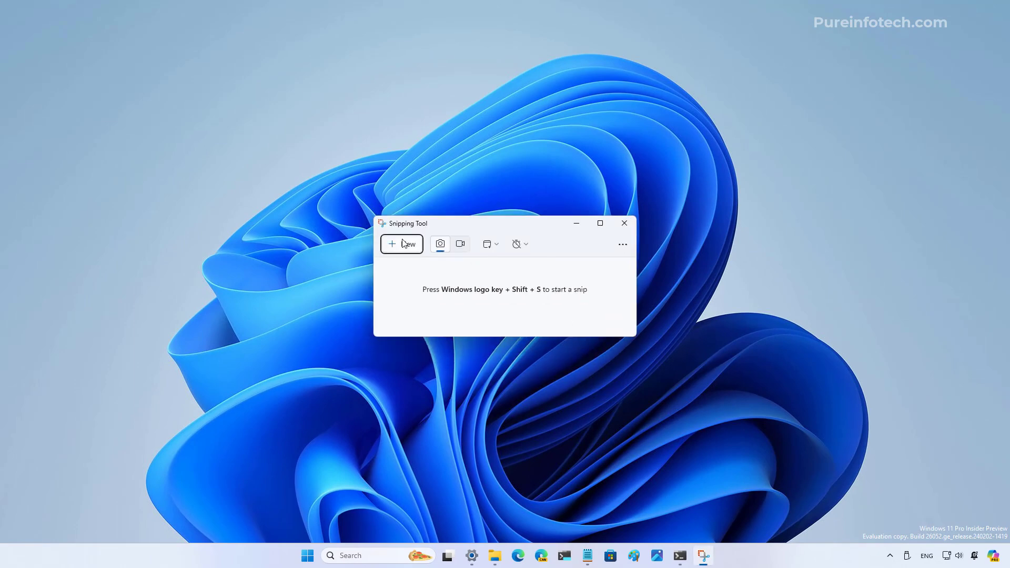
left_click(623, 223)
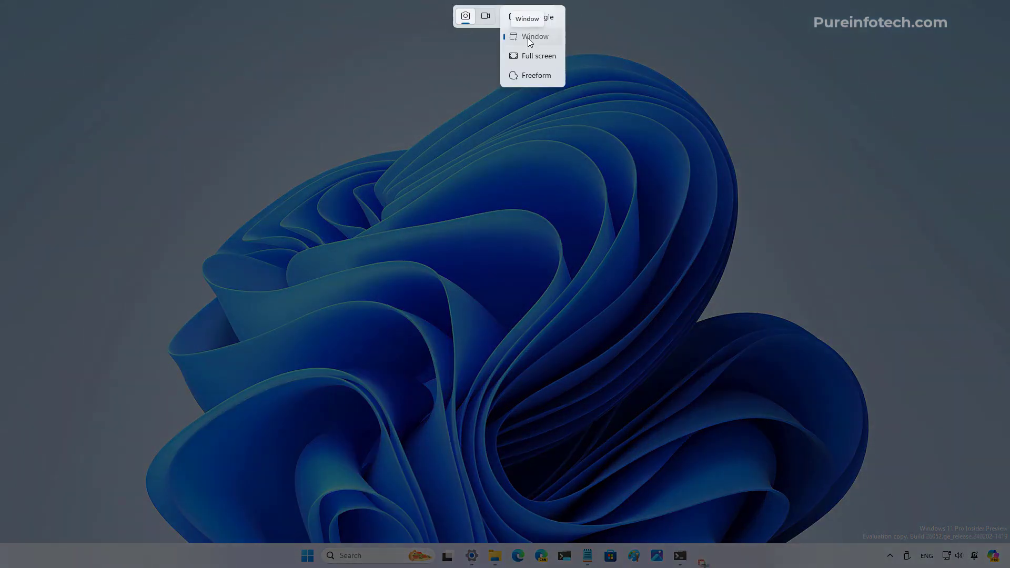
left_click(535, 36)
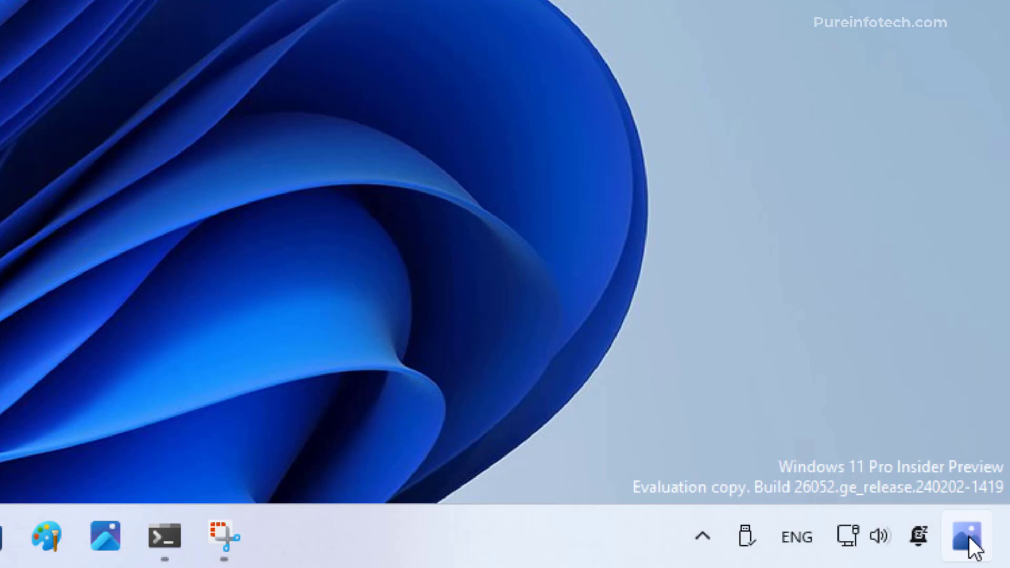
left_click(967, 537)
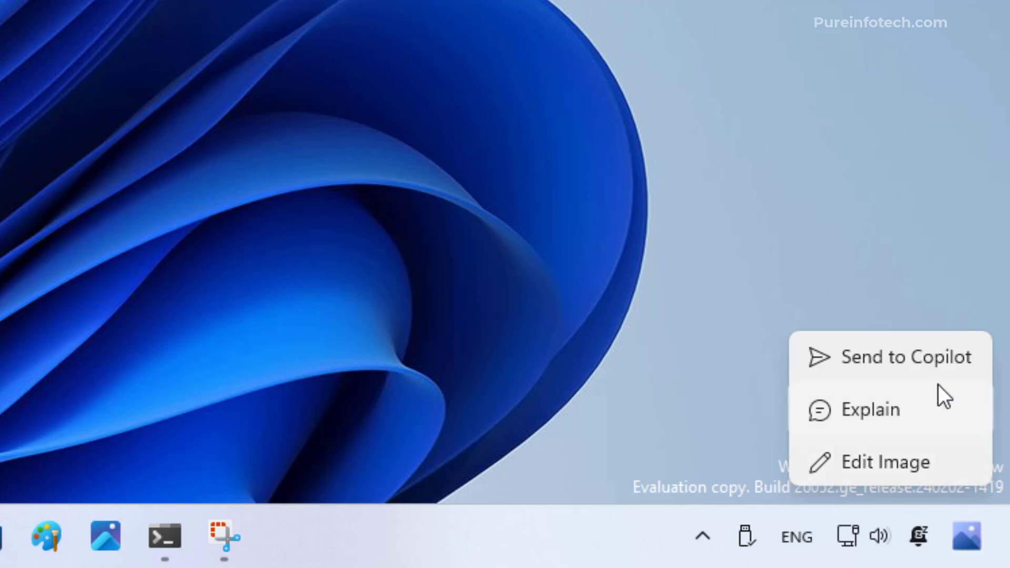
mouse_move(931, 387)
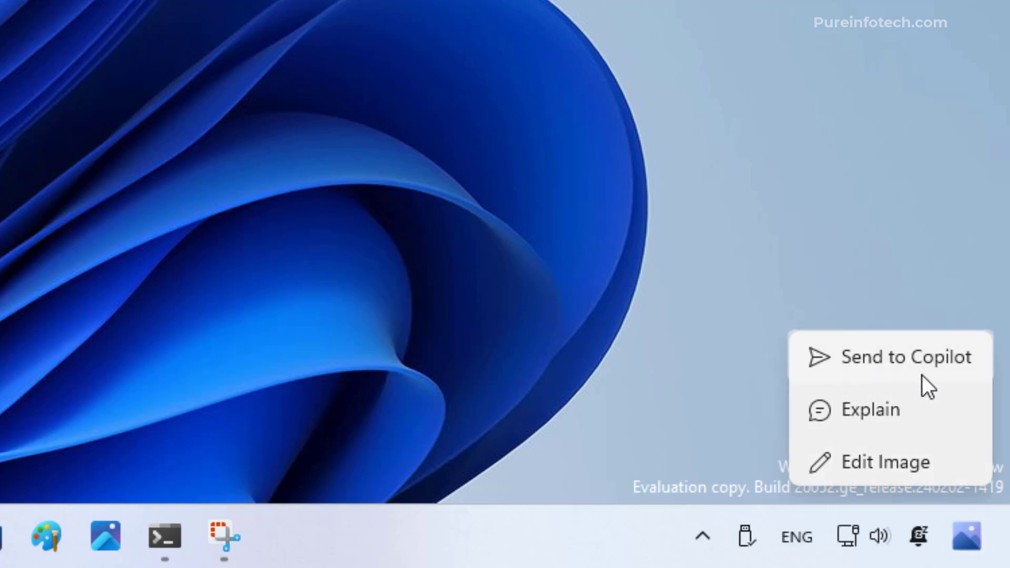
mouse_move(884, 422)
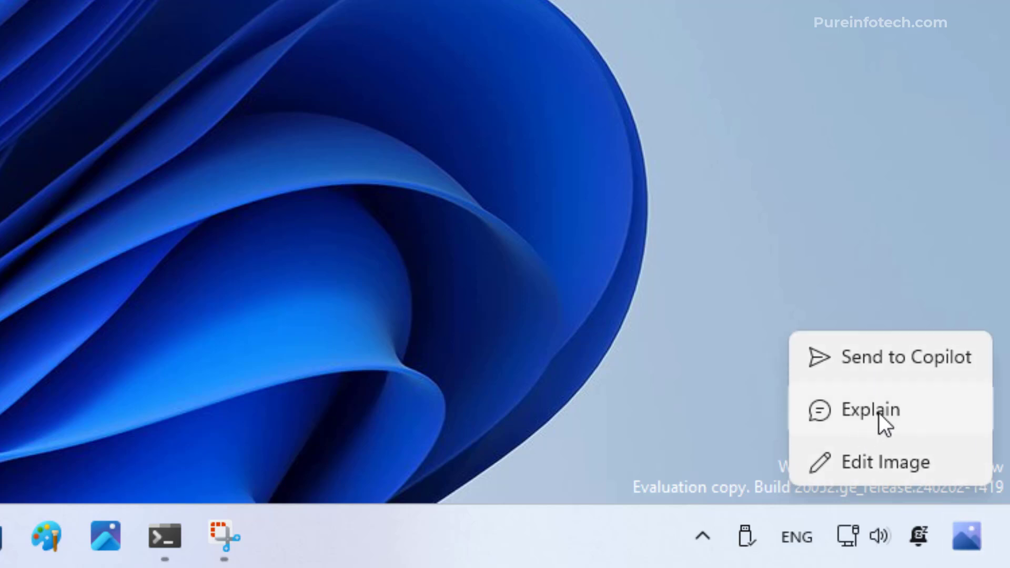
mouse_move(870, 462)
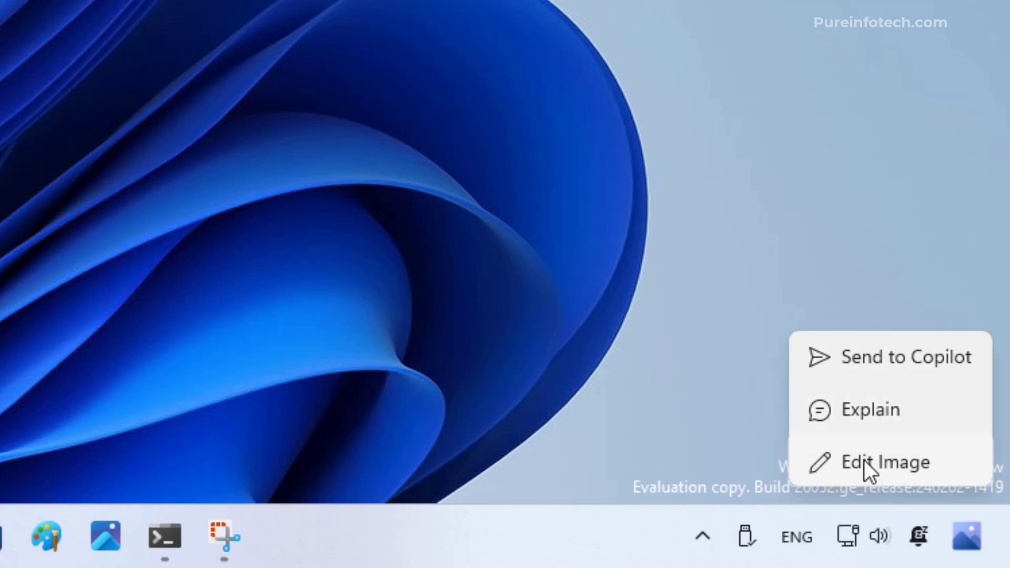
left_click(396, 333)
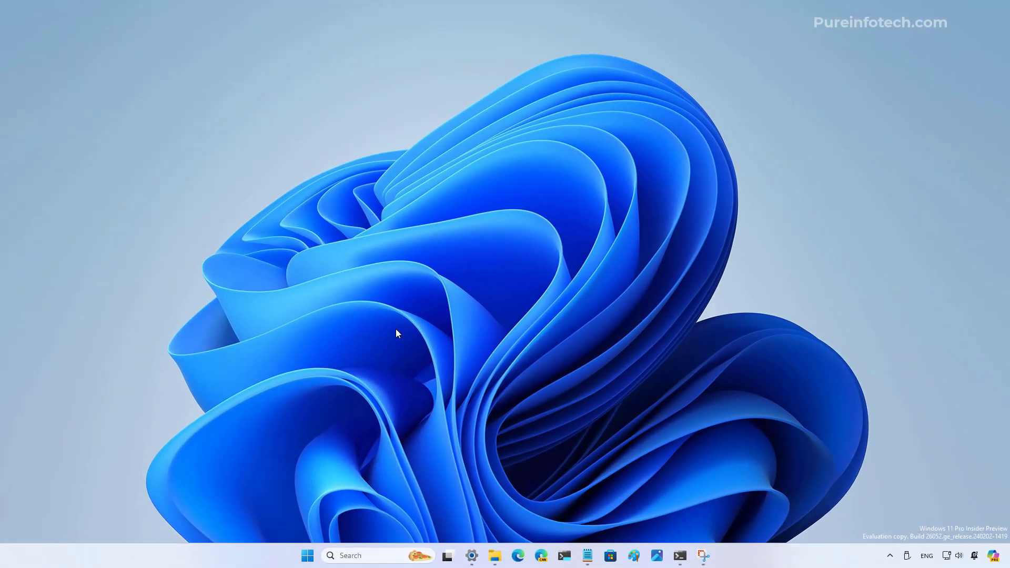
Copy 'Windows 11 Build 26052', send it to Copilot via Explain, then close the pane
left_click(587, 555)
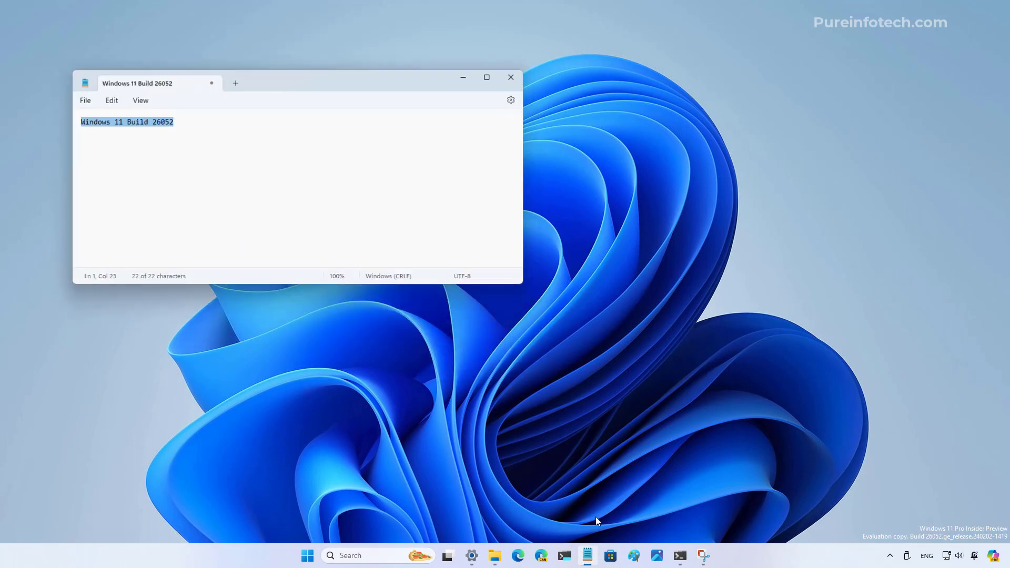
right_click(149, 121)
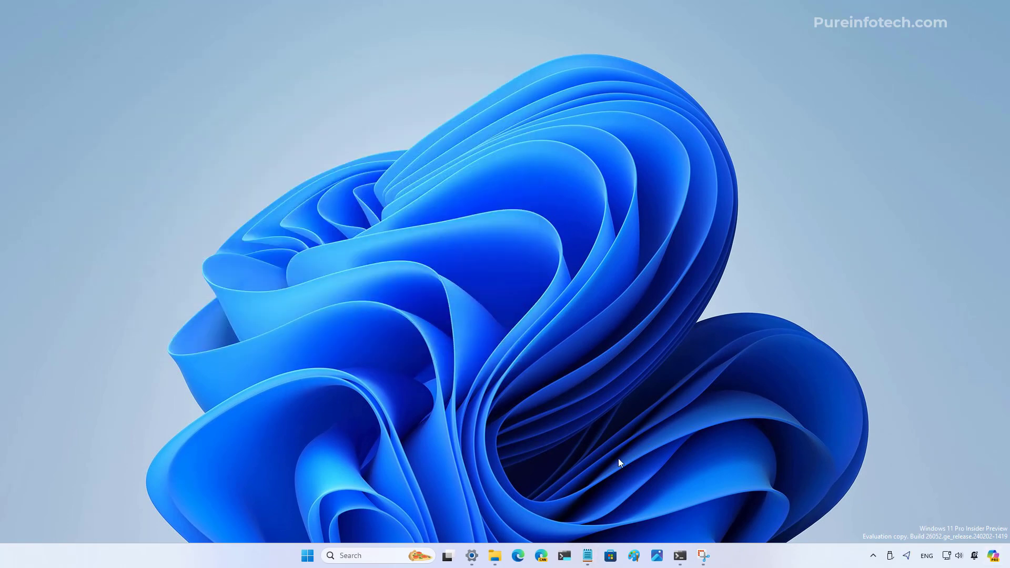
left_click(587, 556)
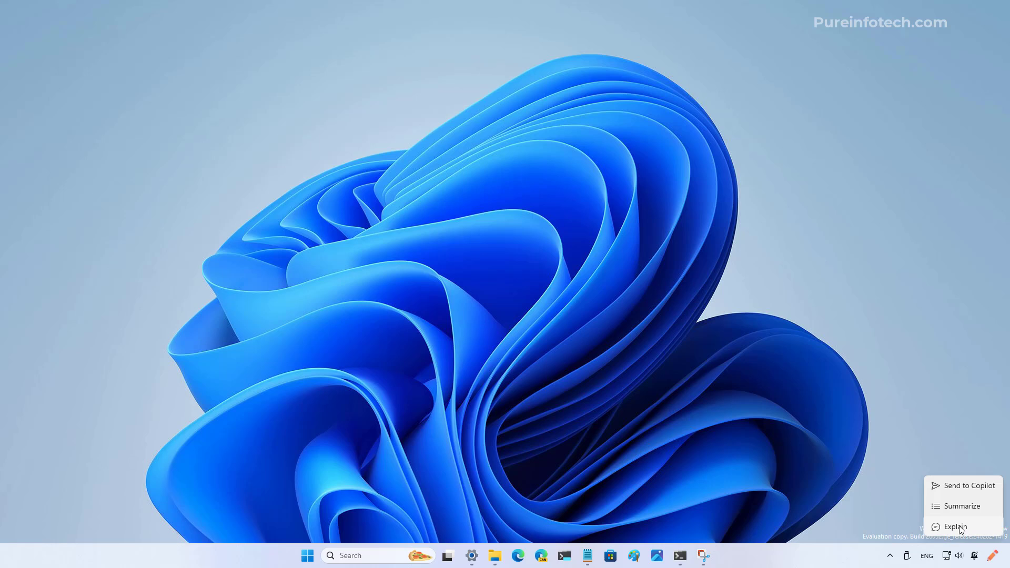
left_click(956, 528)
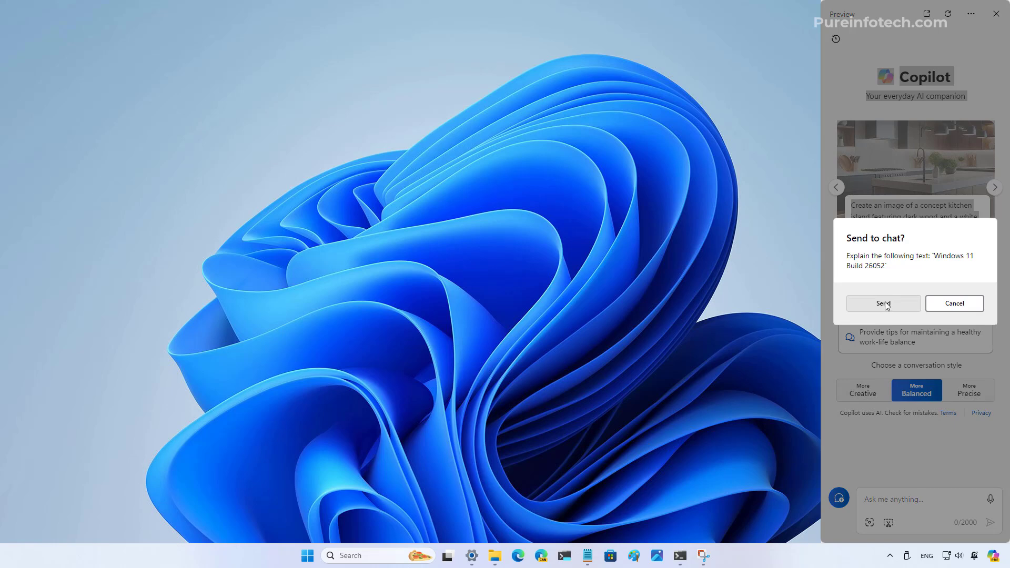
left_click(883, 303)
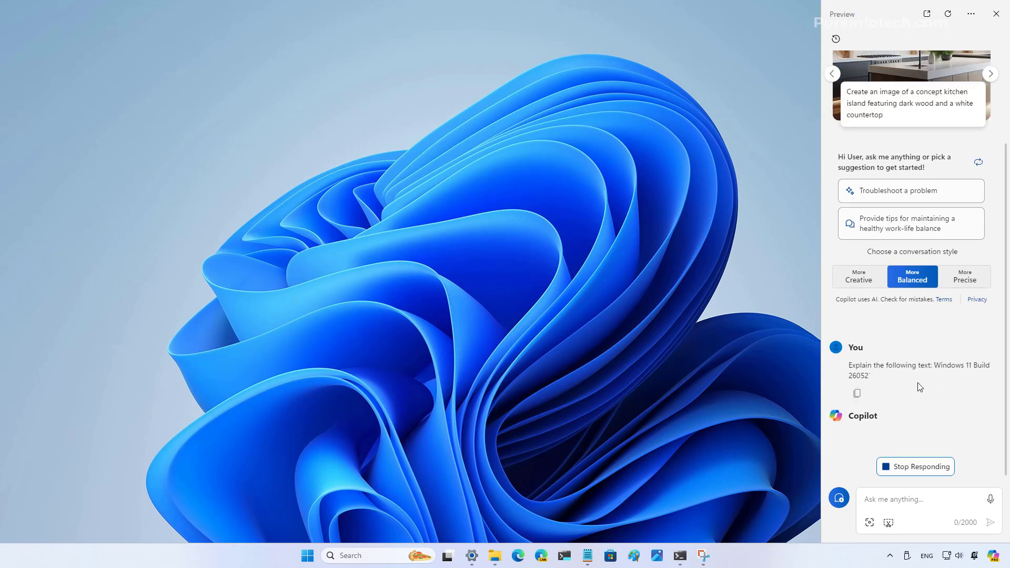
scroll("down", 3)
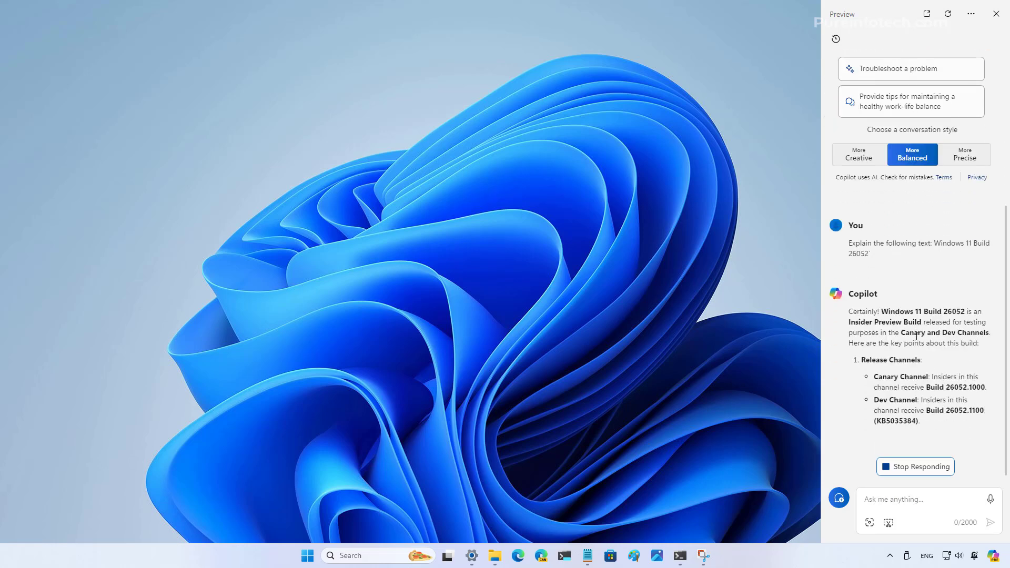
left_click(996, 13)
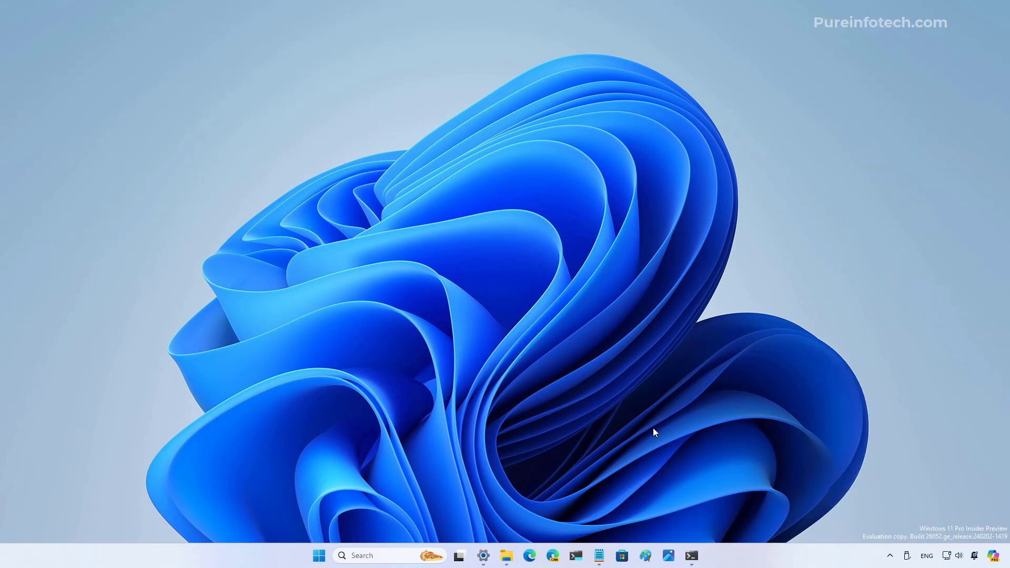
mouse_move(586, 283)
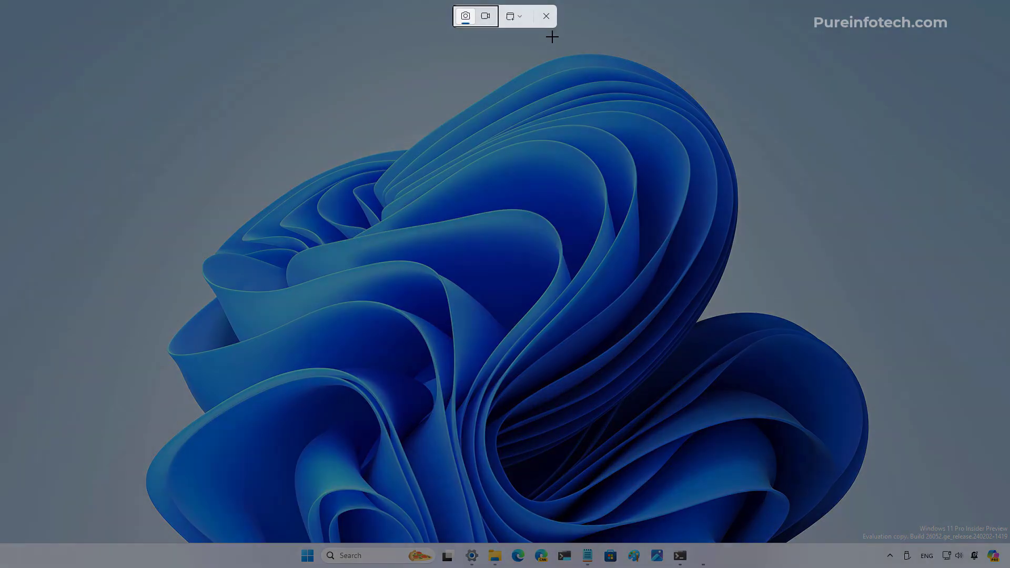
left_click(514, 16)
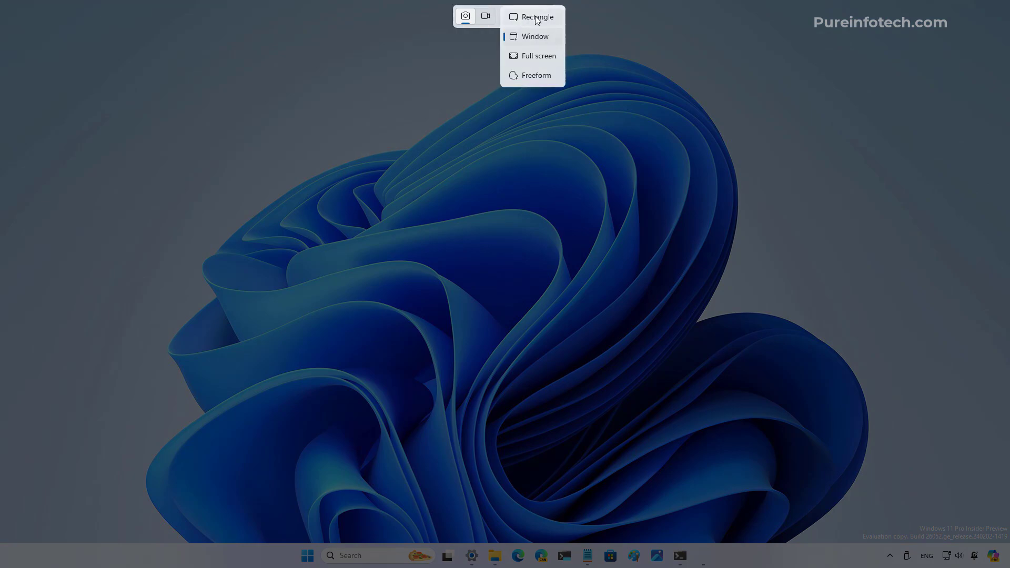
left_click(538, 17)
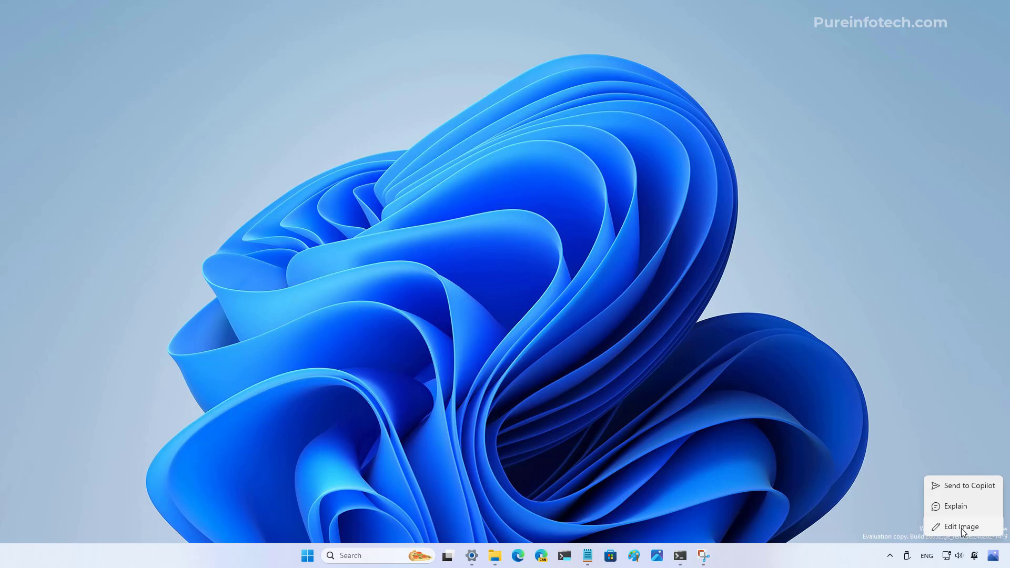
mouse_move(960, 510)
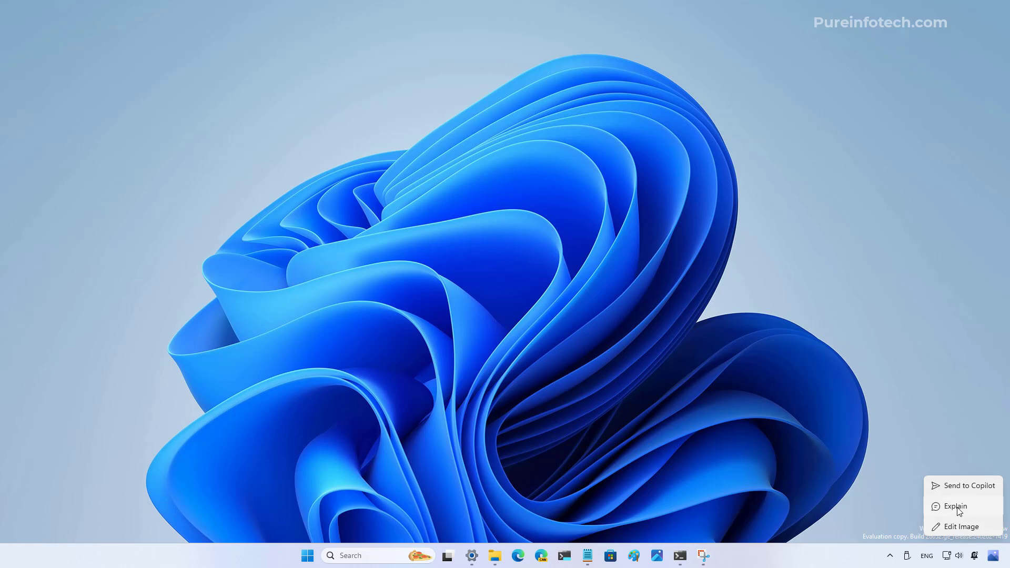
mouse_move(961, 493)
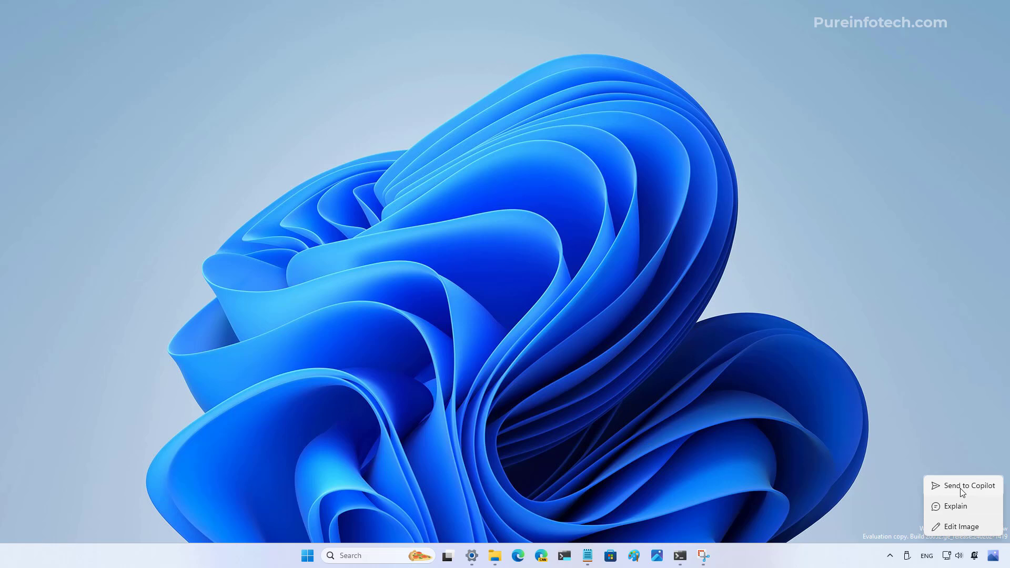
left_click(824, 354)
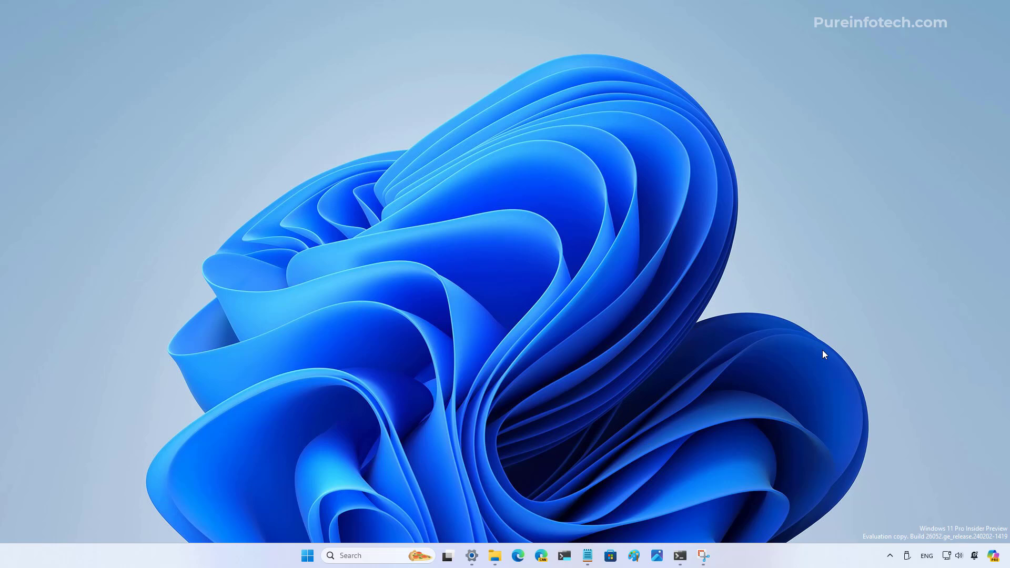
mouse_move(406, 227)
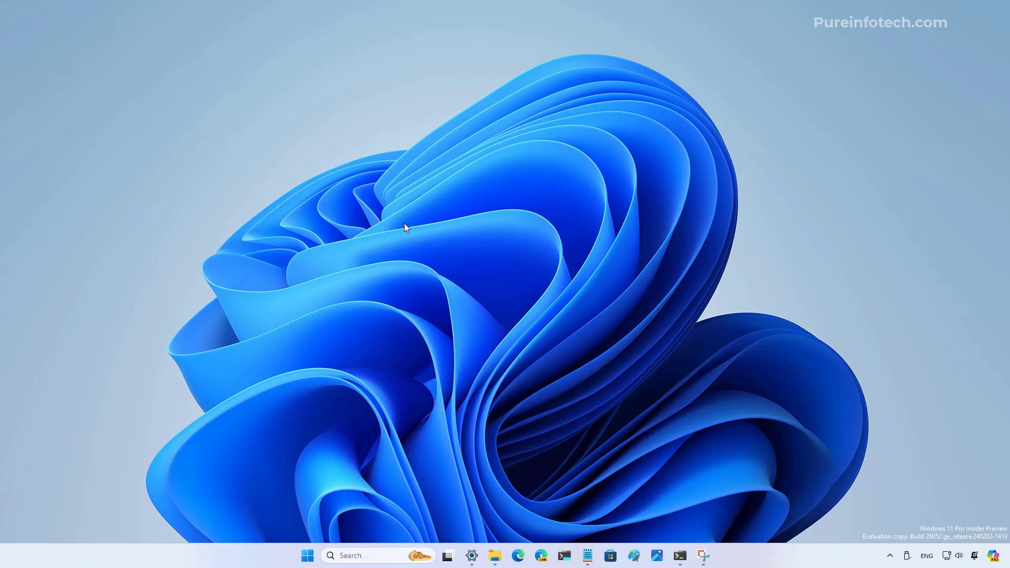
mouse_move(574, 256)
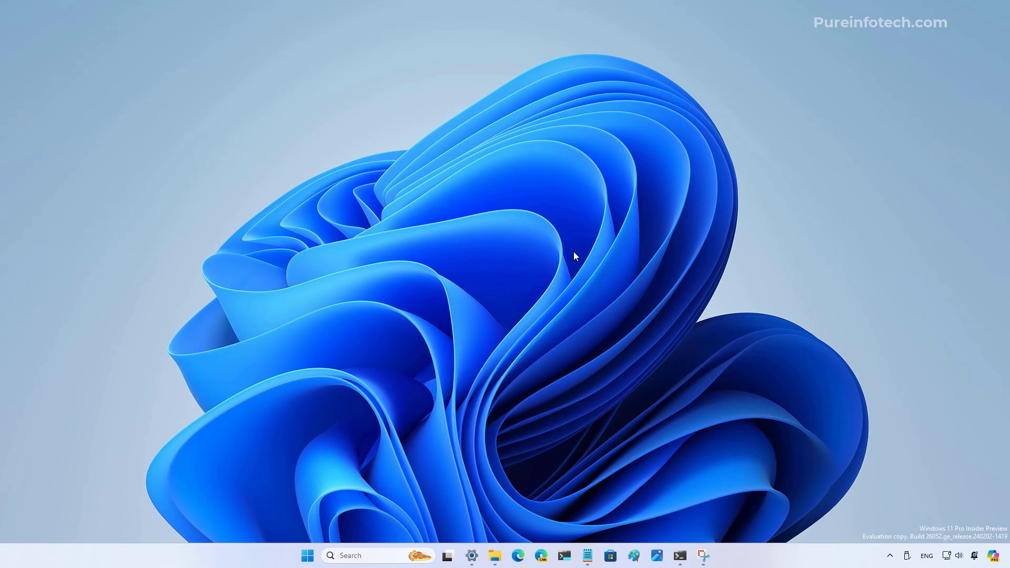
mouse_move(563, 401)
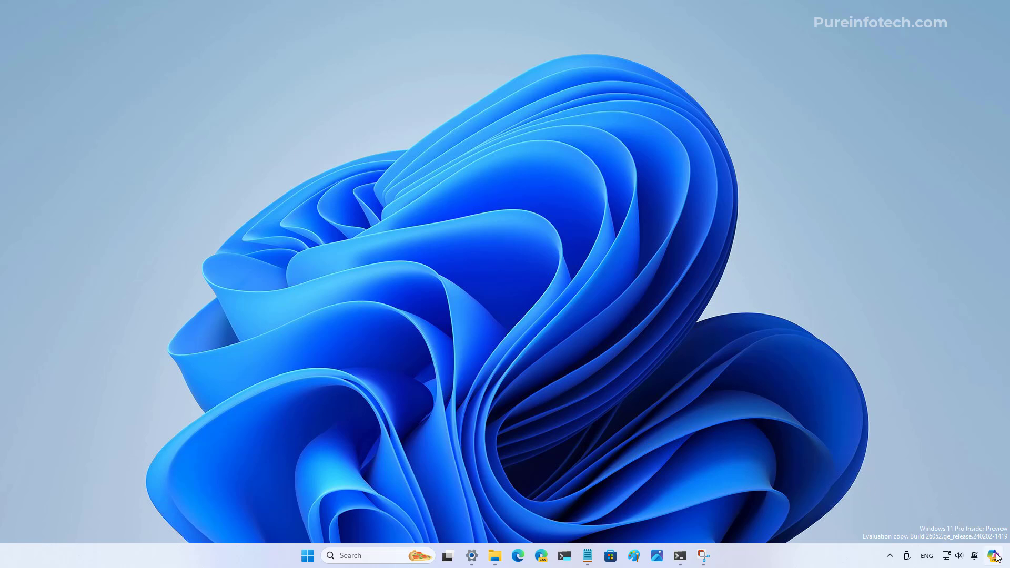
Reopen Copilot to review the Build 26052 explanation, then close its pane
left_click(994, 556)
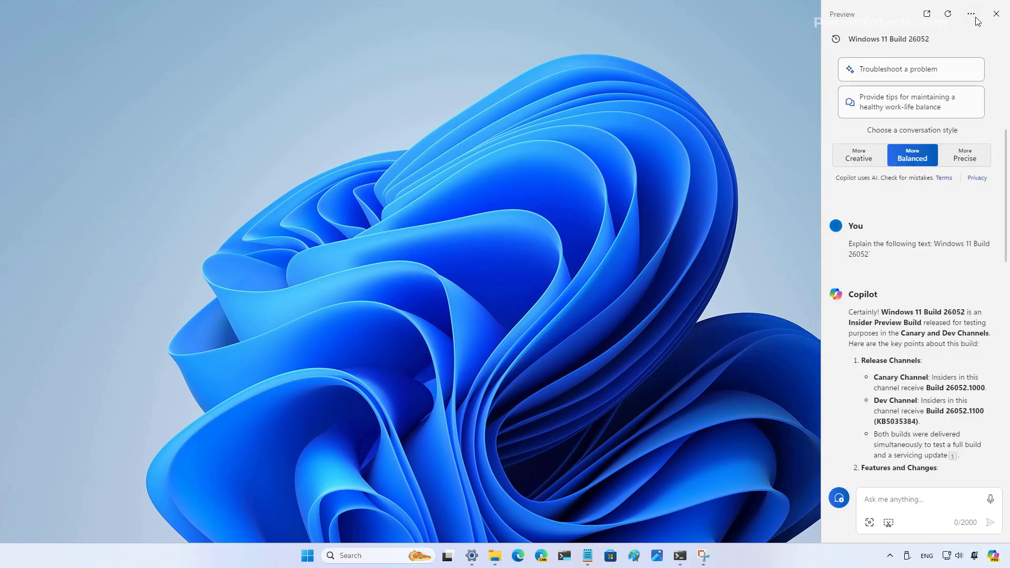
left_click(997, 13)
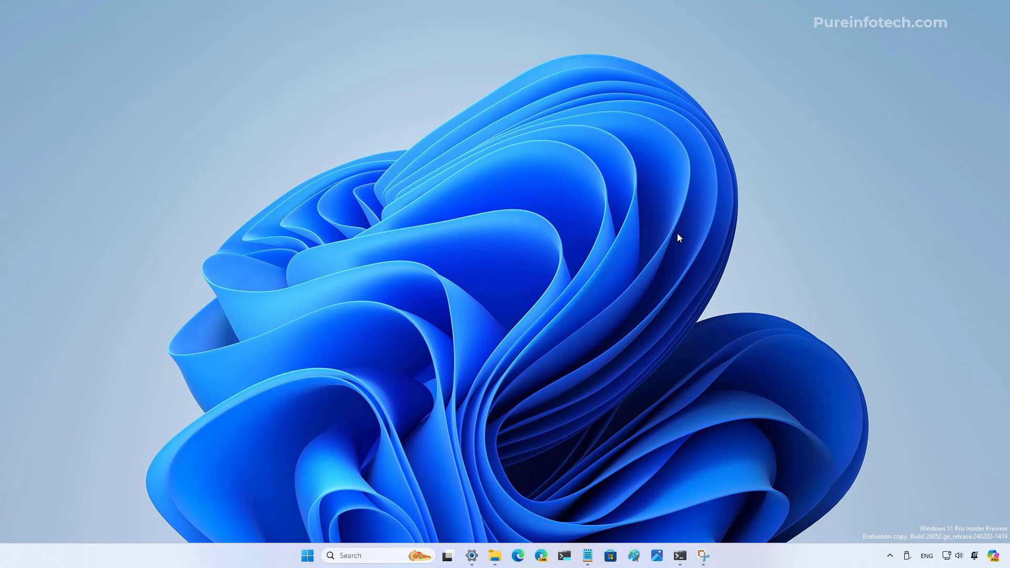
mouse_move(669, 233)
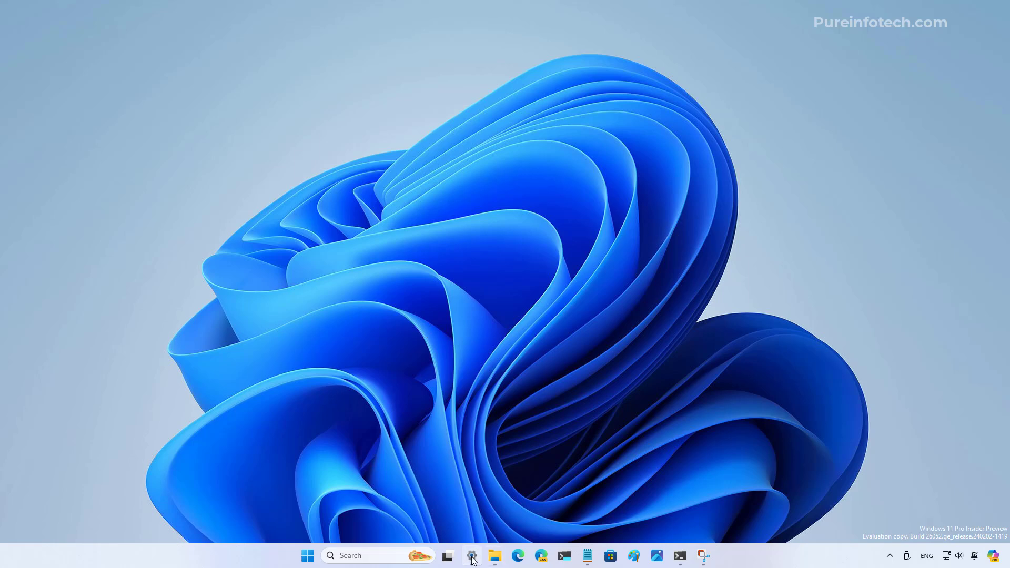
Open Settings > Personalization > Copilot in Windows, confirming startup launch is on, then close
left_click(471, 556)
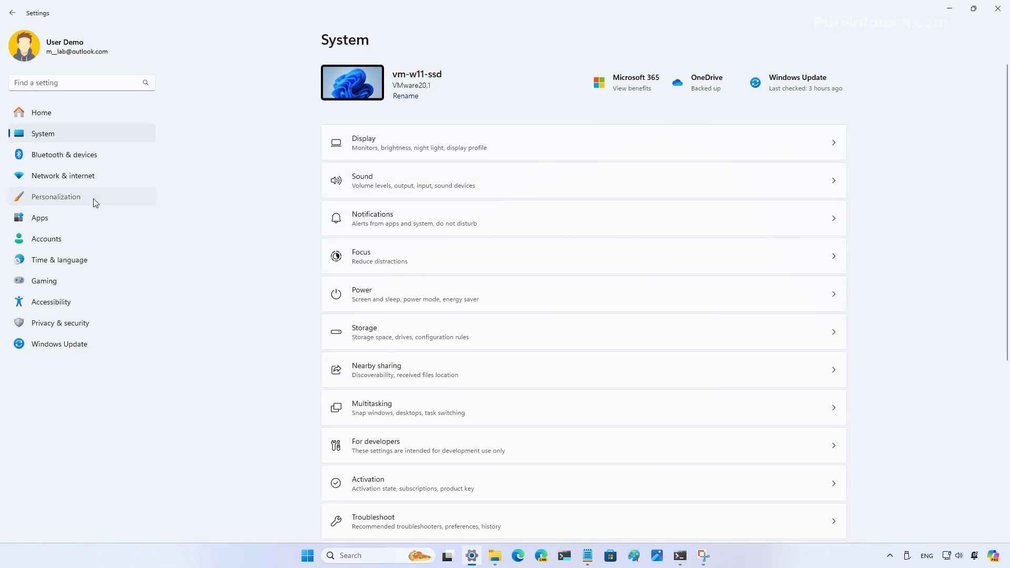
left_click(56, 196)
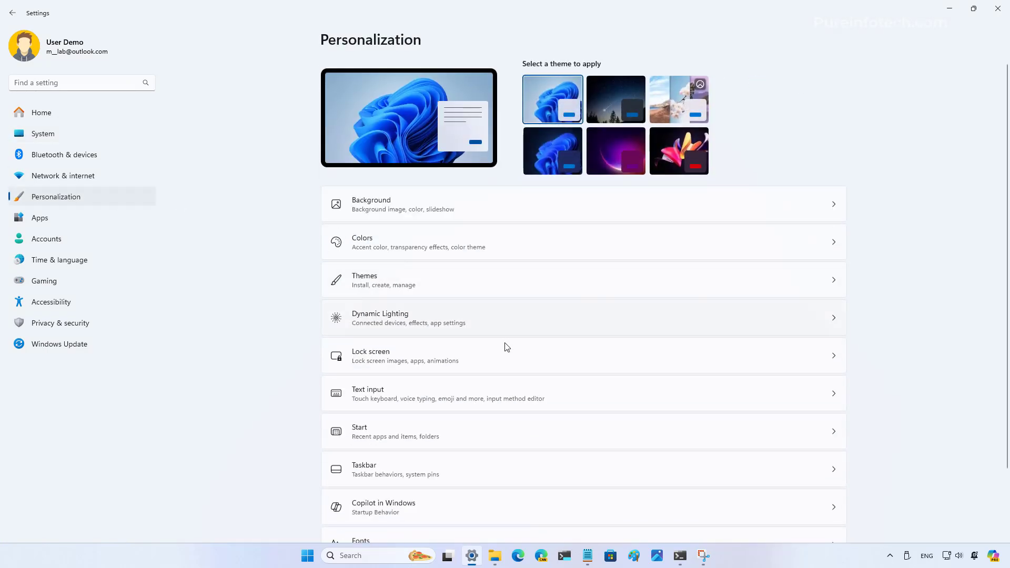
scroll("down", 3)
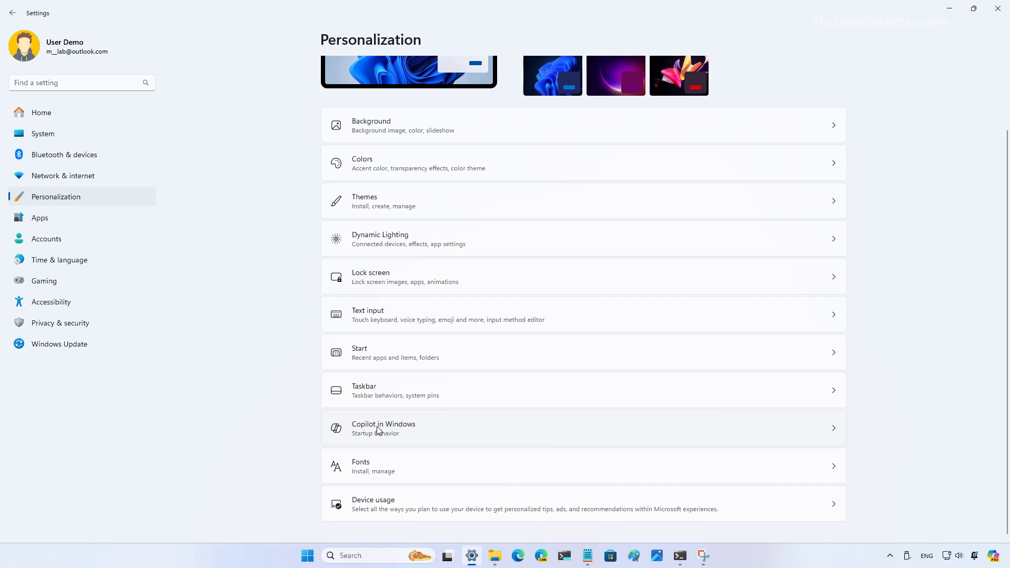
left_click(384, 427)
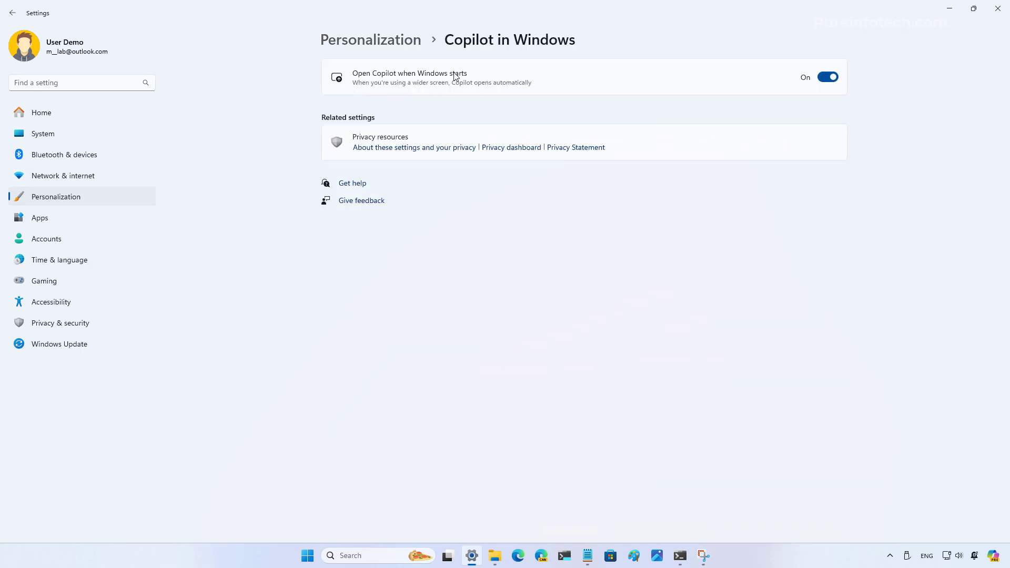
left_click(828, 77)
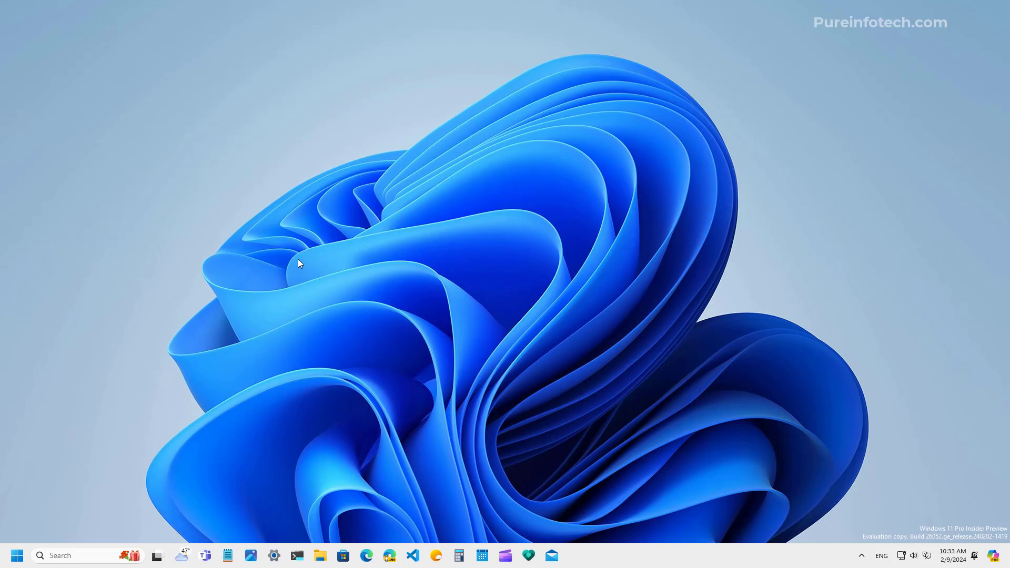
mouse_move(537, 268)
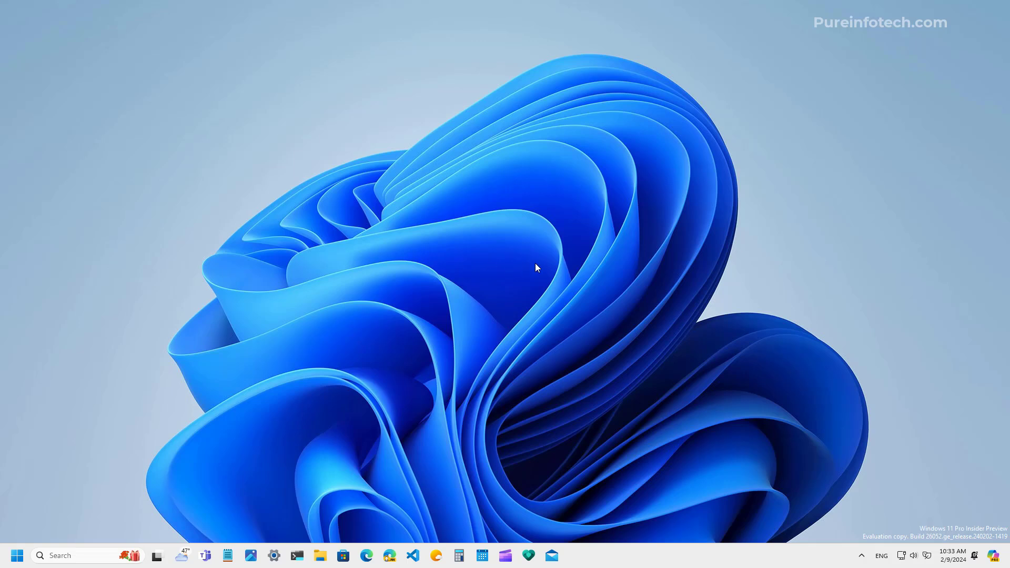
mouse_move(763, 283)
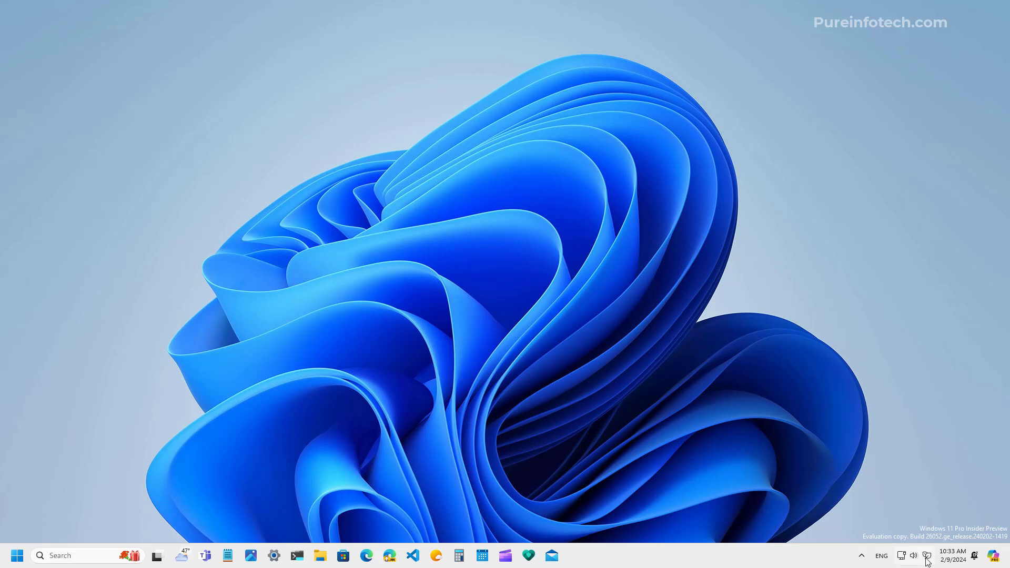
mouse_move(927, 556)
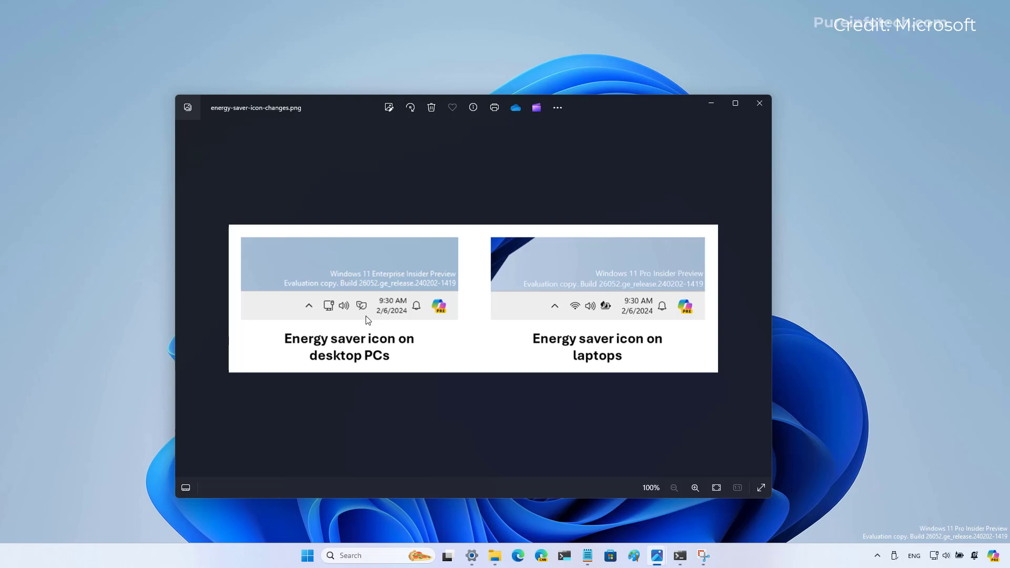
mouse_move(599, 314)
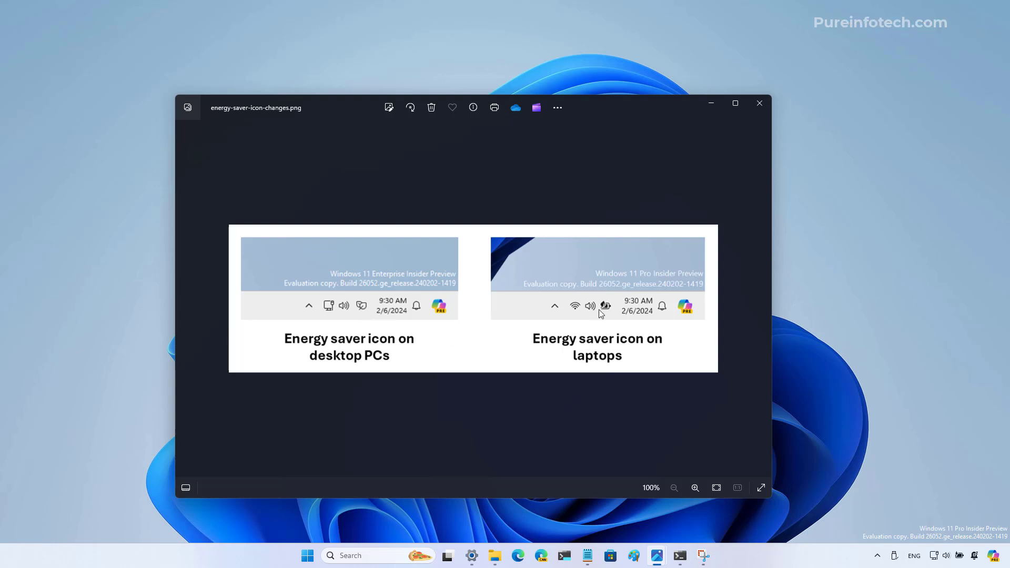
mouse_move(363, 307)
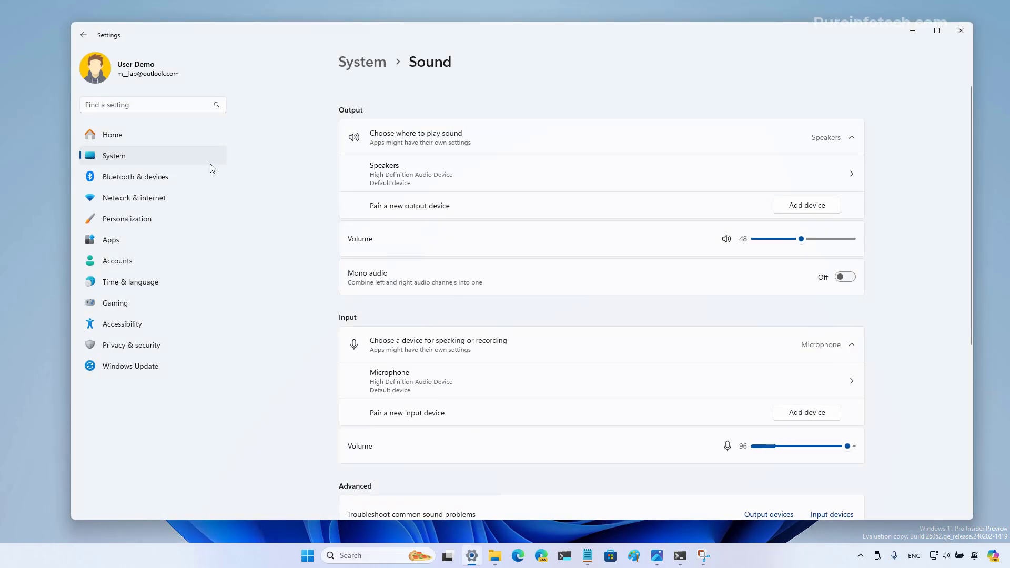
Go to System > Sound and list the microphone test modes Default and Communications
left_click(83, 35)
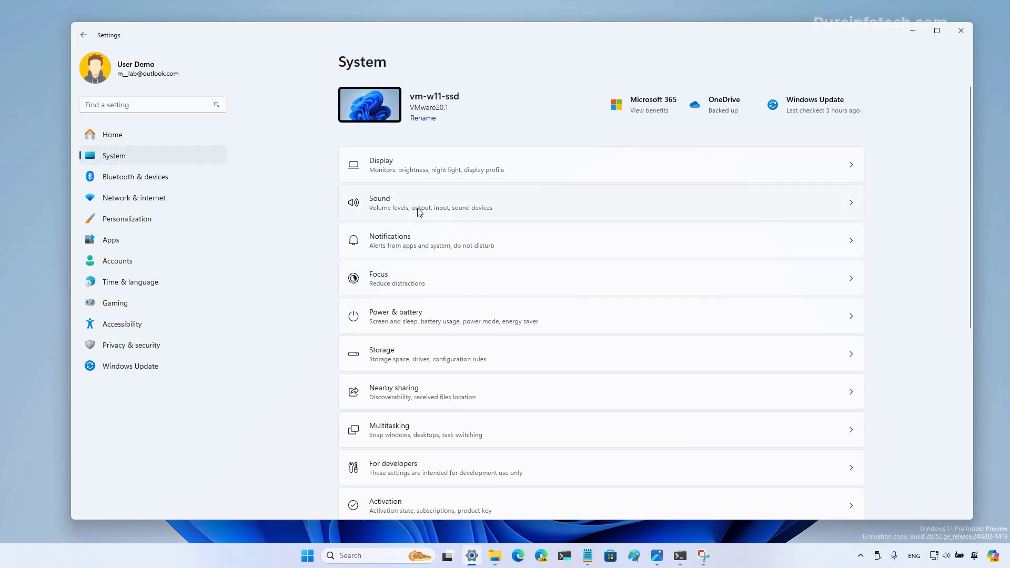
left_click(379, 202)
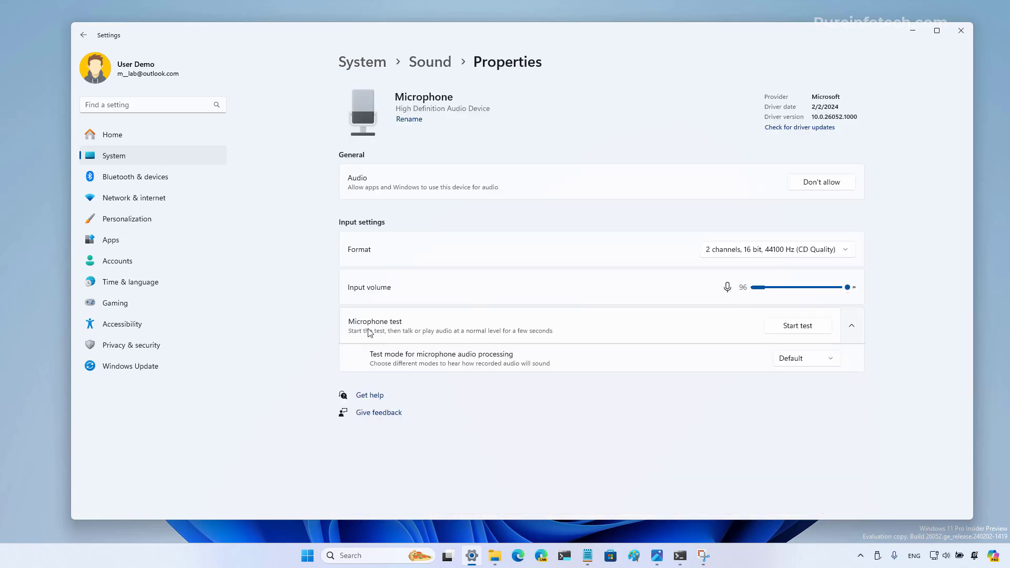
mouse_move(606, 330)
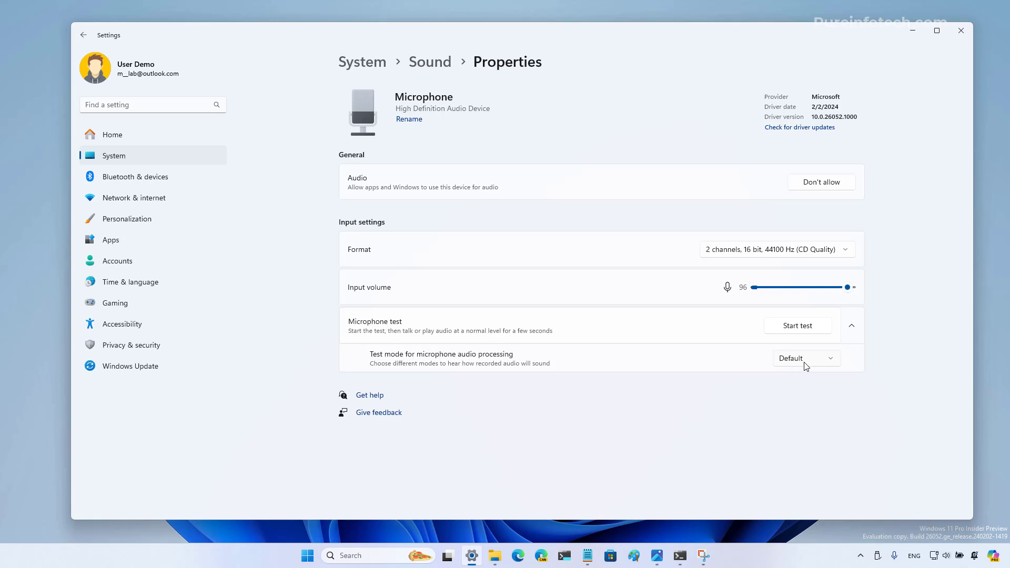
left_click(806, 359)
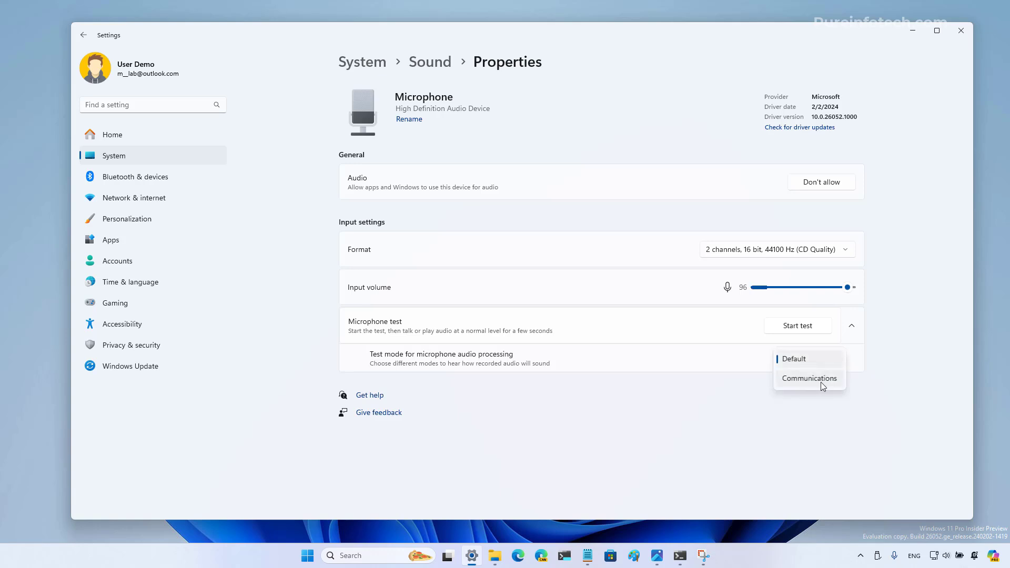
mouse_move(582, 396)
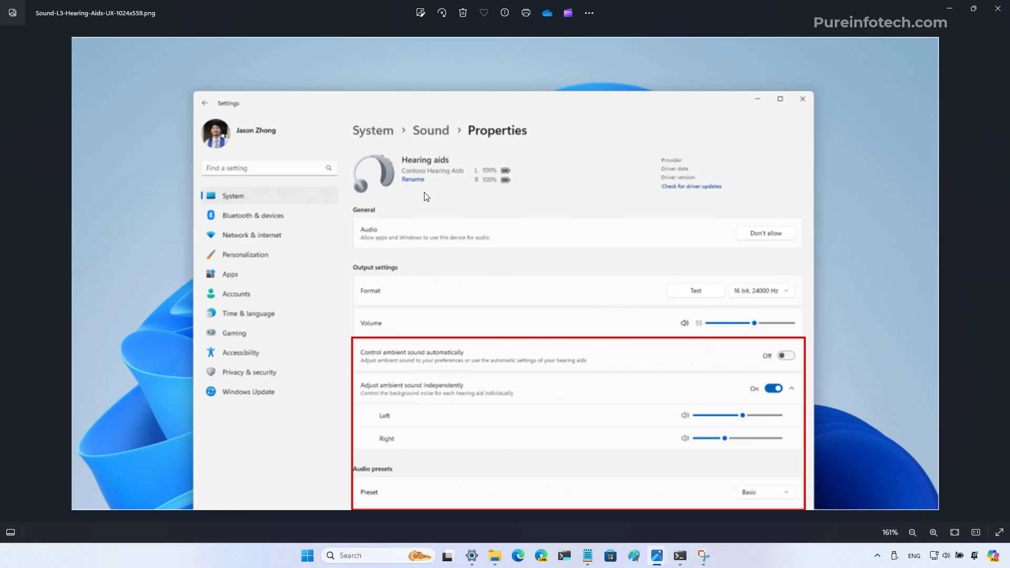
mouse_move(442, 373)
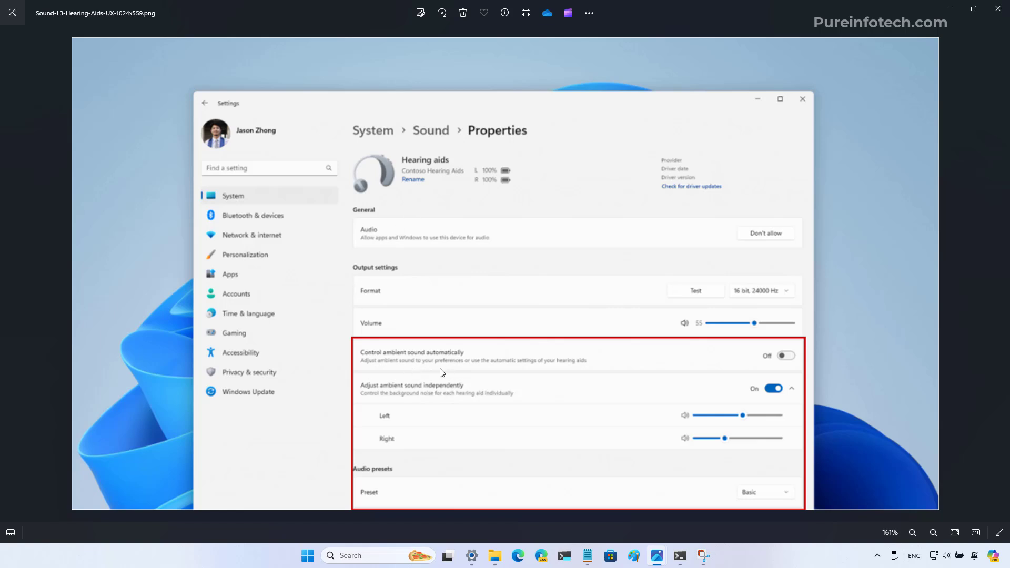
mouse_move(427, 379)
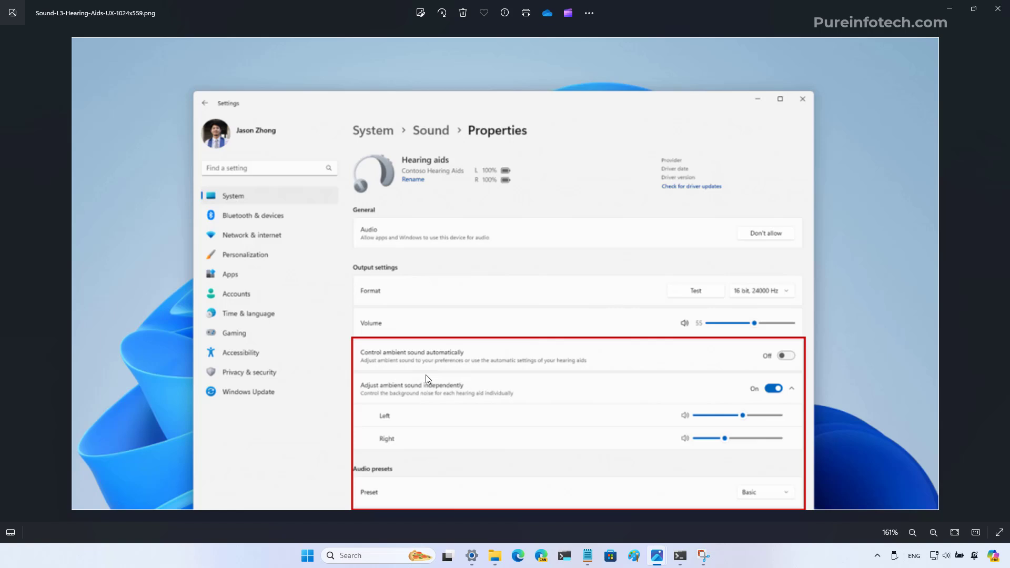
mouse_move(475, 286)
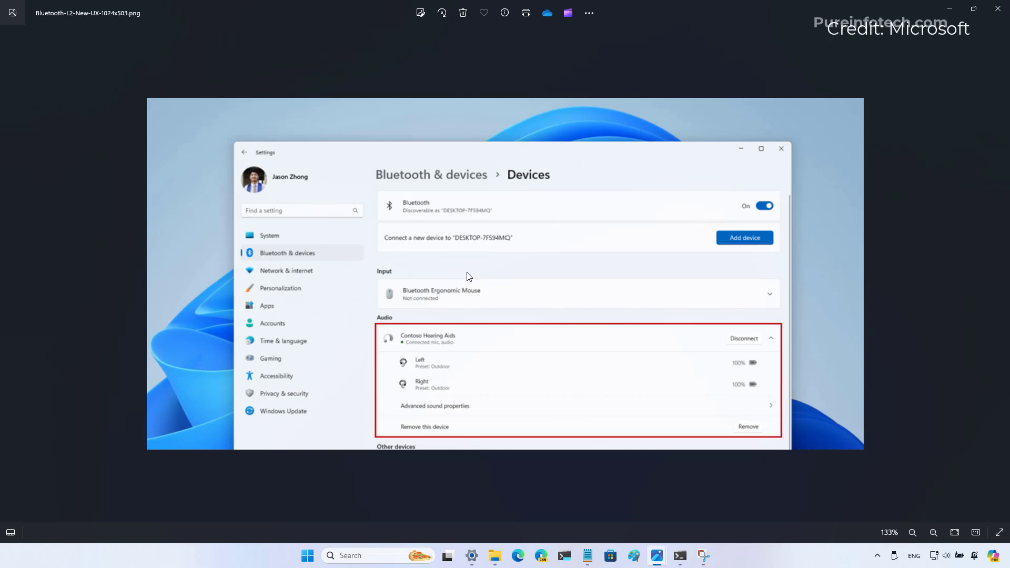
mouse_move(478, 278)
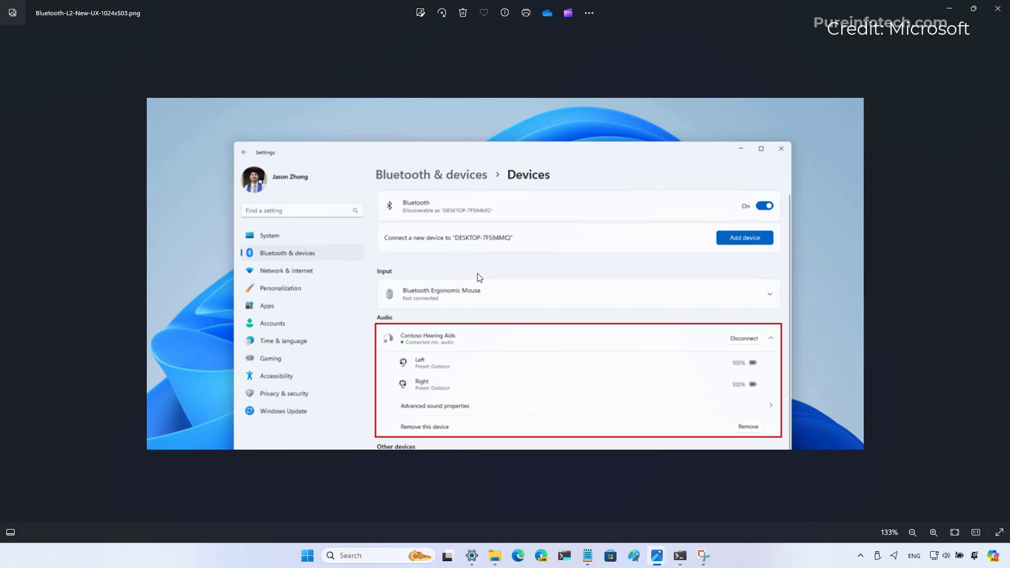
mouse_move(474, 373)
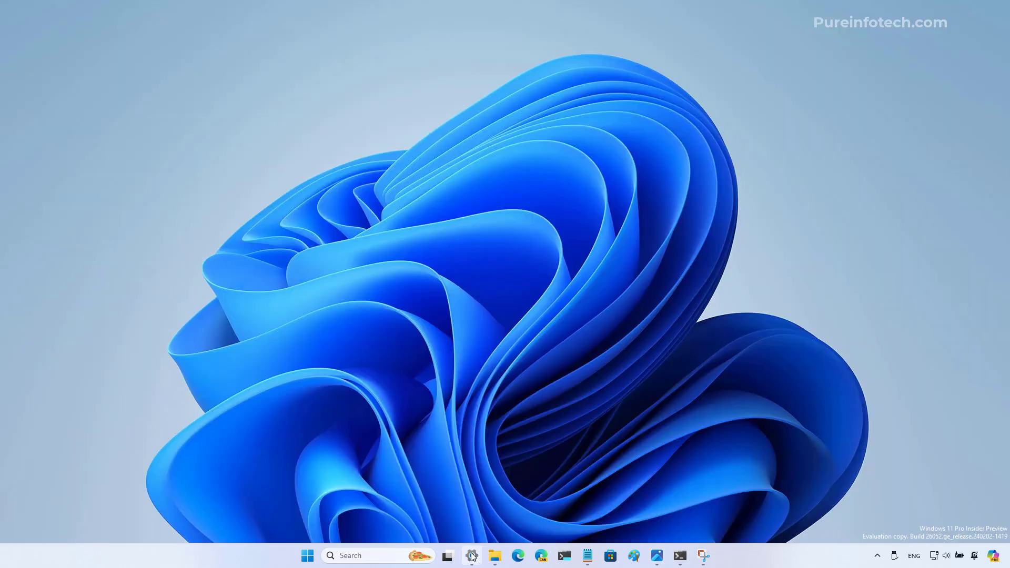
Open Settings, browse the Printers & scanners preferences, then move to Network & internet
left_click(471, 556)
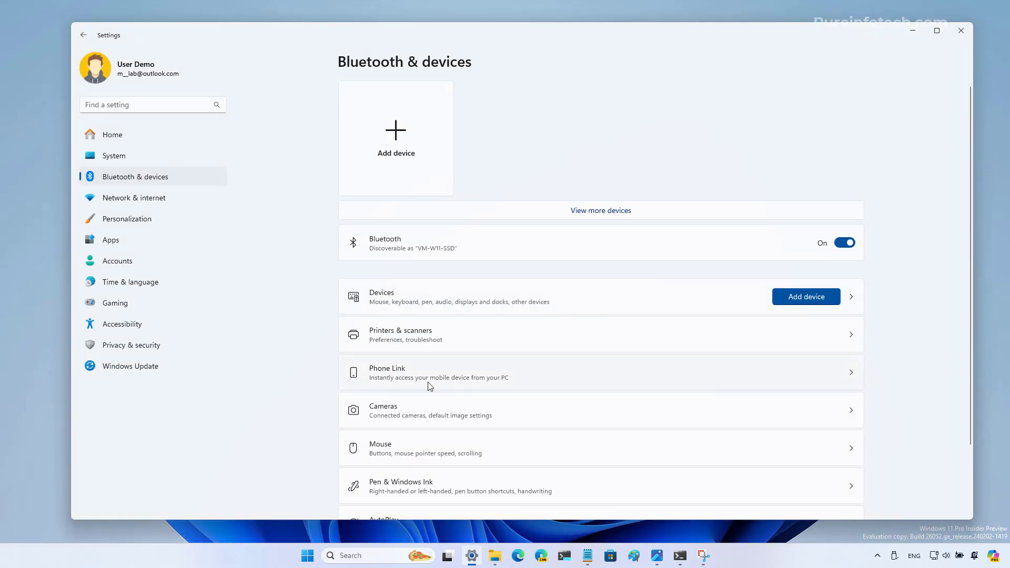
left_click(399, 335)
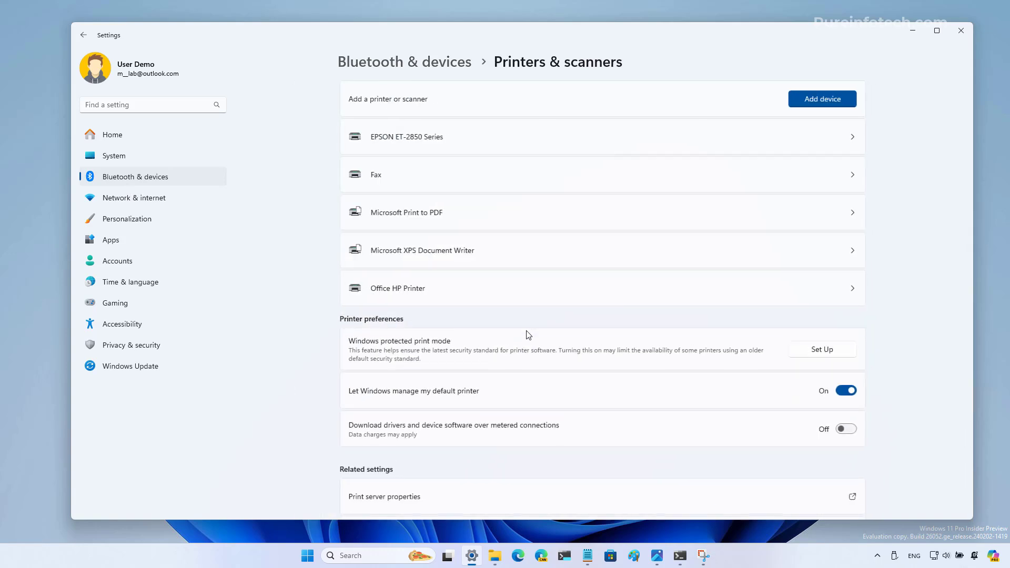
scroll("down", 3)
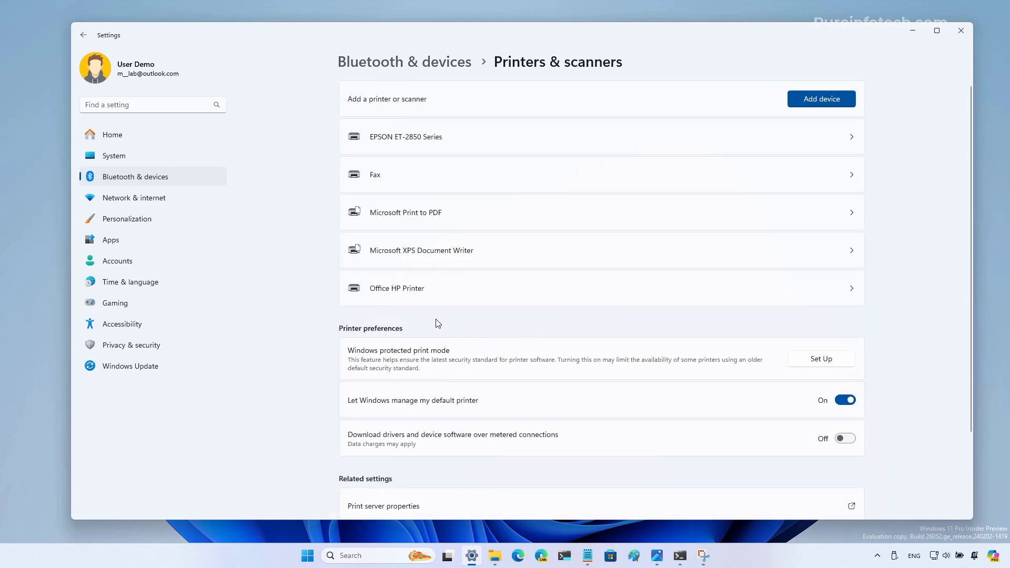
mouse_move(435, 360)
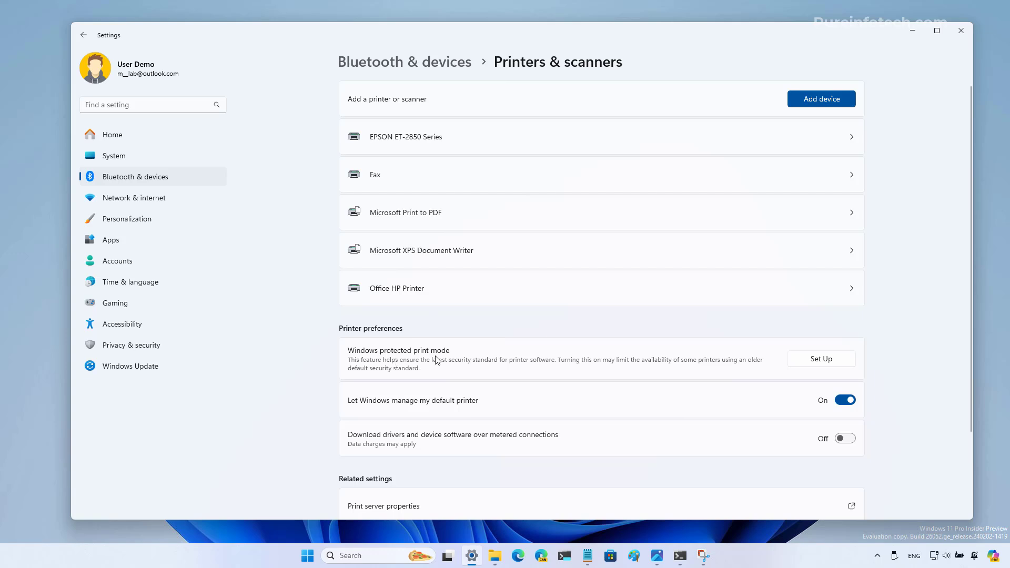
mouse_move(663, 372)
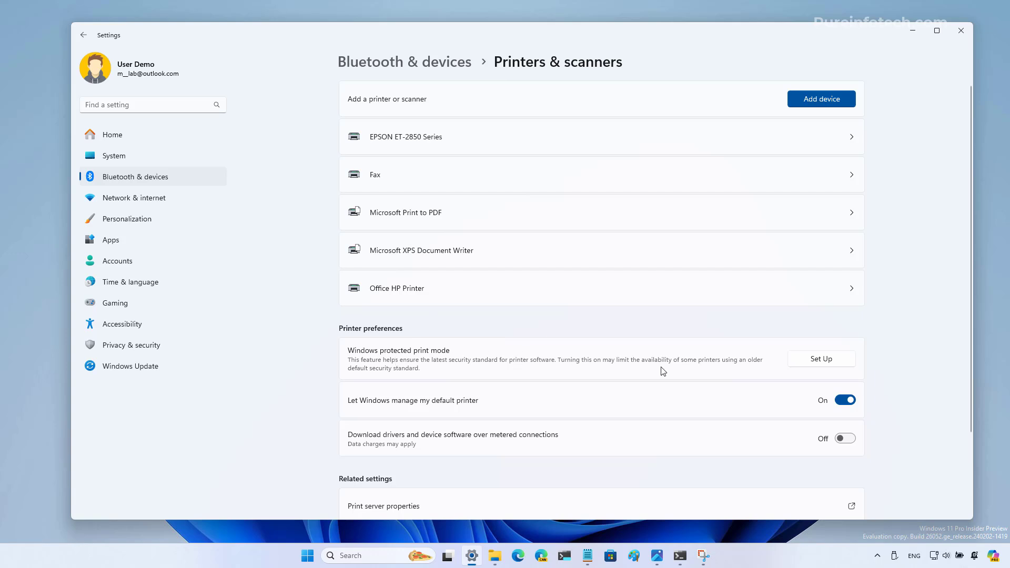
mouse_move(490, 336)
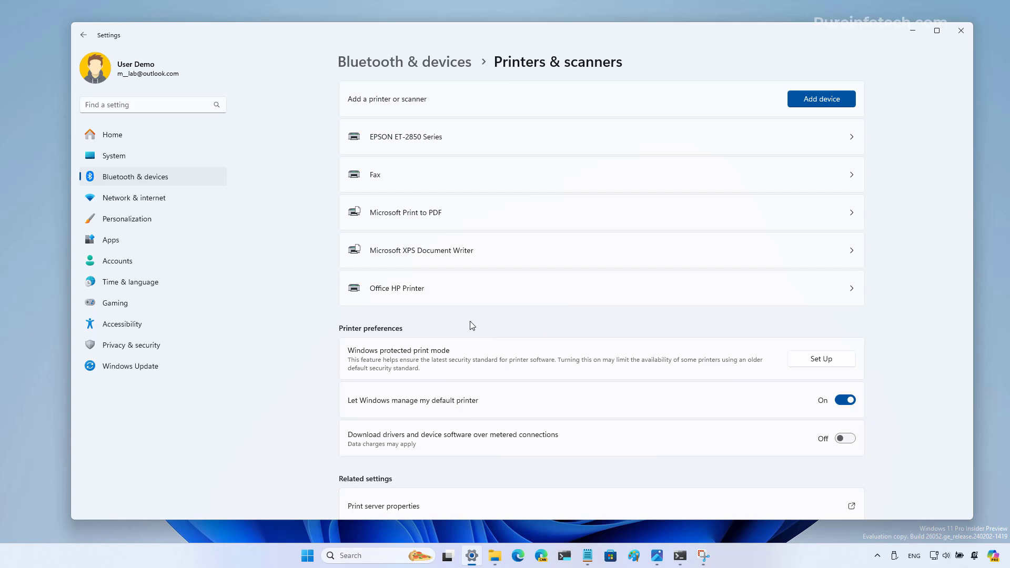
left_click(134, 197)
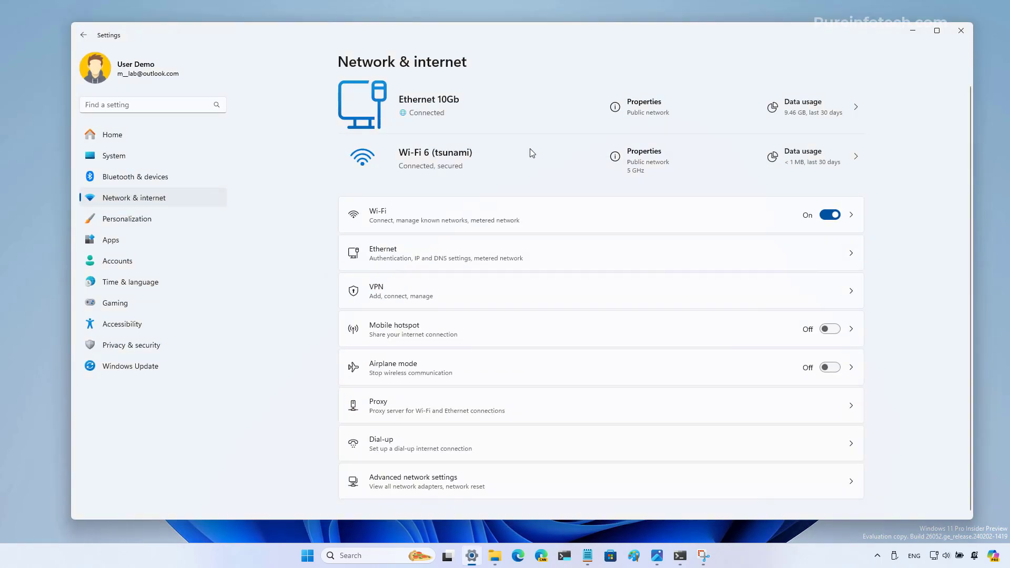
mouse_move(475, 240)
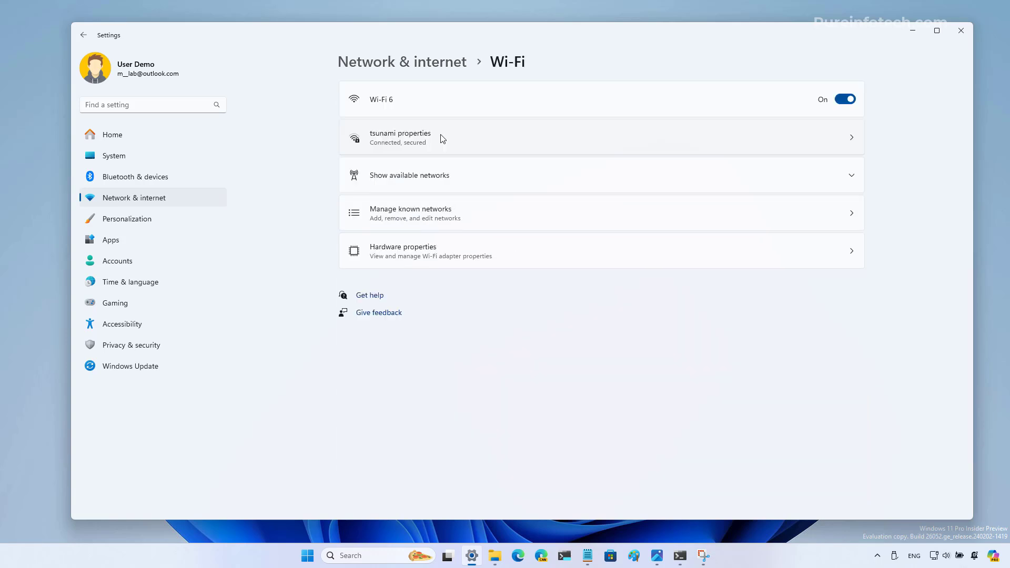
Open the tsunami network's properties, reveal its password and QR code, then close that dialog
left_click(400, 138)
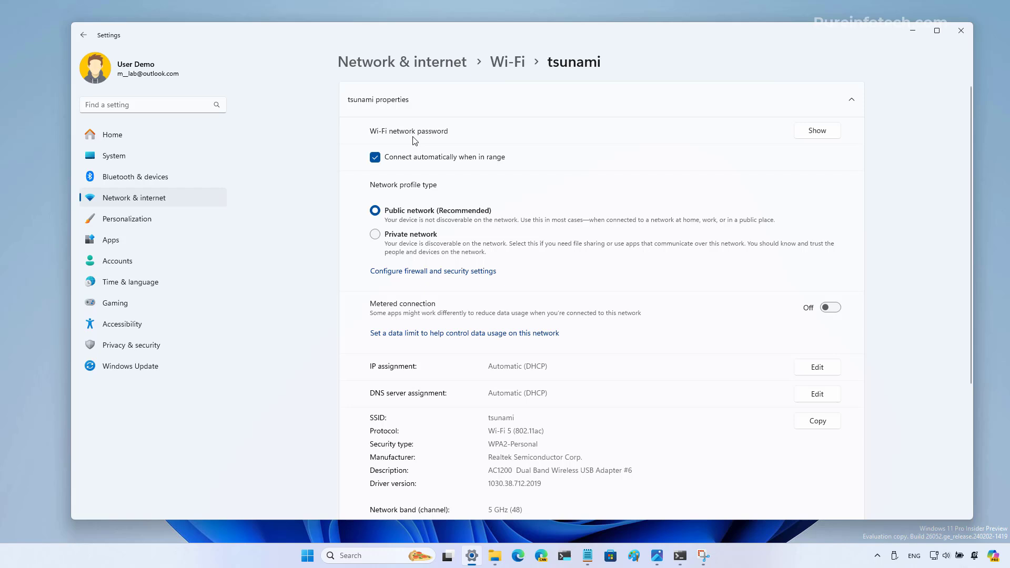
mouse_move(572, 144)
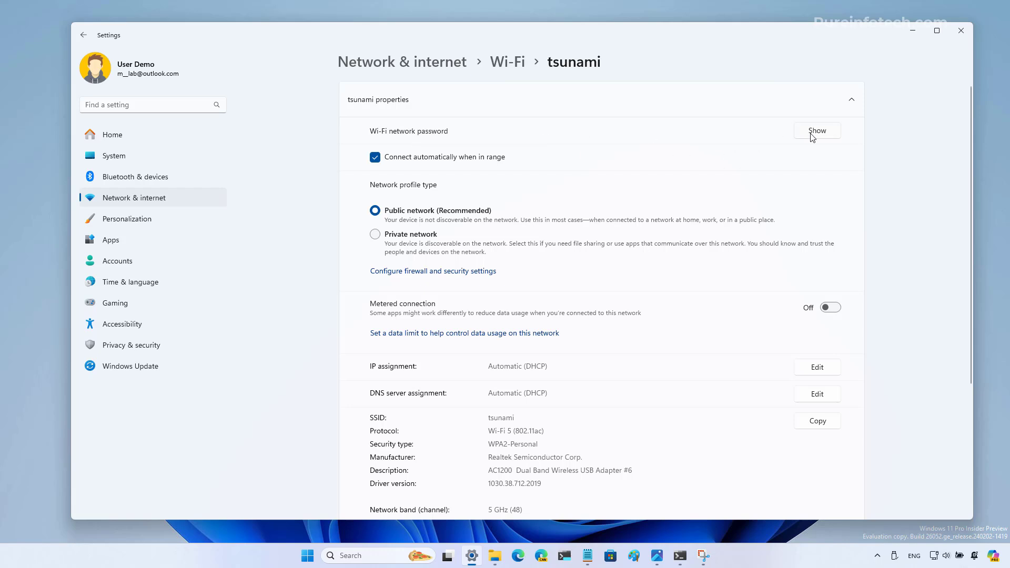
left_click(817, 129)
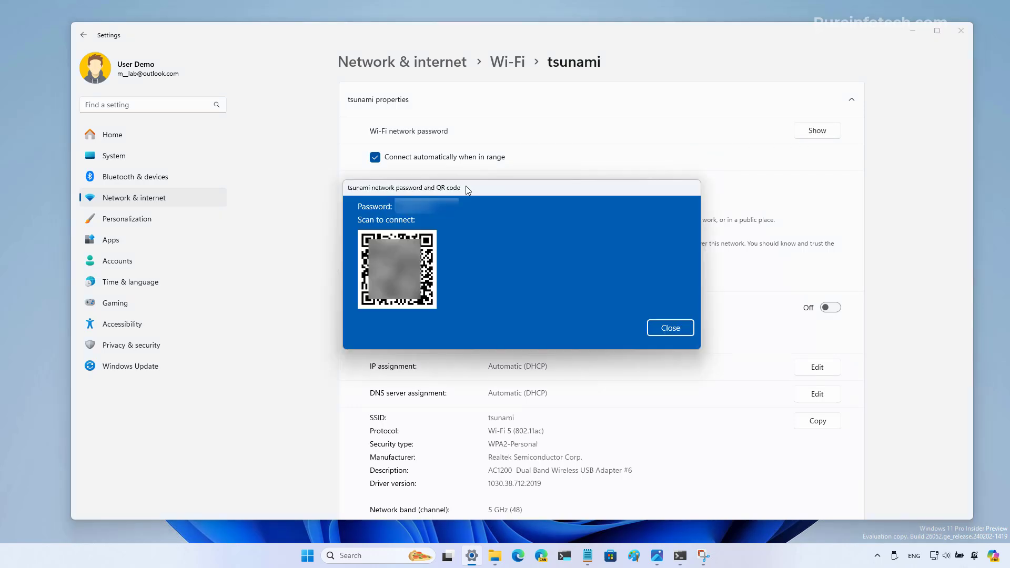
mouse_move(477, 256)
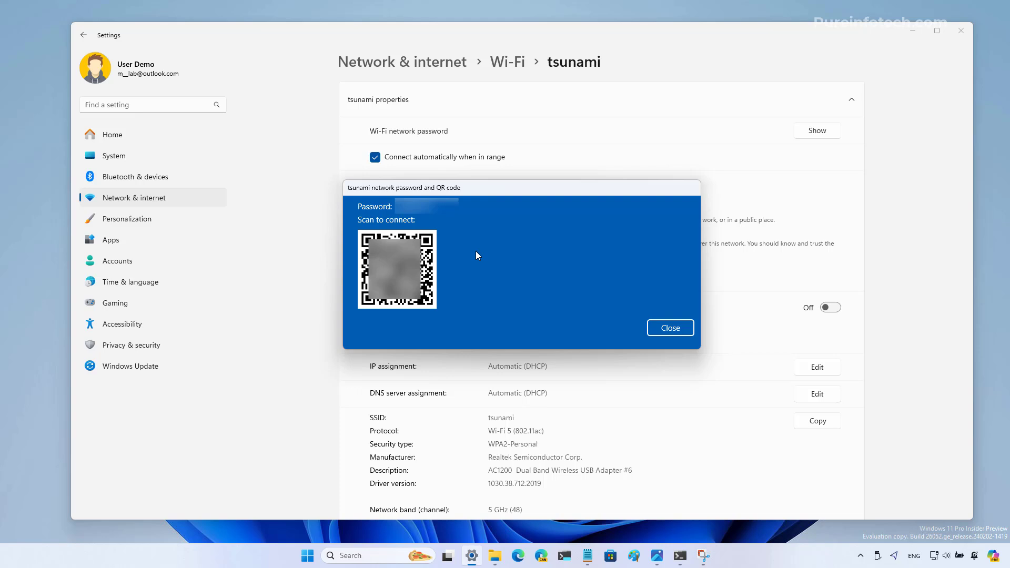
left_click(669, 327)
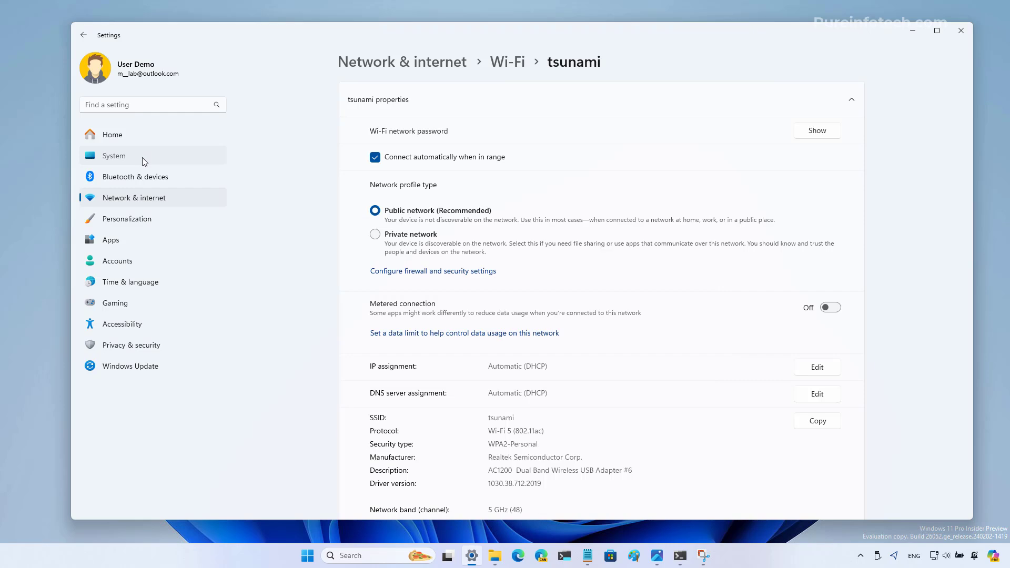
Browse System > Storage > Storage Spaces and view the Storage pool's details and additional options
left_click(114, 155)
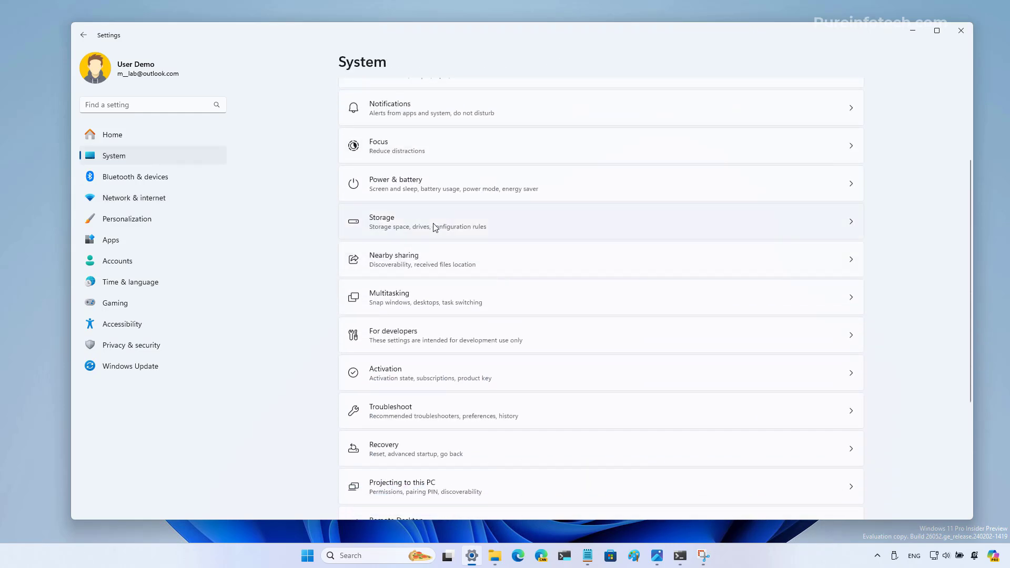
left_click(381, 221)
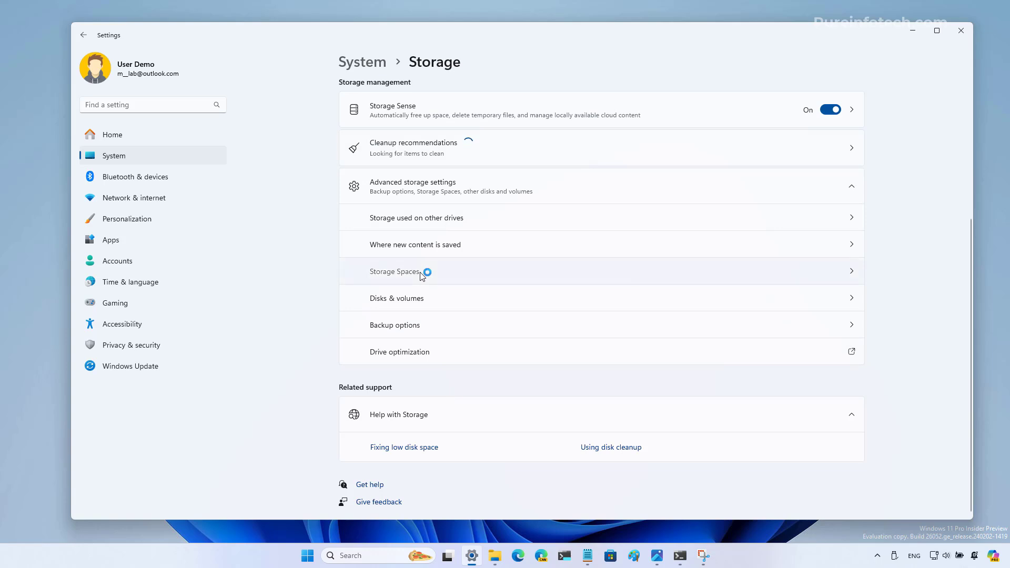
left_click(395, 271)
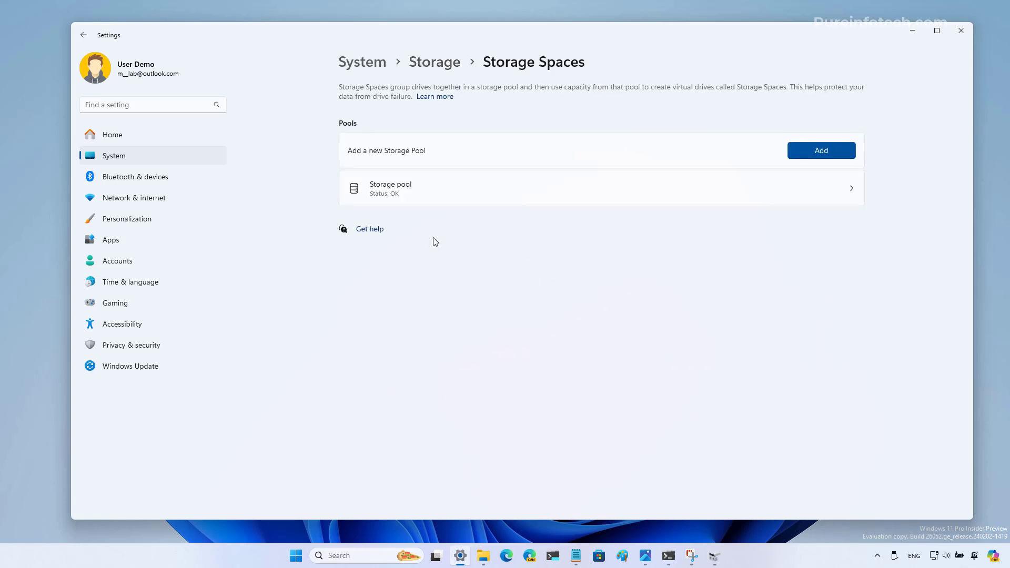
left_click(580, 189)
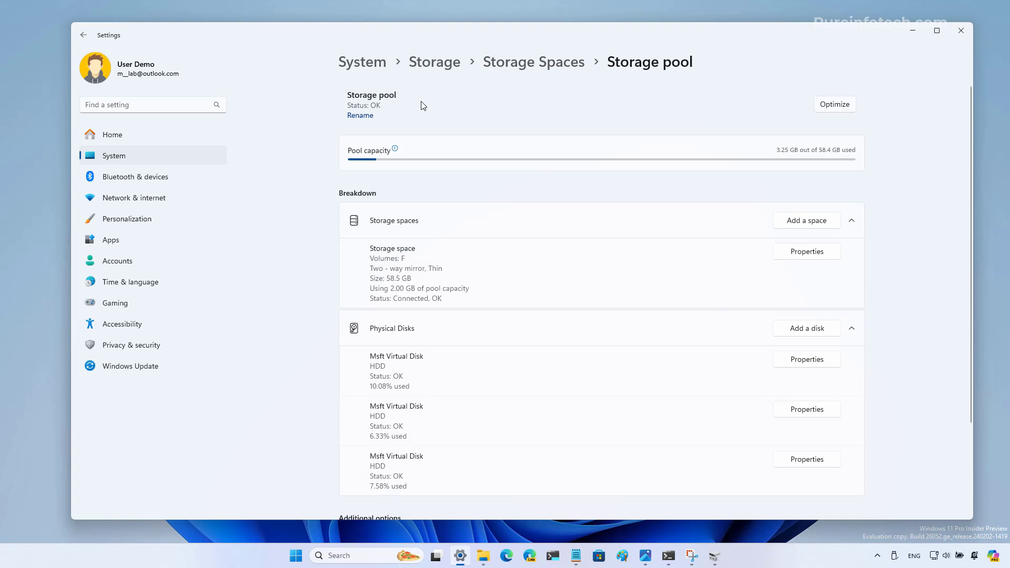
mouse_move(316, 112)
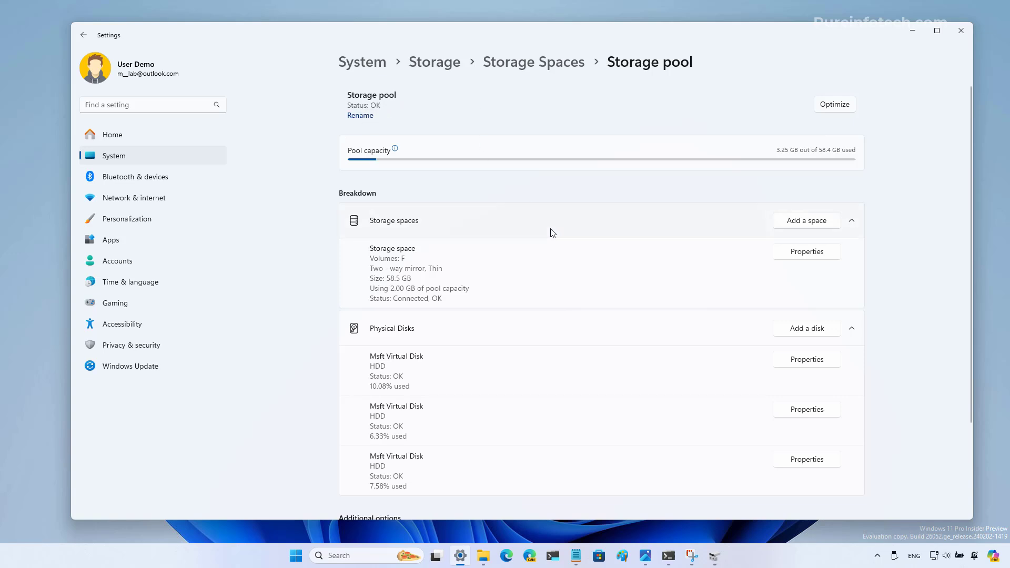
scroll("down", 3)
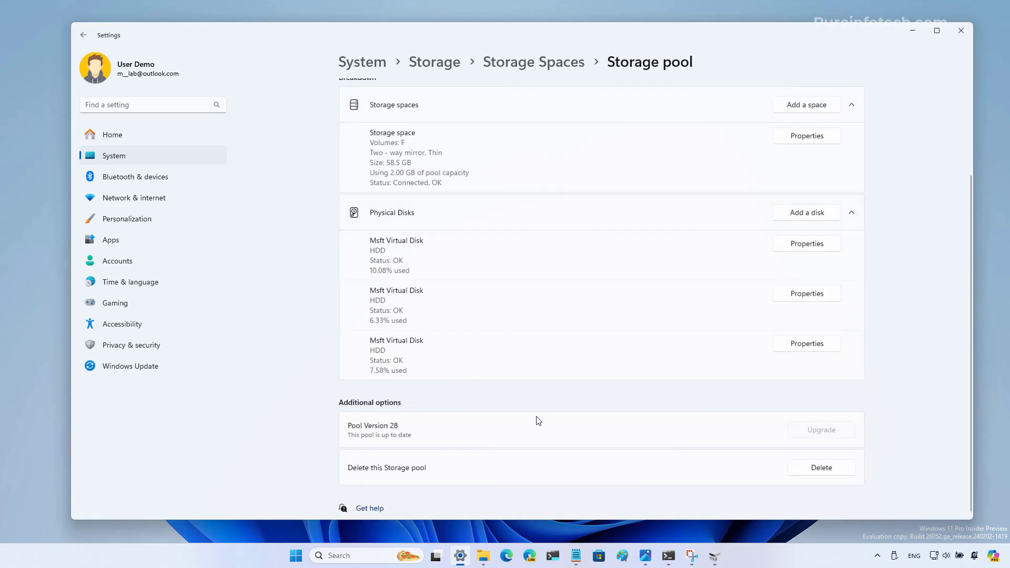
mouse_move(349, 479)
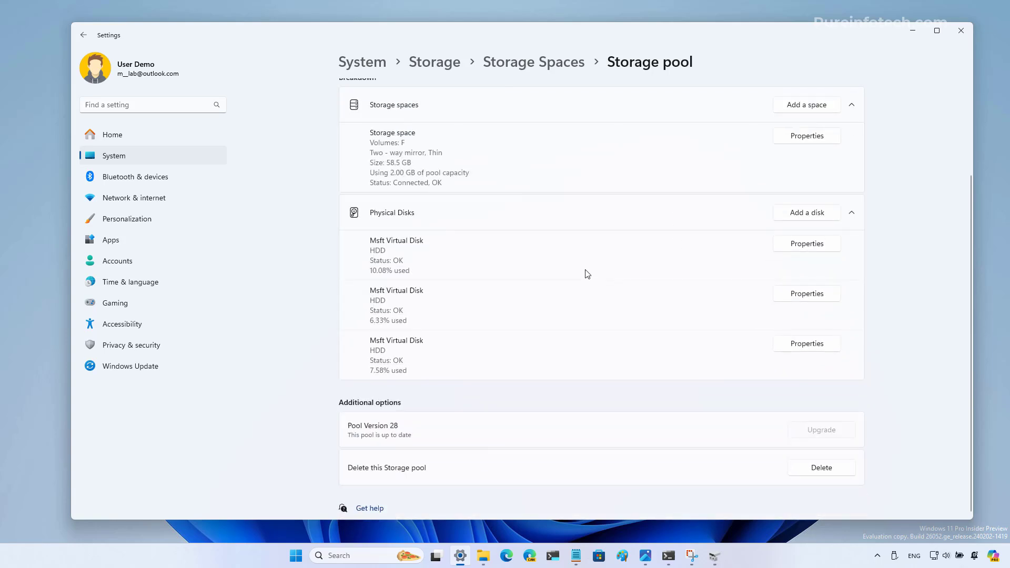
mouse_move(782, 479)
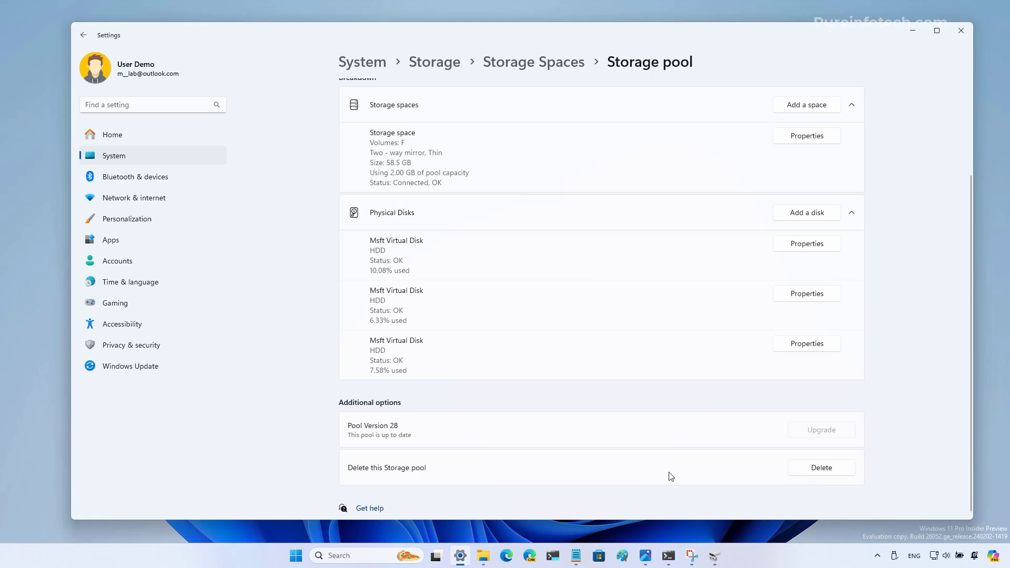
mouse_move(479, 443)
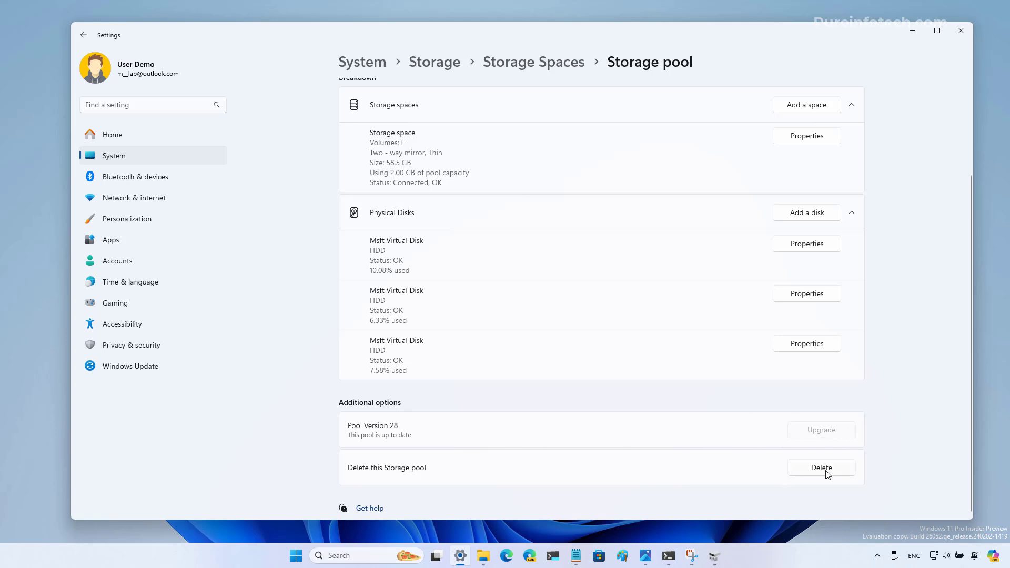
Delete the Storage pool and its storage space, then close Settings
left_click(821, 468)
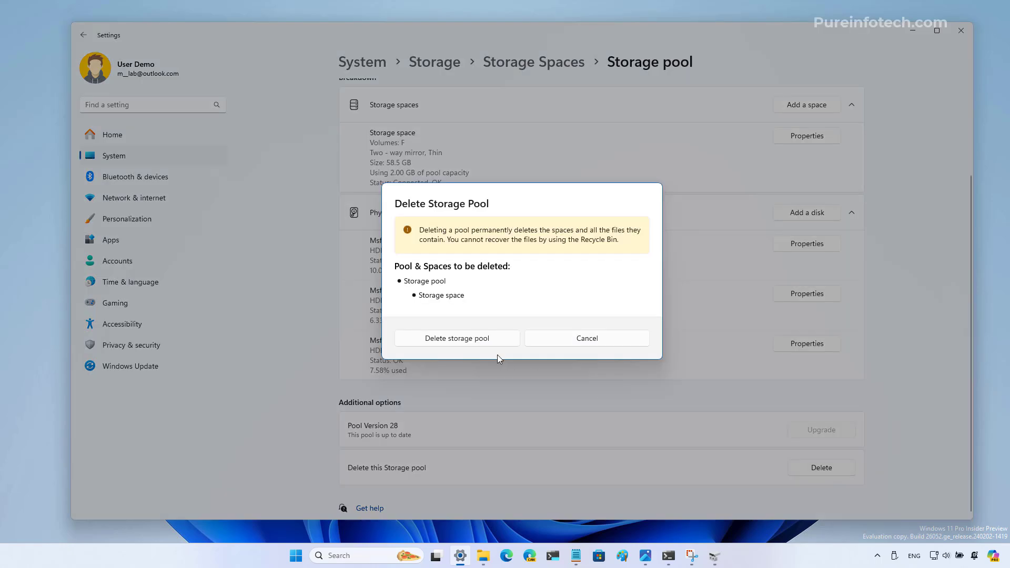
left_click(457, 338)
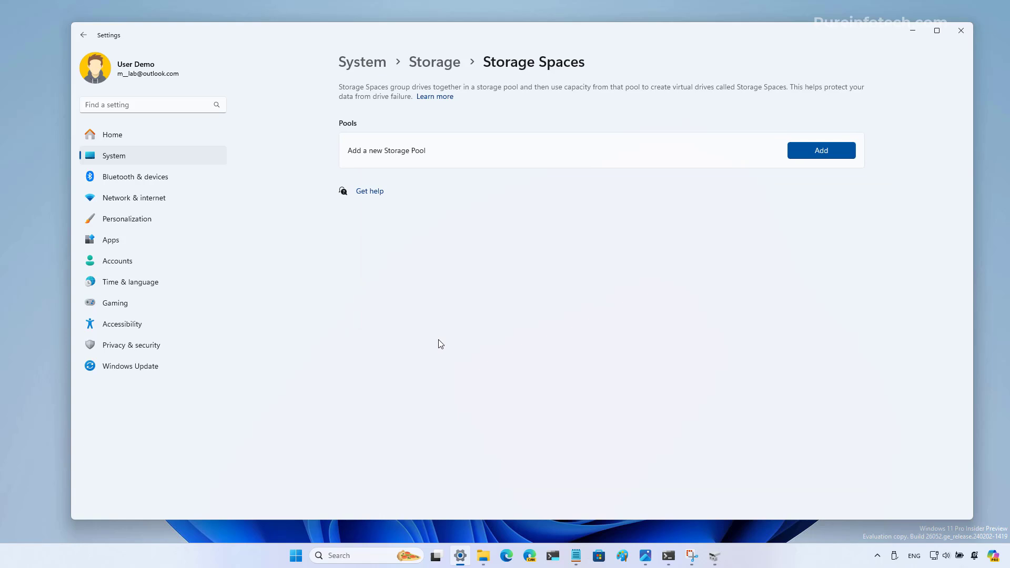
left_click(961, 30)
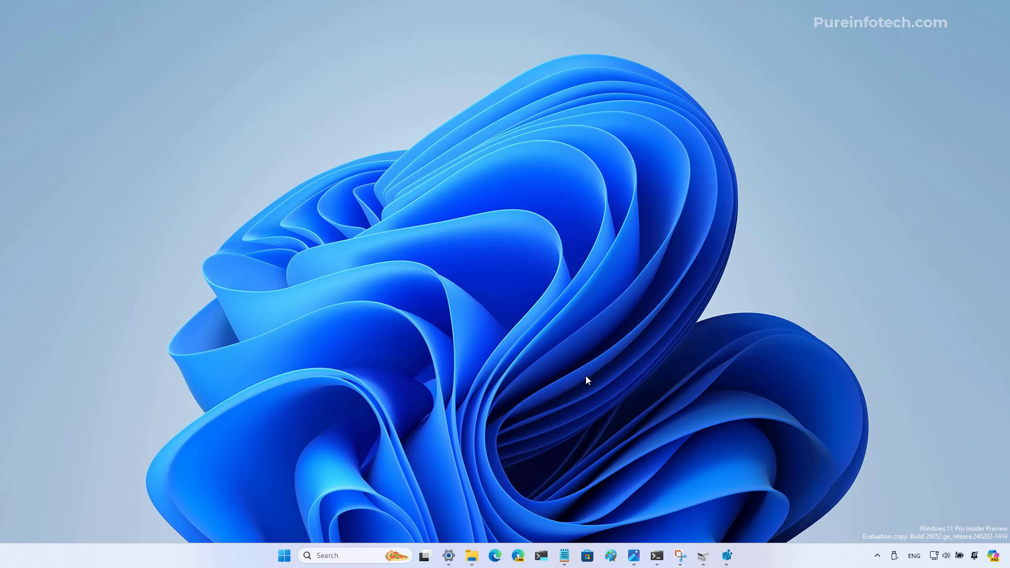
mouse_move(471, 537)
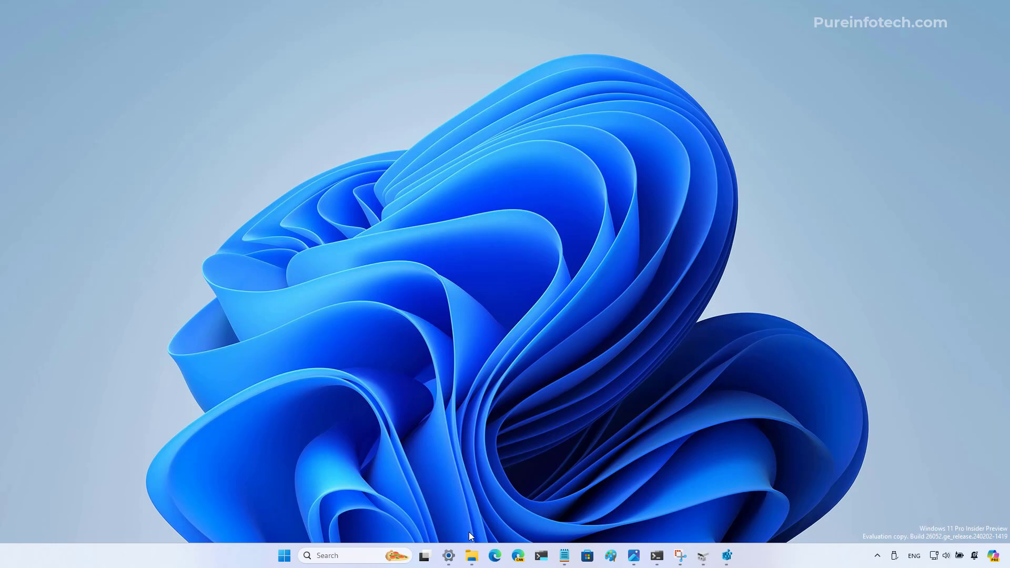
Reopen Settings to Display's Color management, try Calibrate display, and choose Display 1
left_click(447, 555)
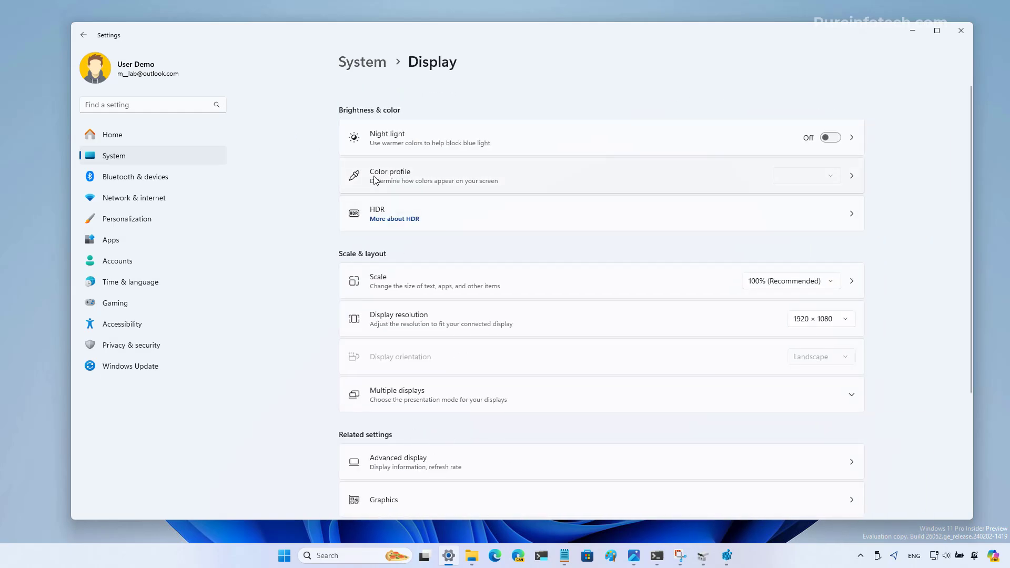
mouse_move(393, 179)
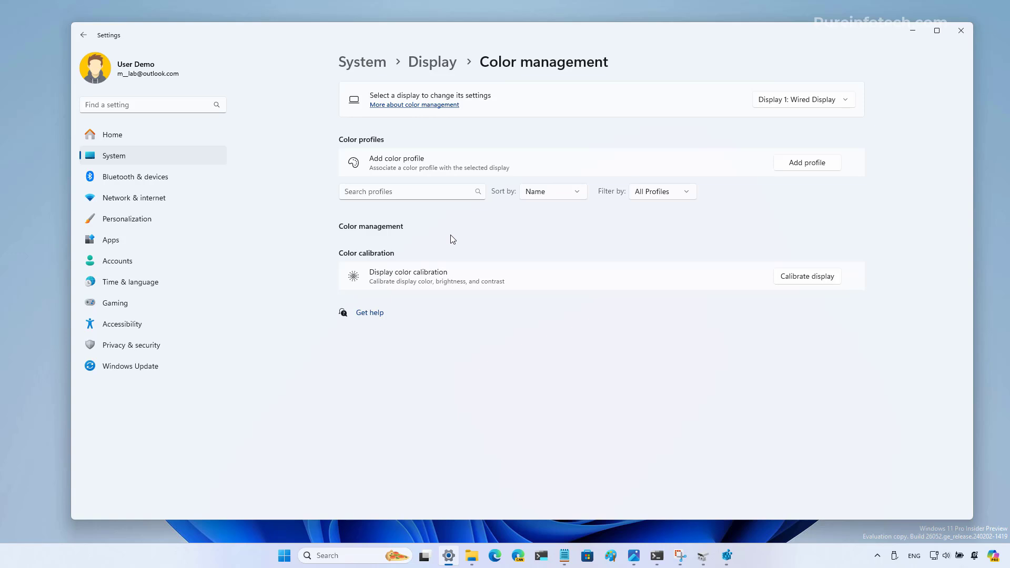
mouse_move(736, 249)
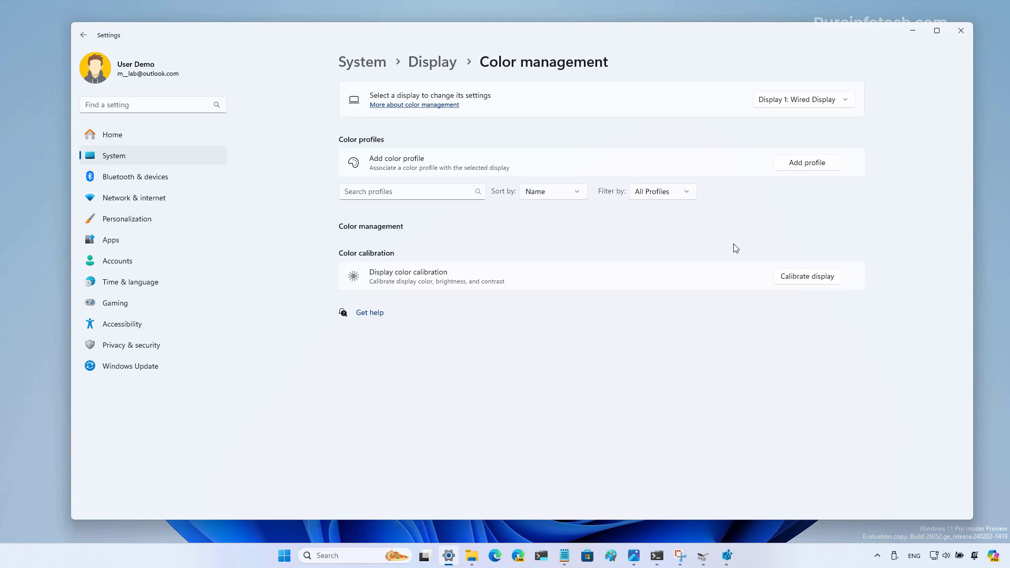
mouse_move(717, 334)
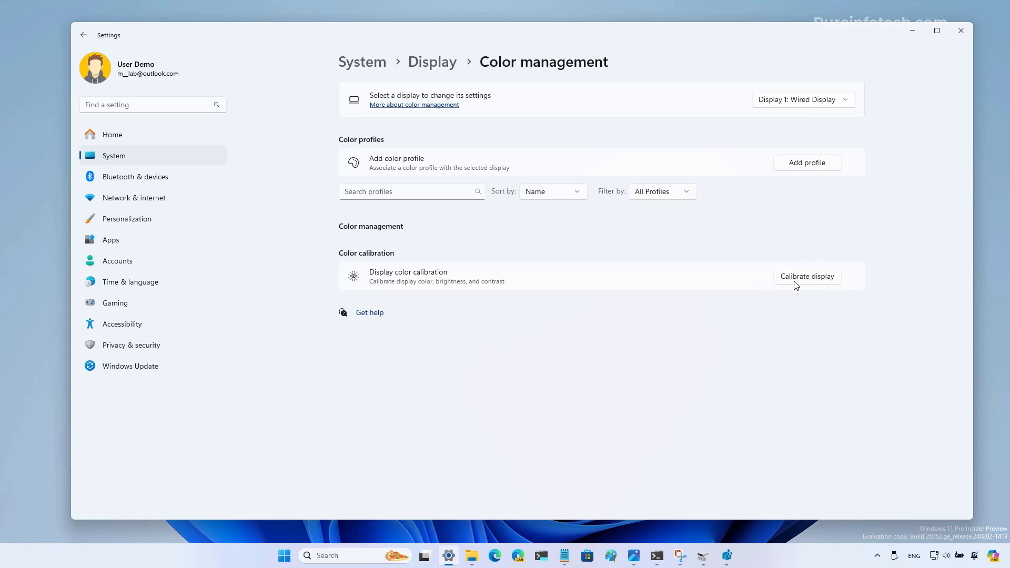
left_click(807, 276)
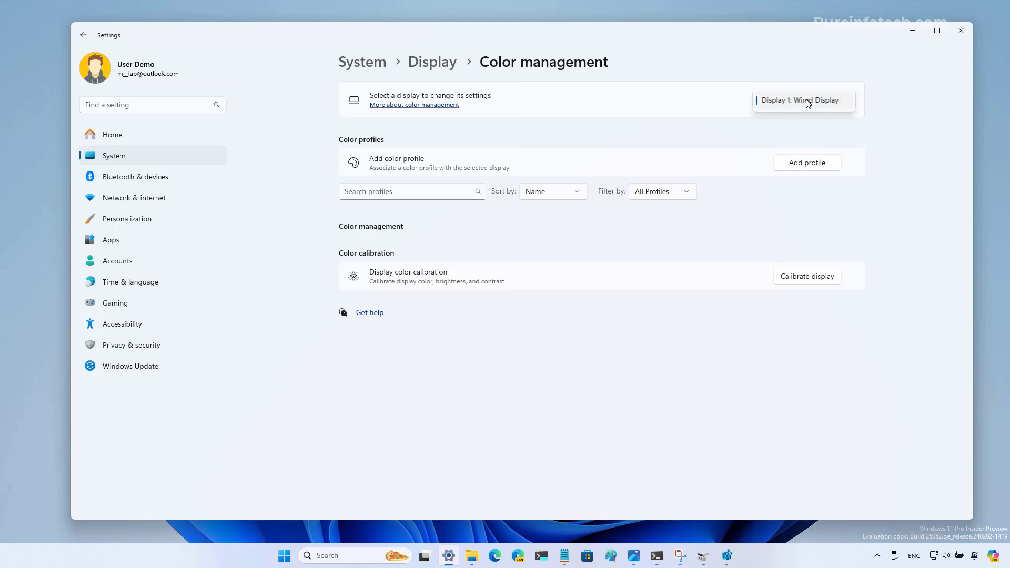
left_click(284, 556)
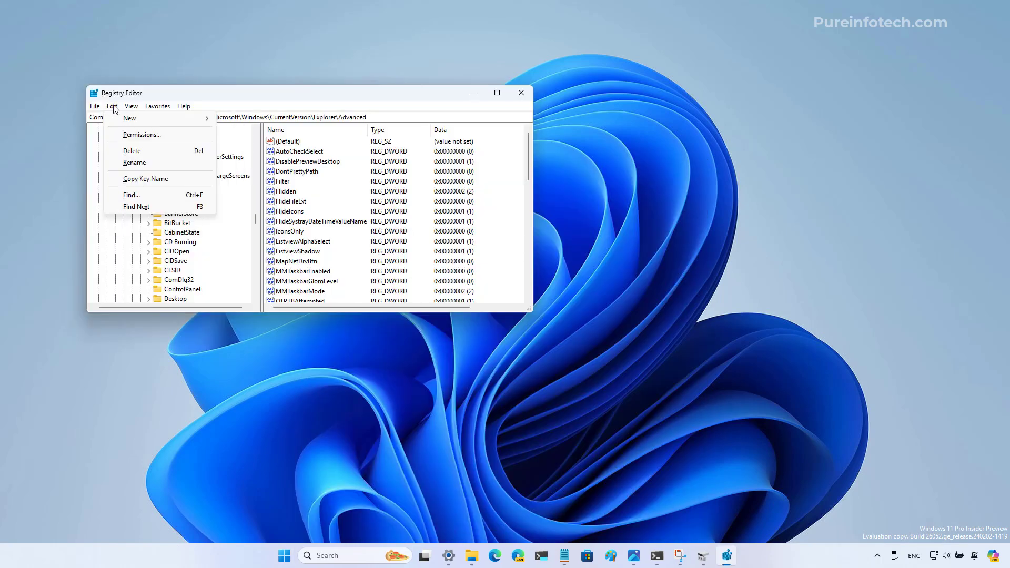
mouse_move(131, 195)
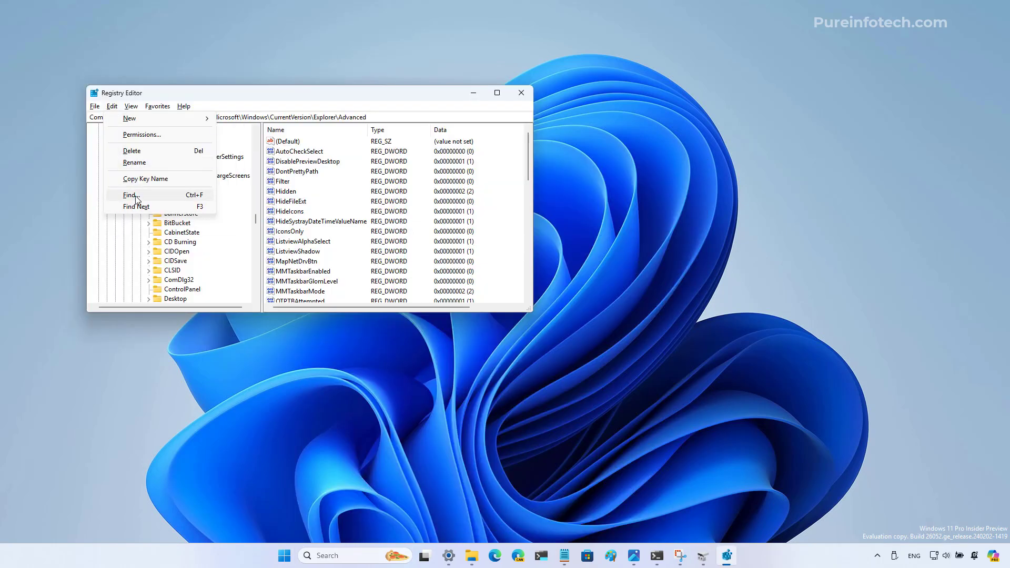
Open and cancel Registry Editor's Find dialog, then switch to the Build 26052 Notepad note
left_click(131, 195)
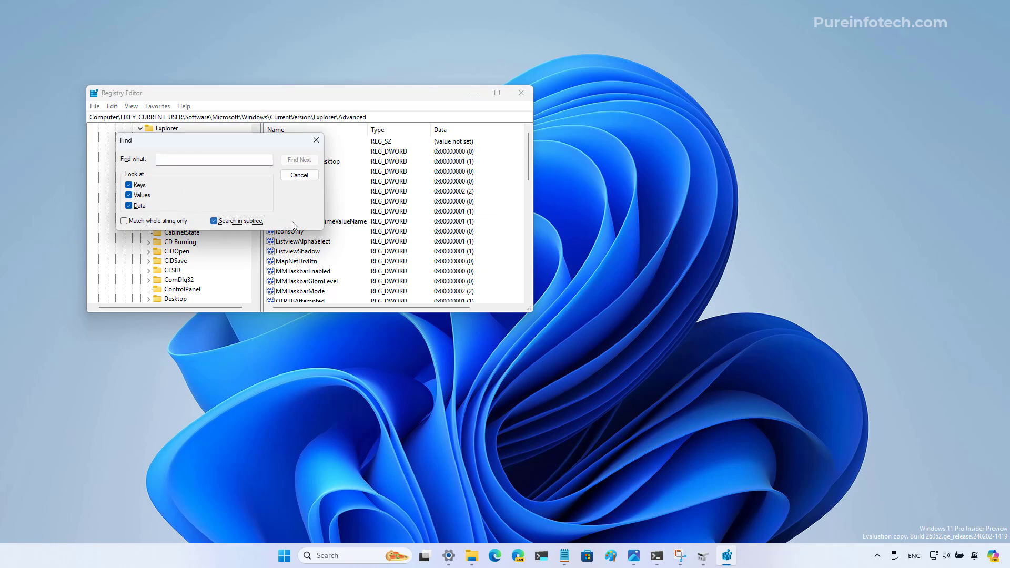
mouse_move(290, 223)
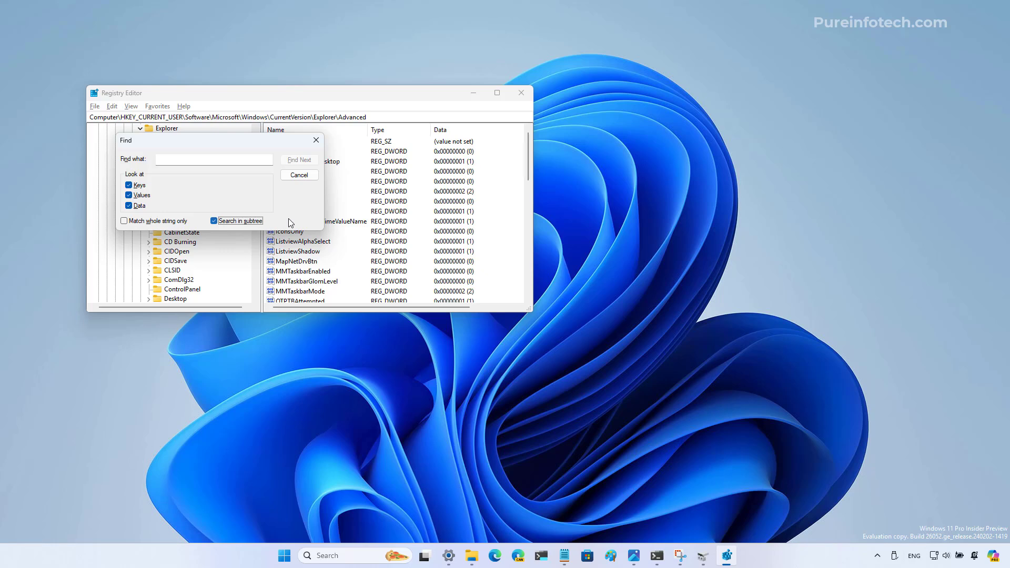
left_click(521, 92)
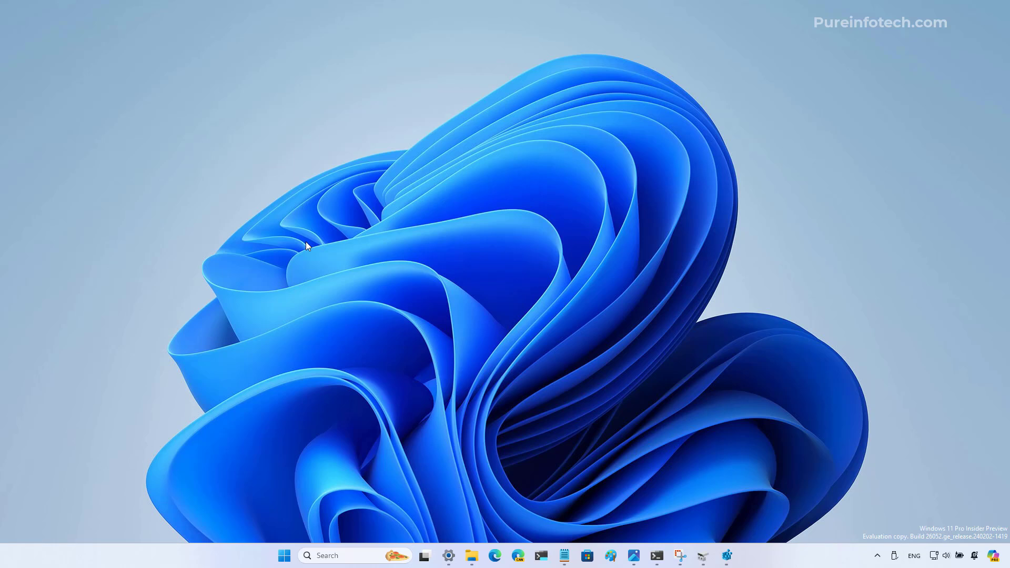
left_click(563, 555)
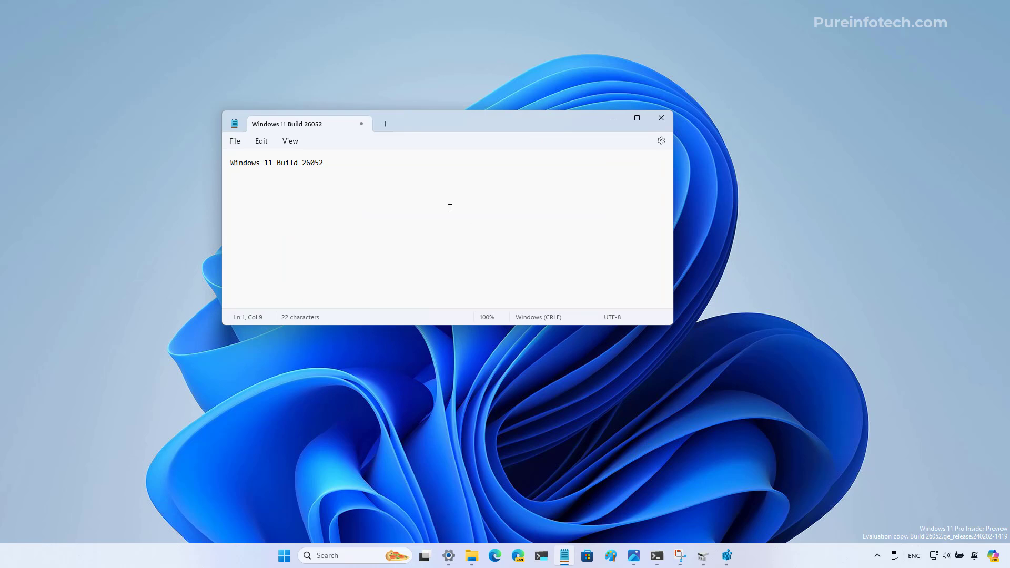
mouse_move(422, 187)
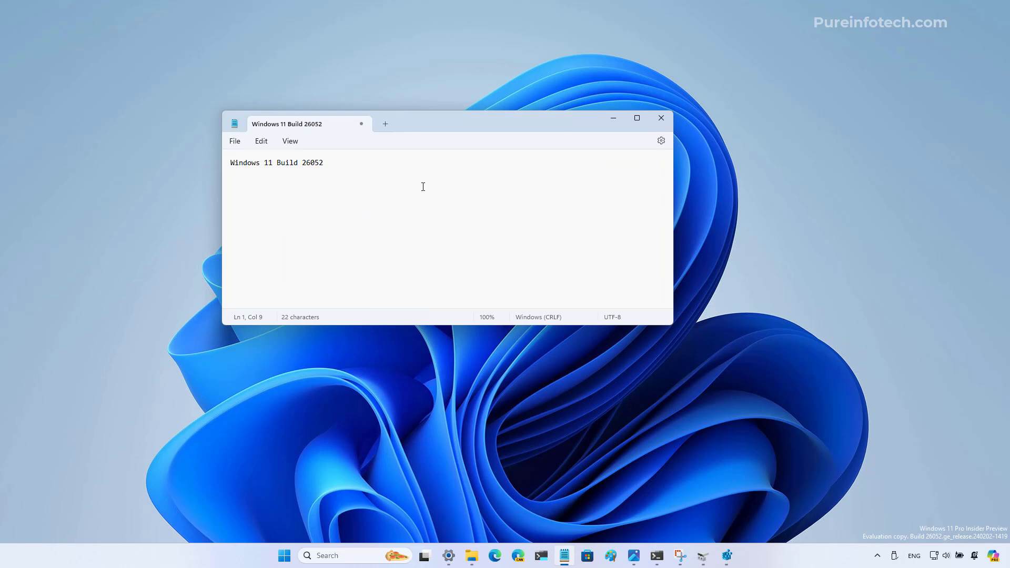
right_click(270, 163)
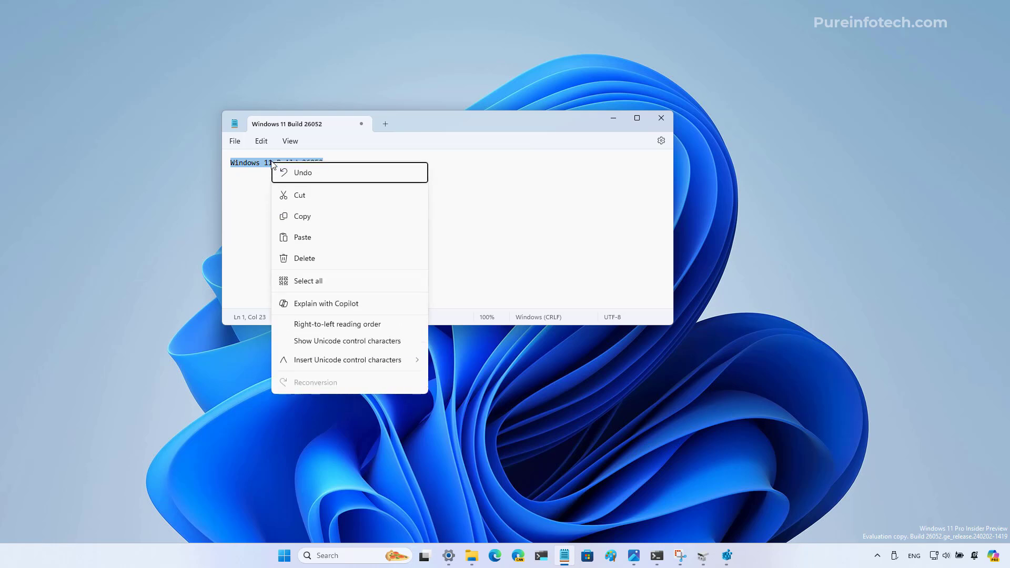
mouse_move(367, 313)
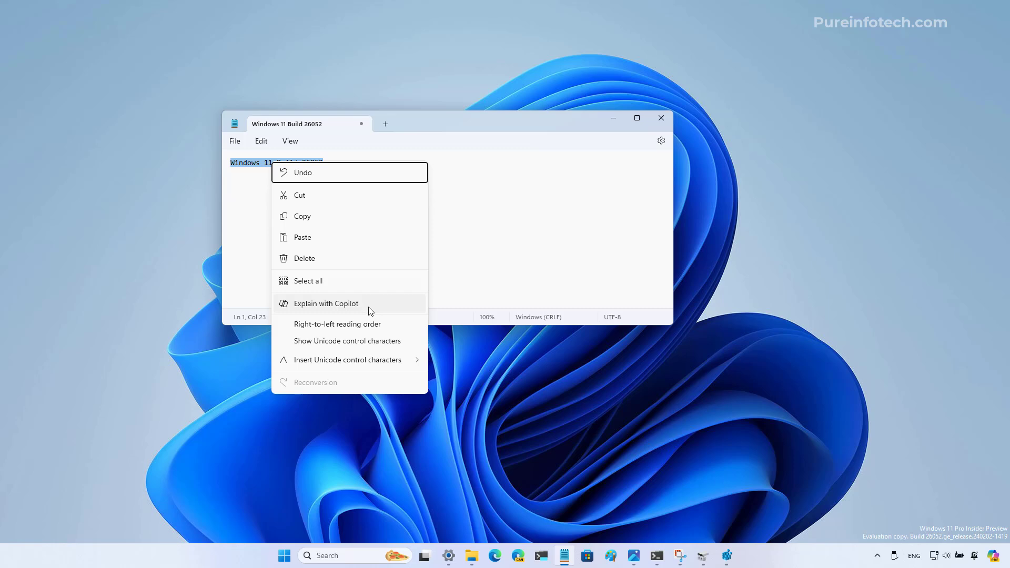
left_click(325, 304)
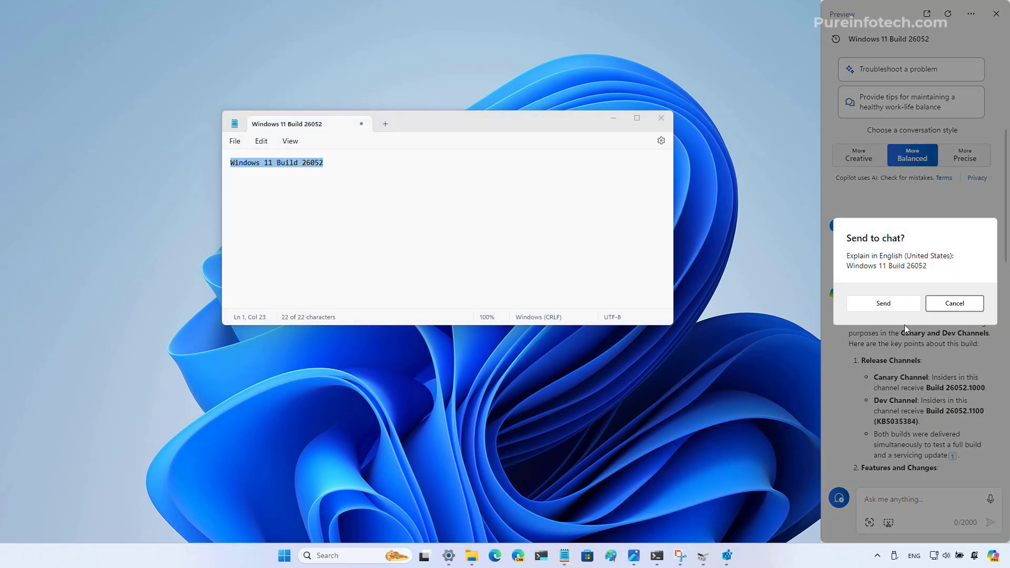
left_click(883, 303)
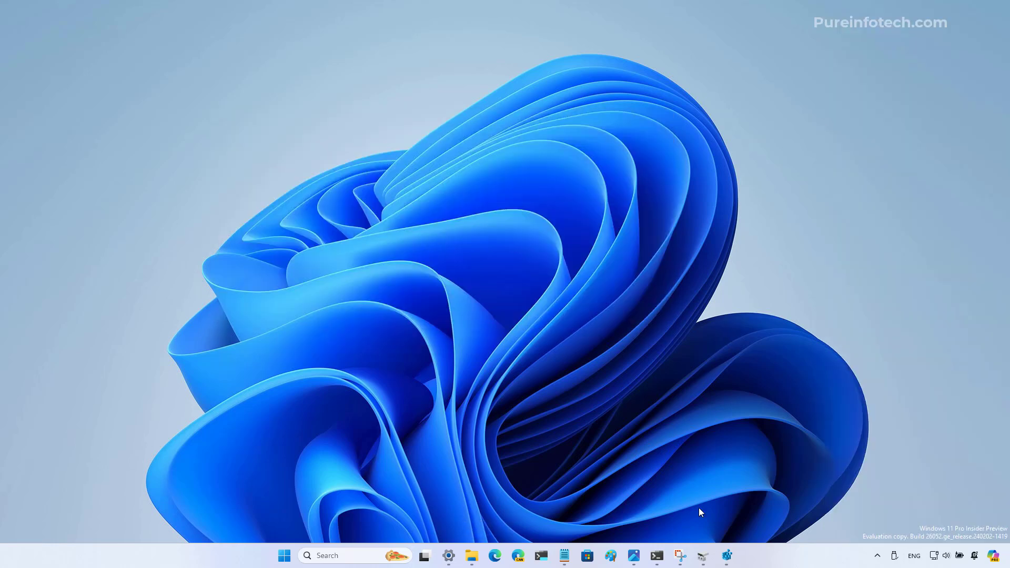
Draw a red circle over the screenshot's upper-left swirl and show its outline options
left_click(679, 556)
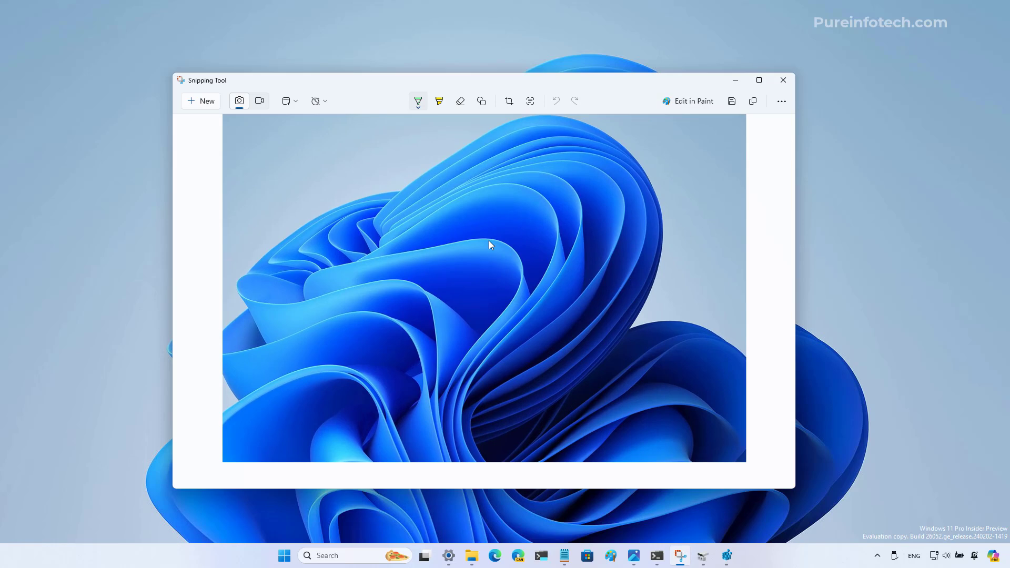
mouse_move(479, 137)
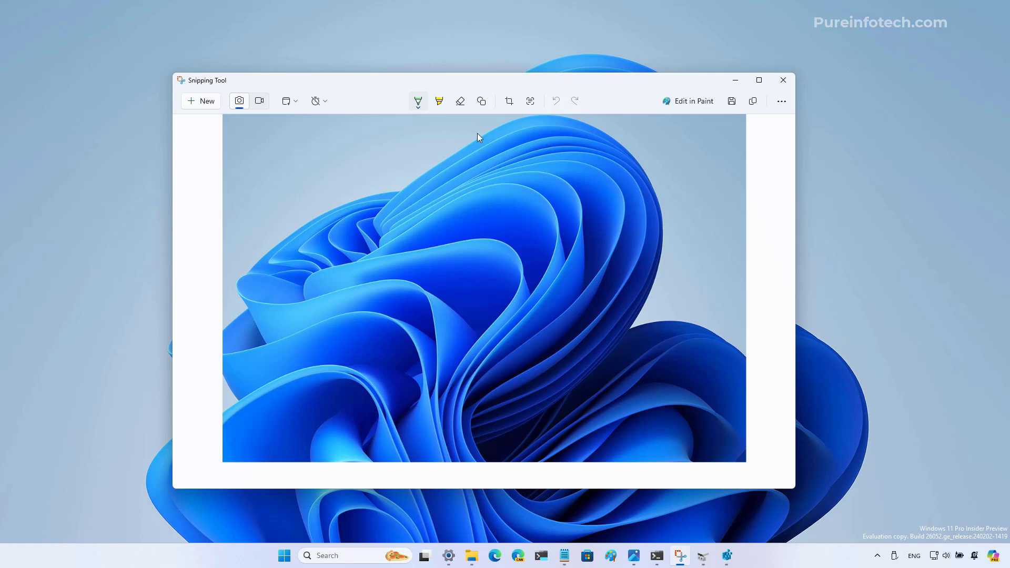
mouse_move(482, 102)
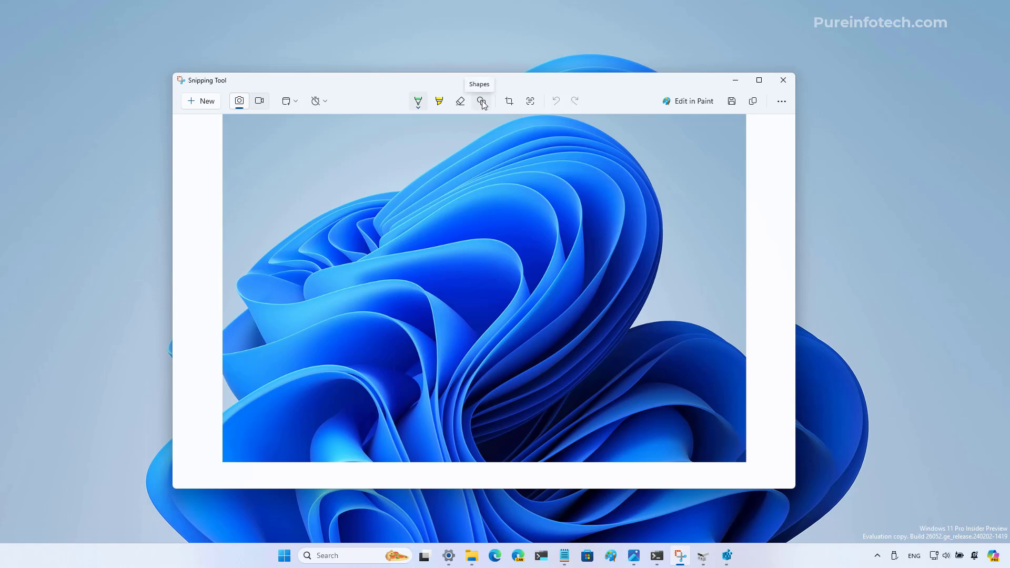
left_click(482, 101)
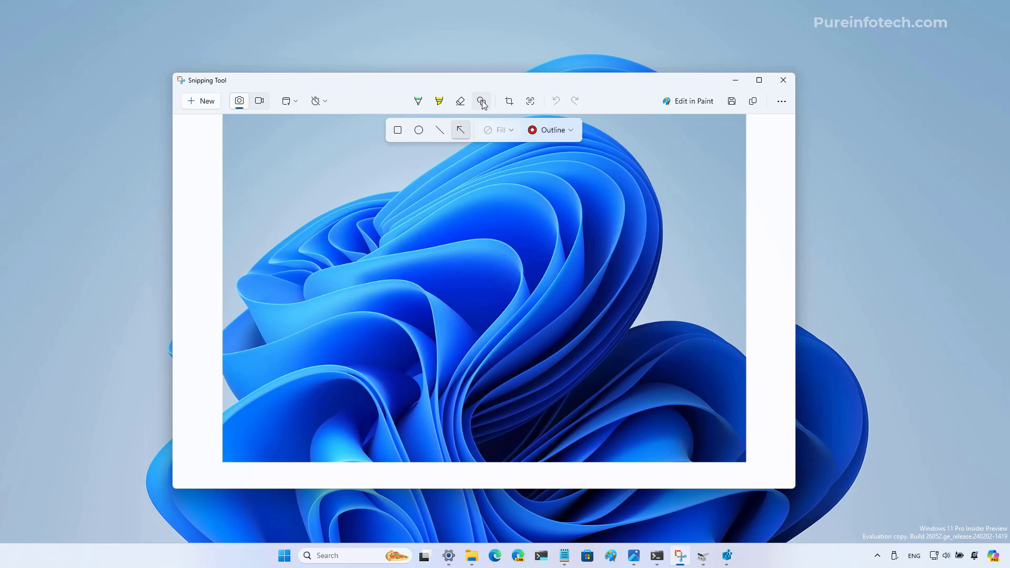
mouse_move(398, 129)
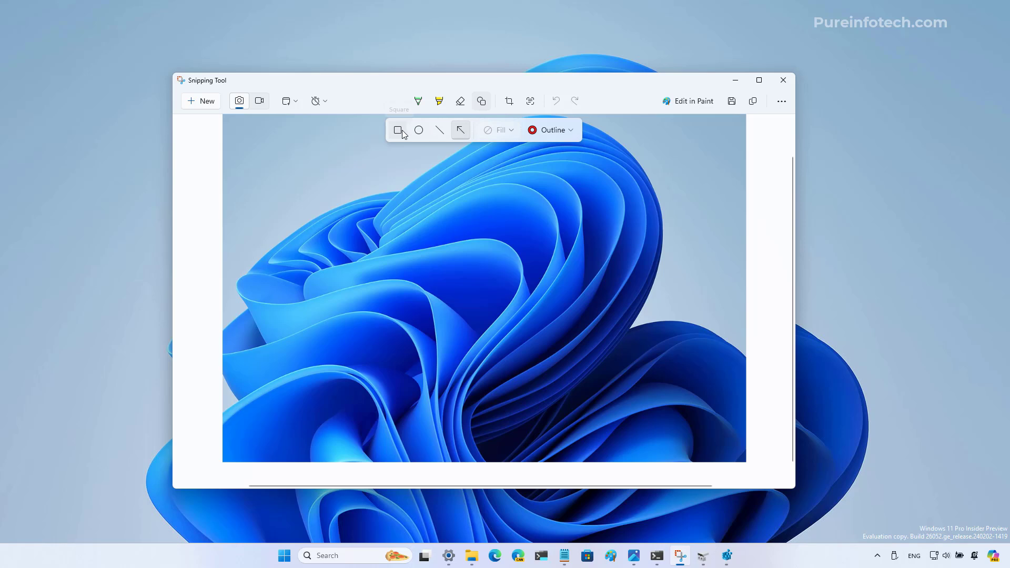
left_click(418, 130)
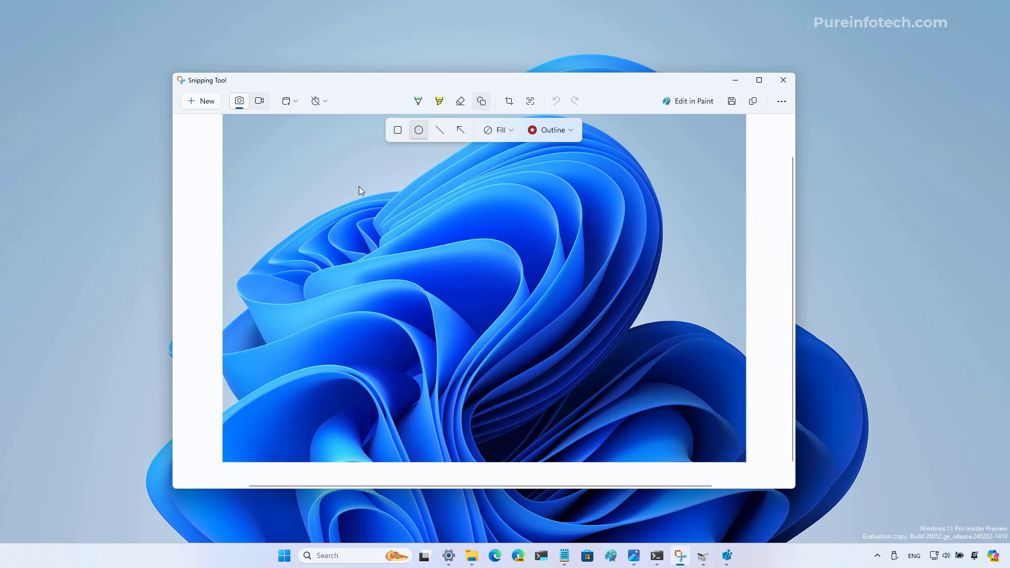
left_click_drag(359, 191, 512, 339)
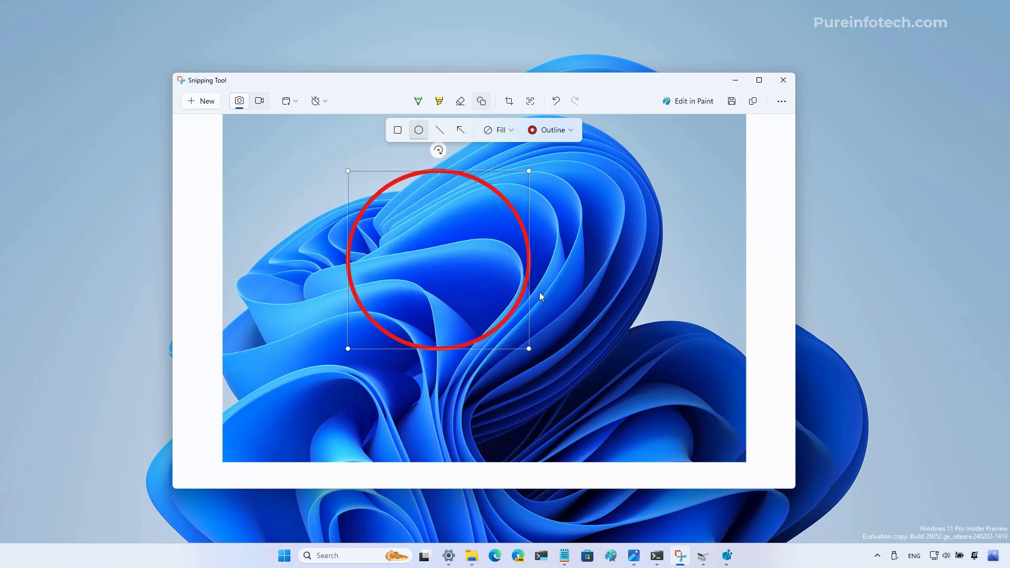
left_click(548, 129)
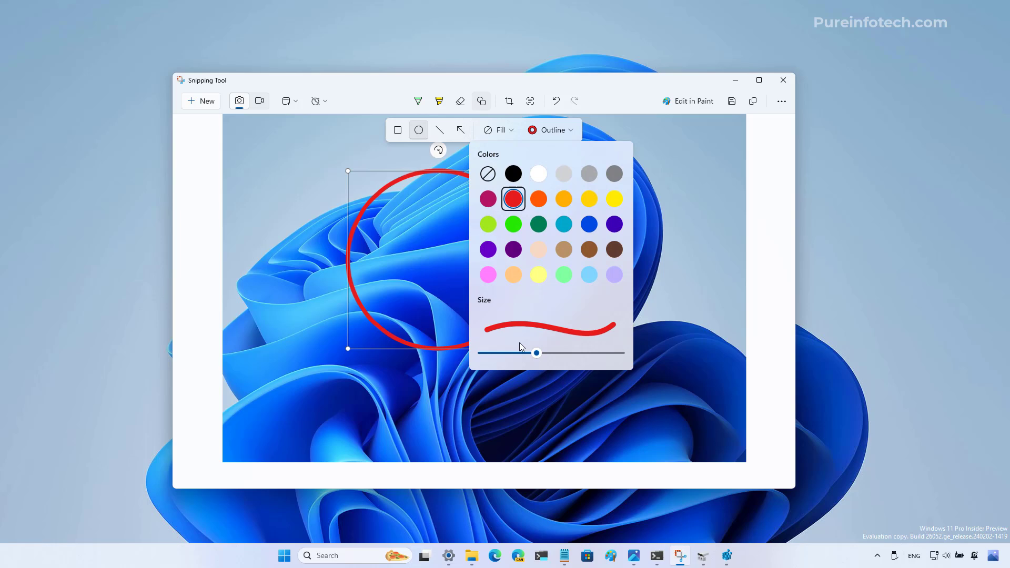
Adjust the circle's outline thickness and make the outline green
left_click_drag(536, 353, 515, 352)
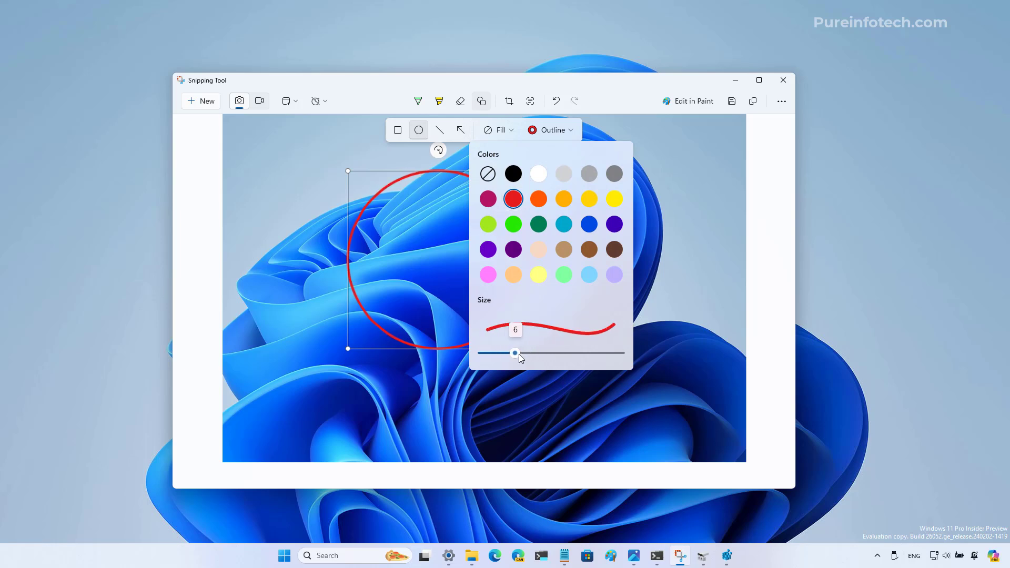
left_click_drag(514, 352, 542, 352)
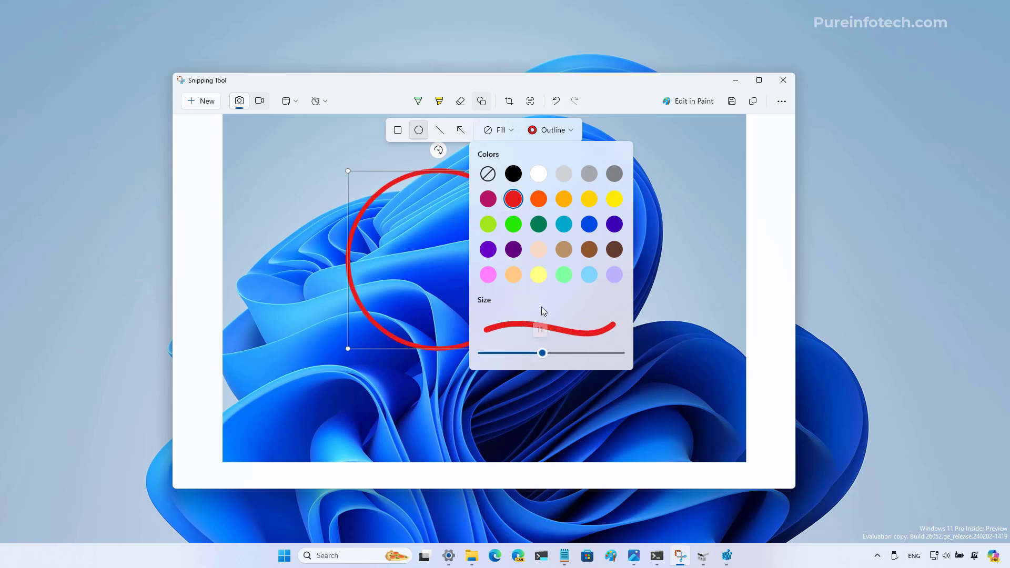
left_click(538, 224)
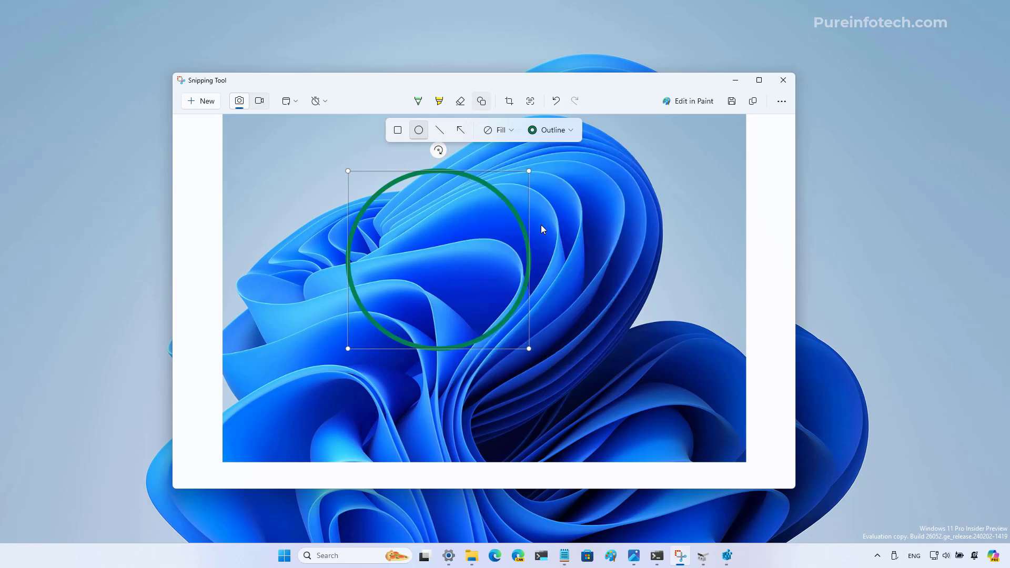
Fill the circle orange, move it right, and close Snipping Tool
left_click(549, 130)
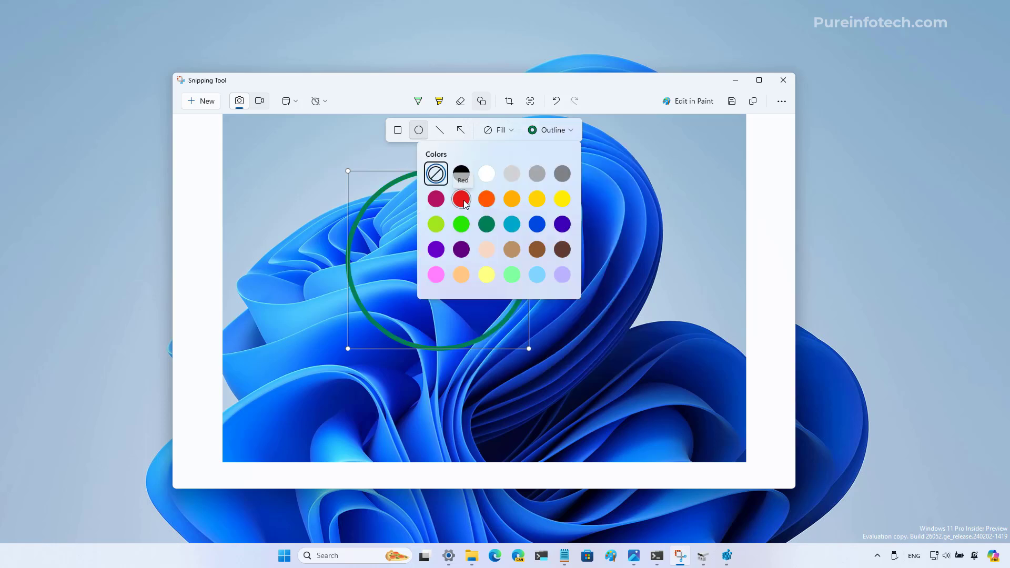
left_click(461, 199)
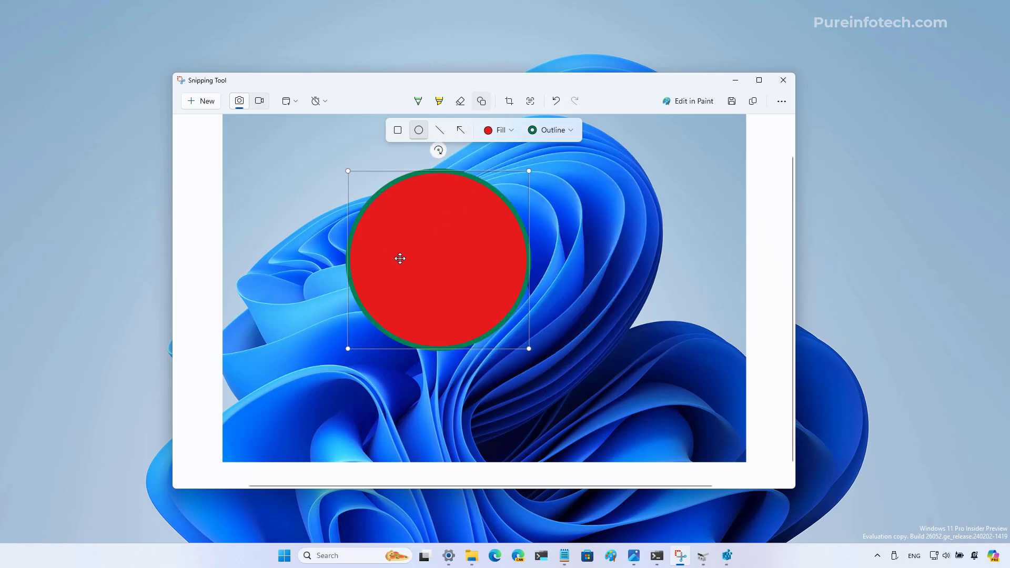
left_click(488, 130)
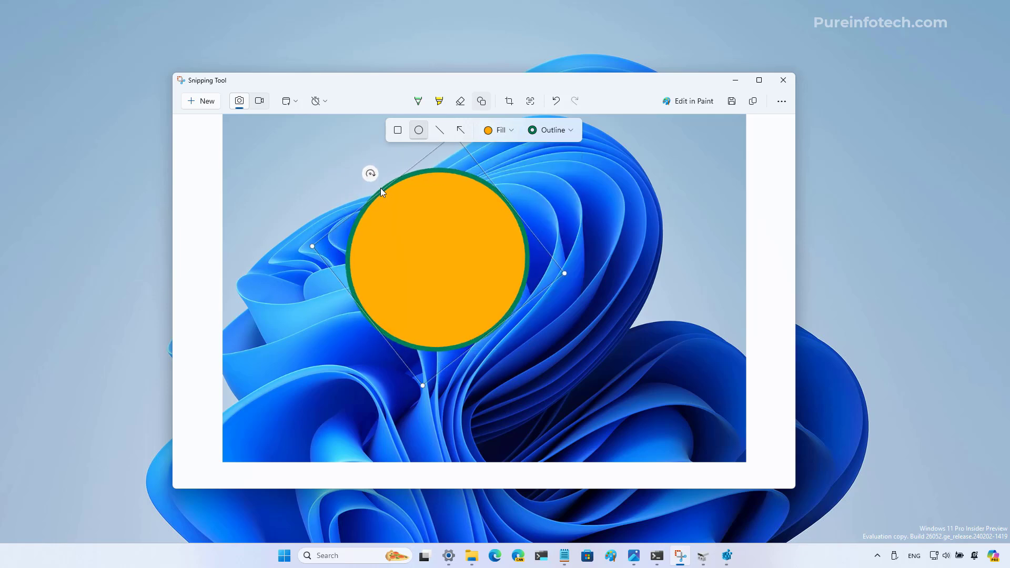
left_click_drag(441, 251, 615, 252)
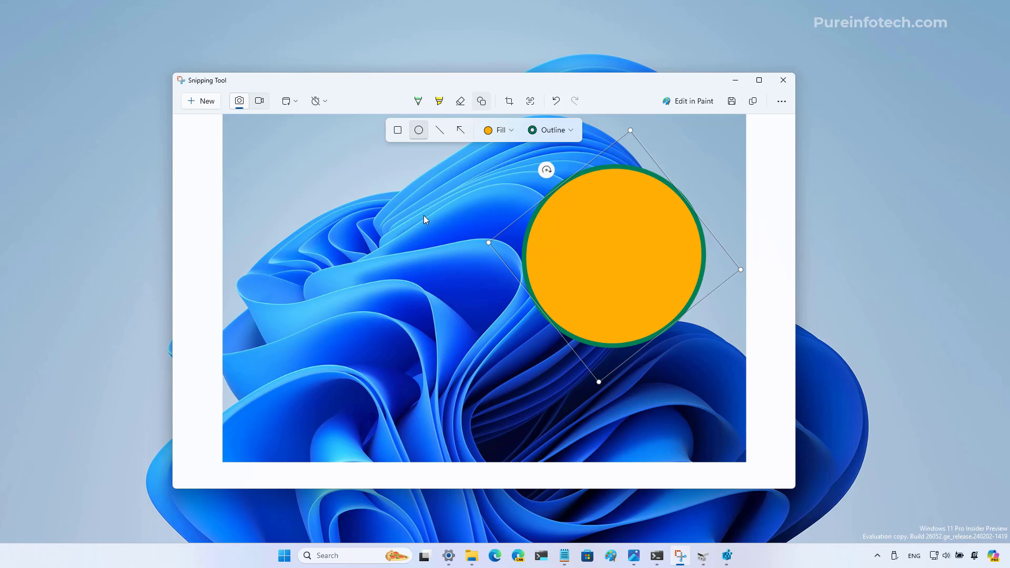
left_click(783, 80)
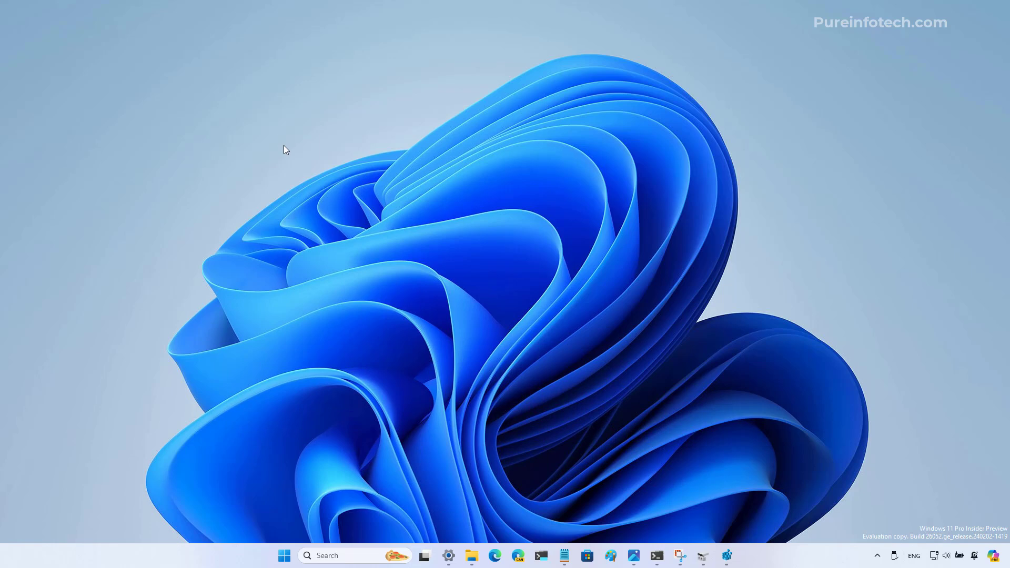